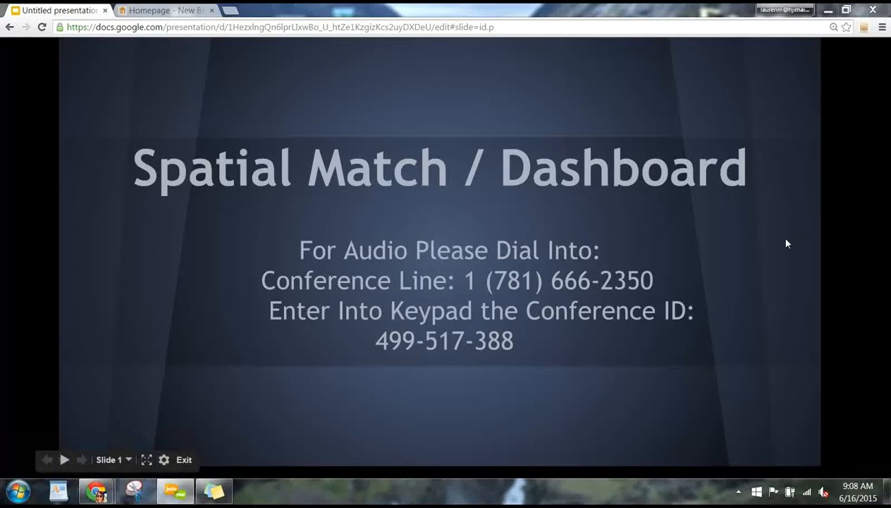
mouse_move(775, 246)
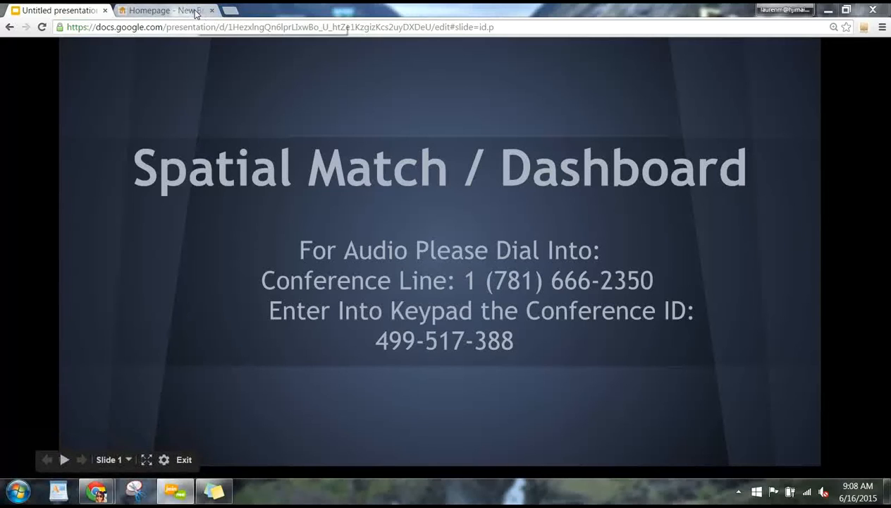
Switch to the wp-admin dashboard and reveal the SpatialMatch submenu in the sidebar.
click(166, 10)
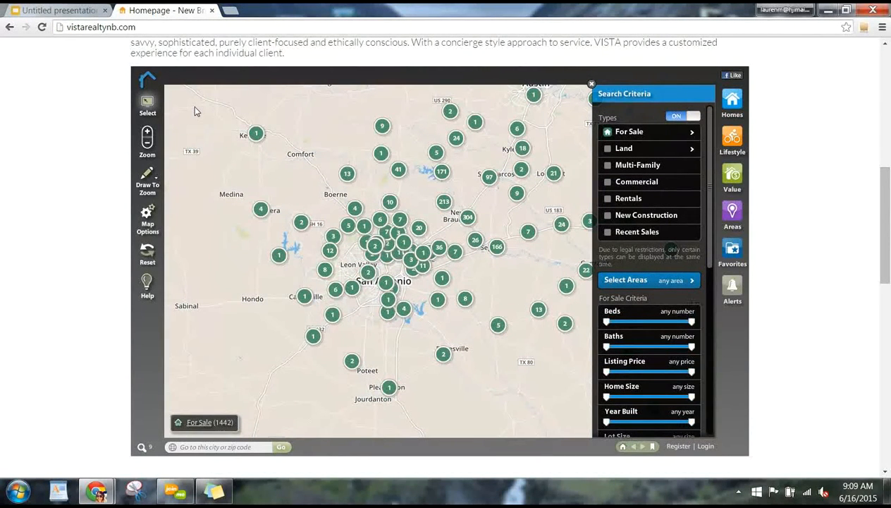
mouse_move(320, 485)
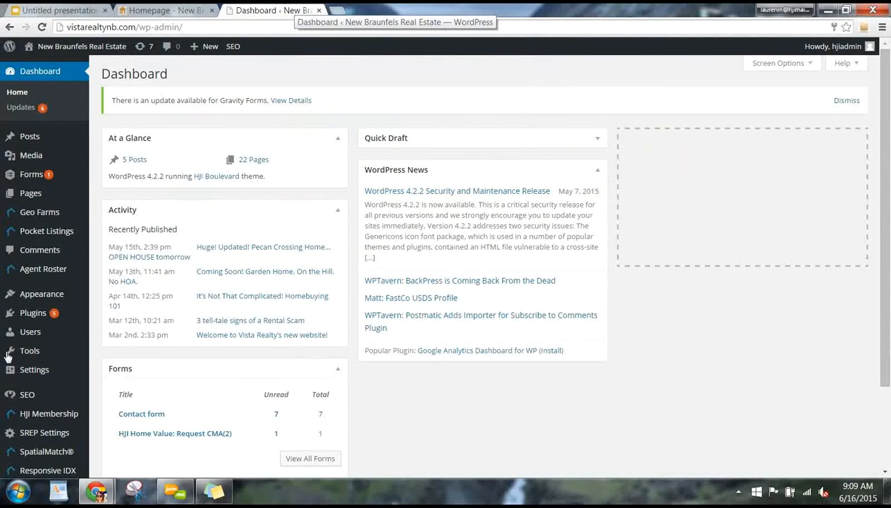
scroll(down, 3)
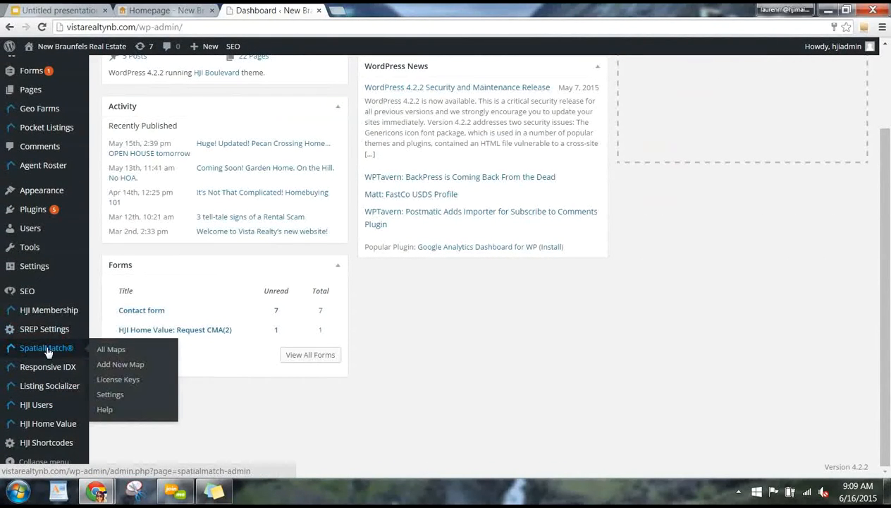
mouse_move(110, 350)
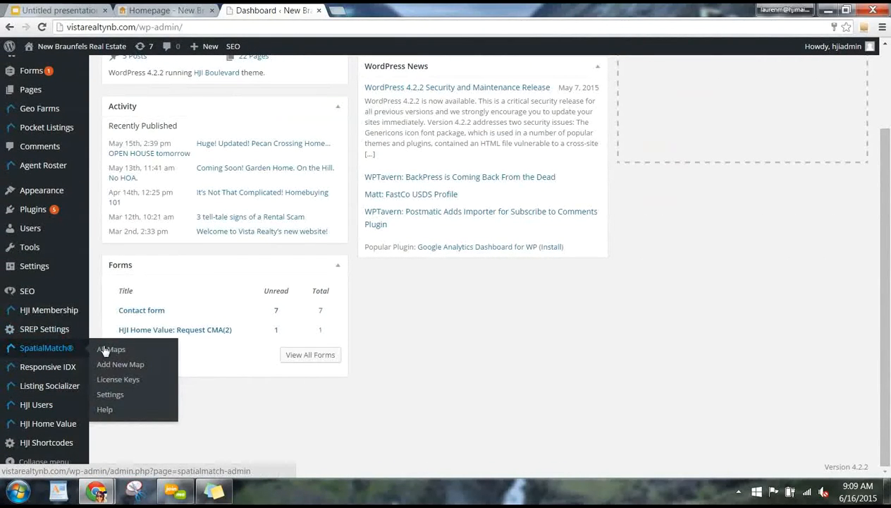
Show All Maps under SpatialMatch, listing existing map titles and shortcodes.
click(110, 350)
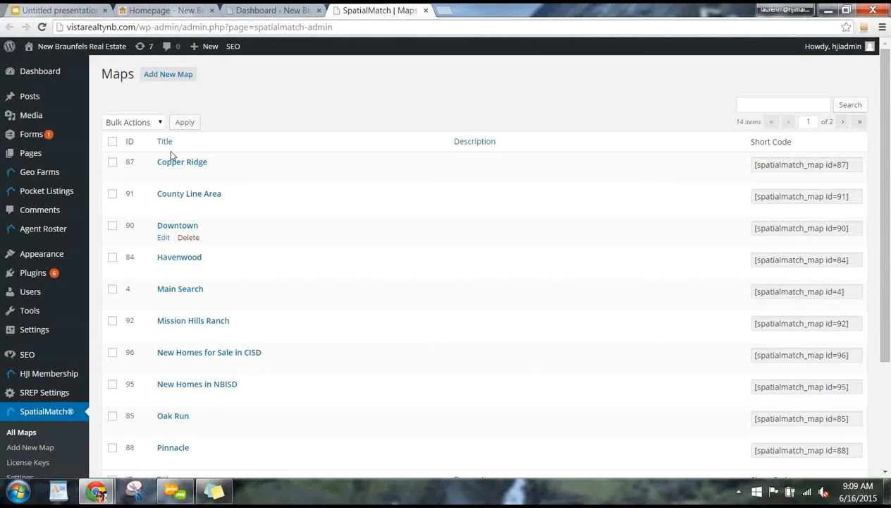
mouse_move(402, 357)
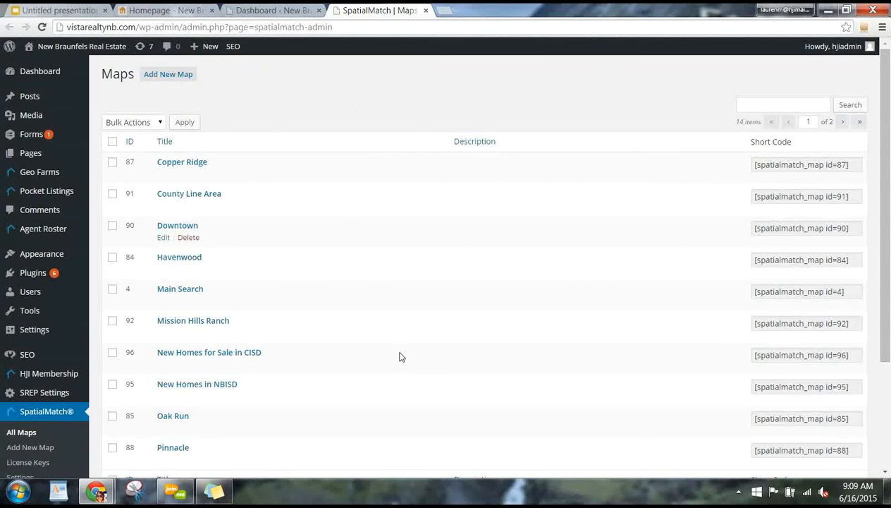
scroll(down, 3)
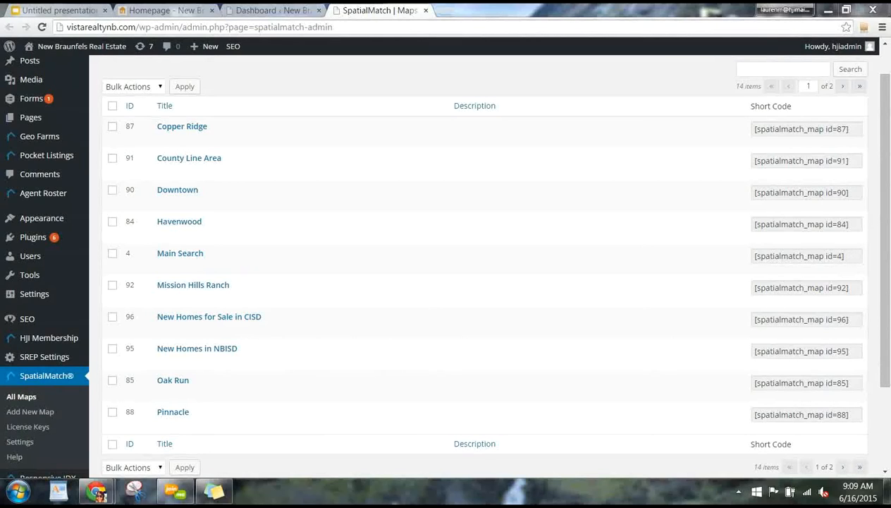
mouse_move(172, 412)
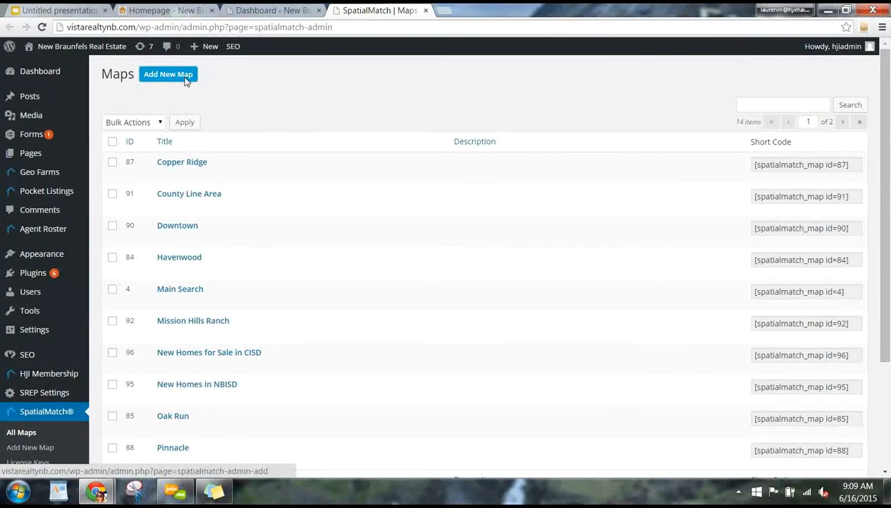
Start Add New Map and bring the blank title field and default map preview into view.
click(167, 74)
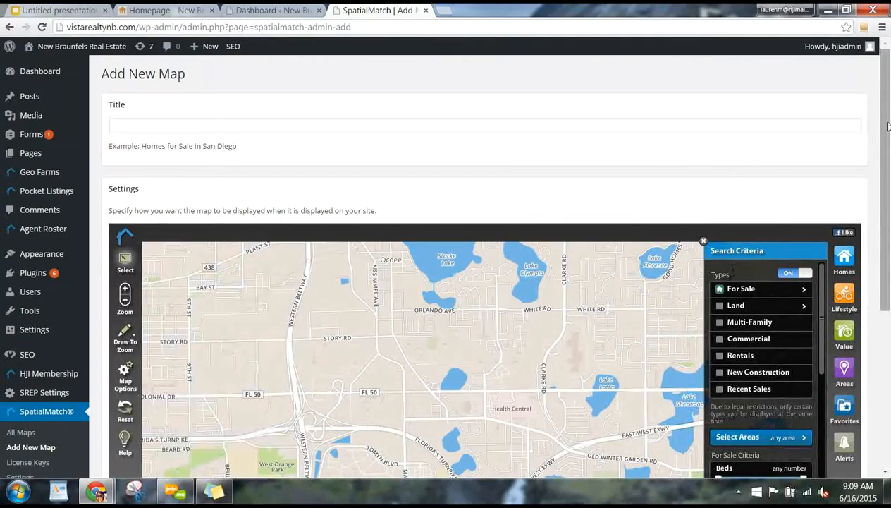
scroll(down, 3)
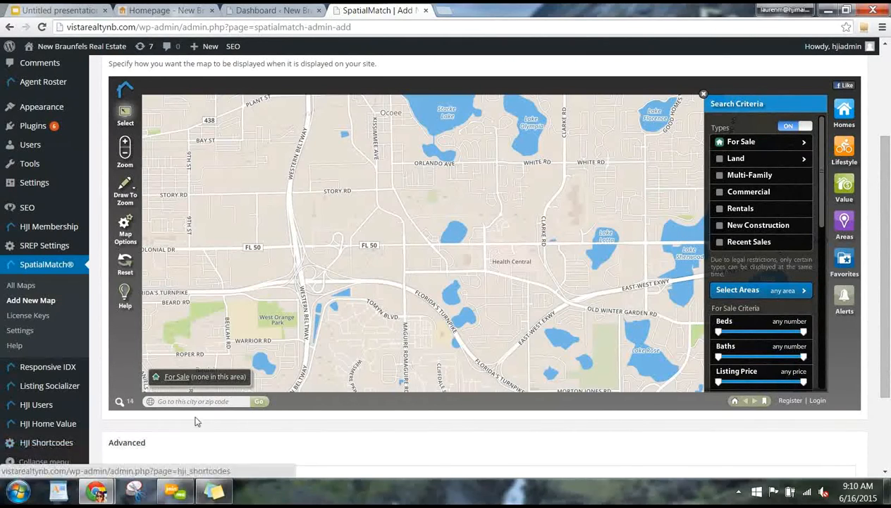
click(204, 400)
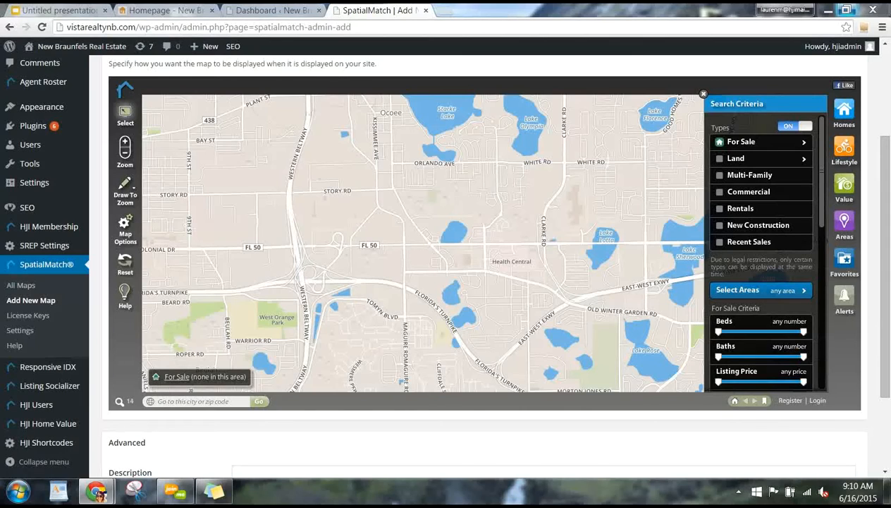
Jump the new map's preview to Texas via the location box.
click(200, 401)
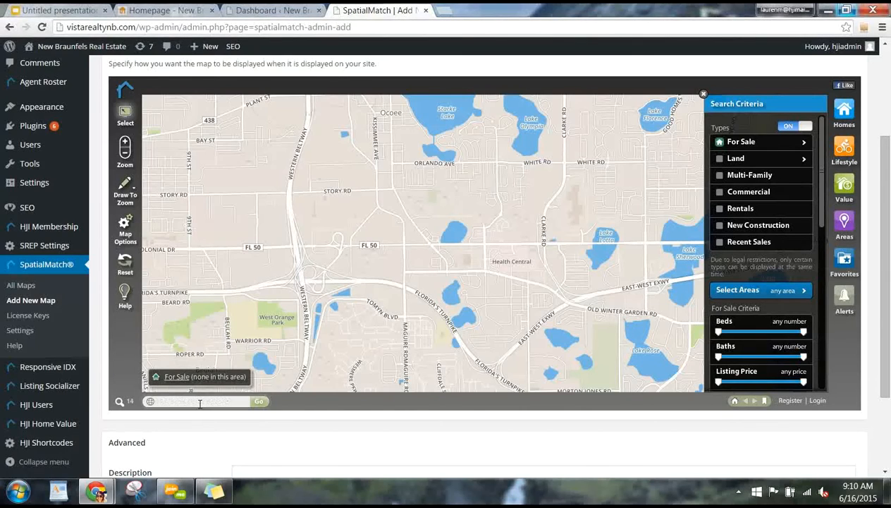
click(201, 400)
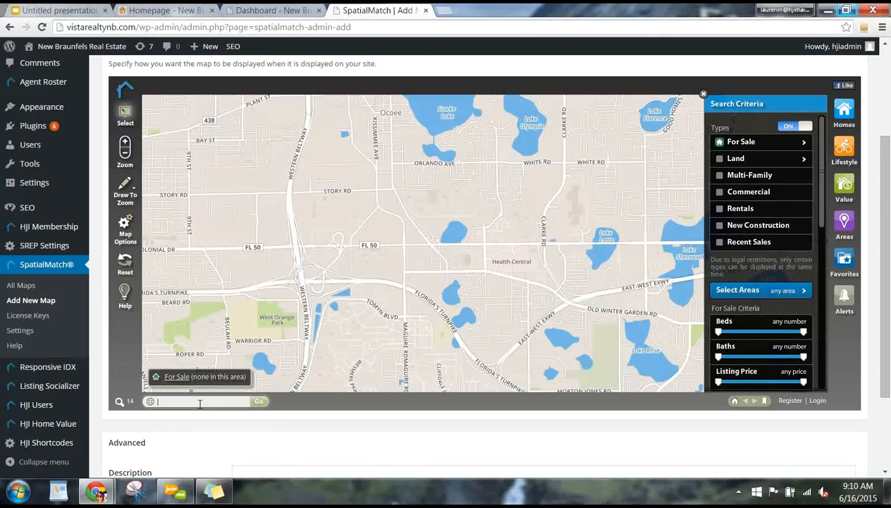
text(te)
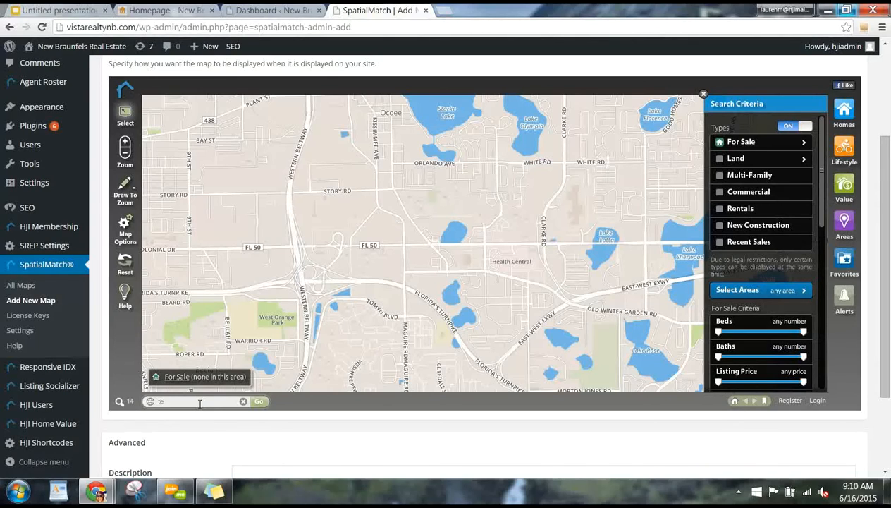
text(texas)
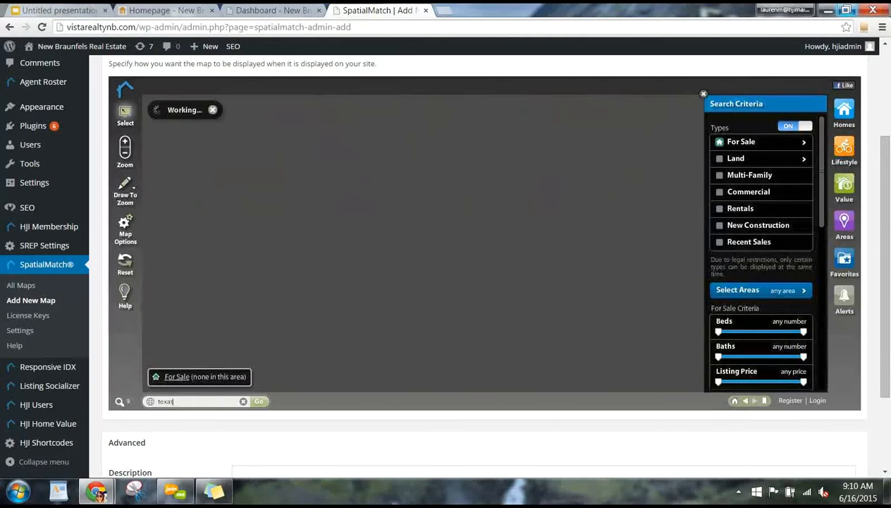
click(260, 401)
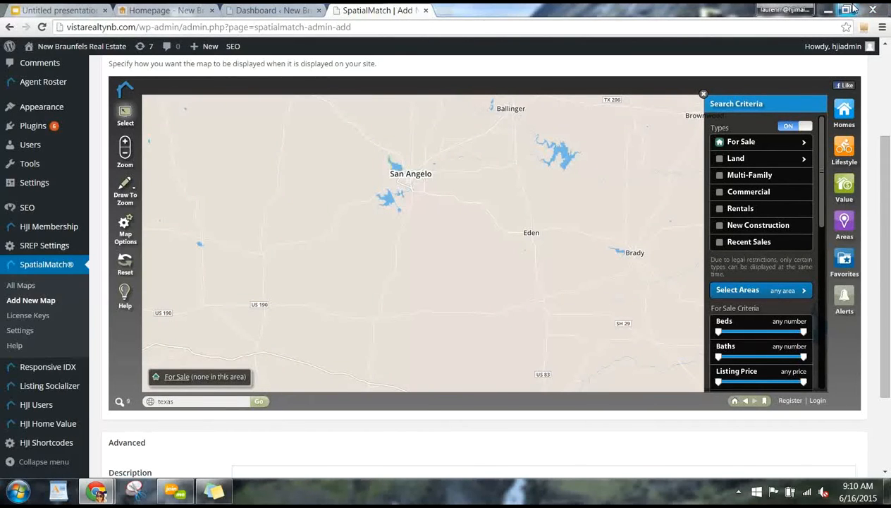
mouse_move(849, 10)
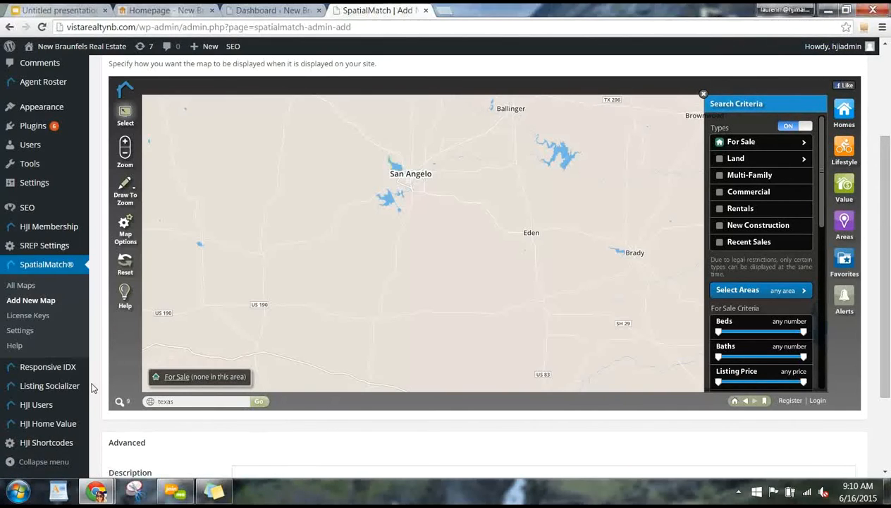
Move the map on through San Antonio to zip code 78130 with its for-sale listings plotted.
click(198, 401)
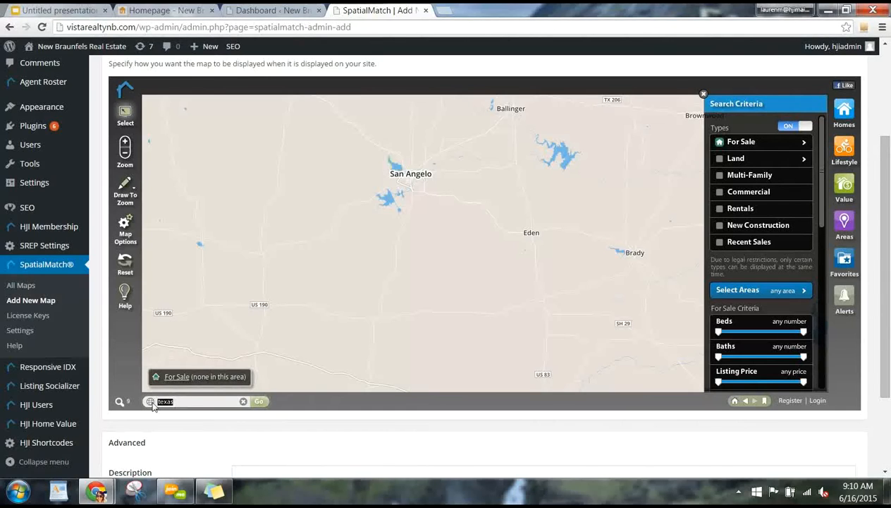
click(259, 401)
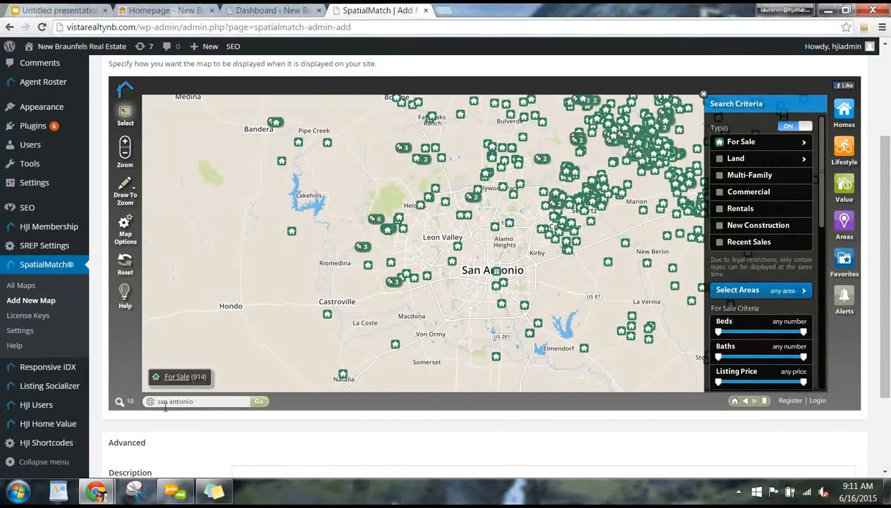
click(200, 400)
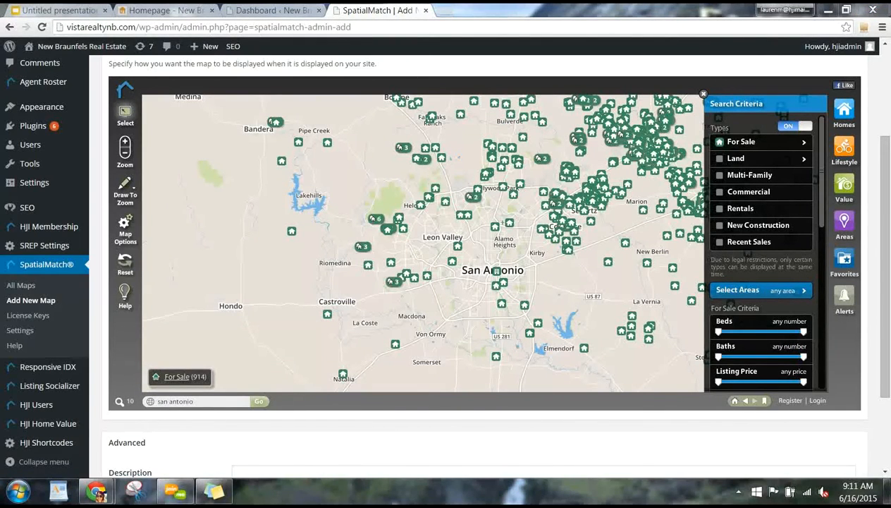
text(78130)
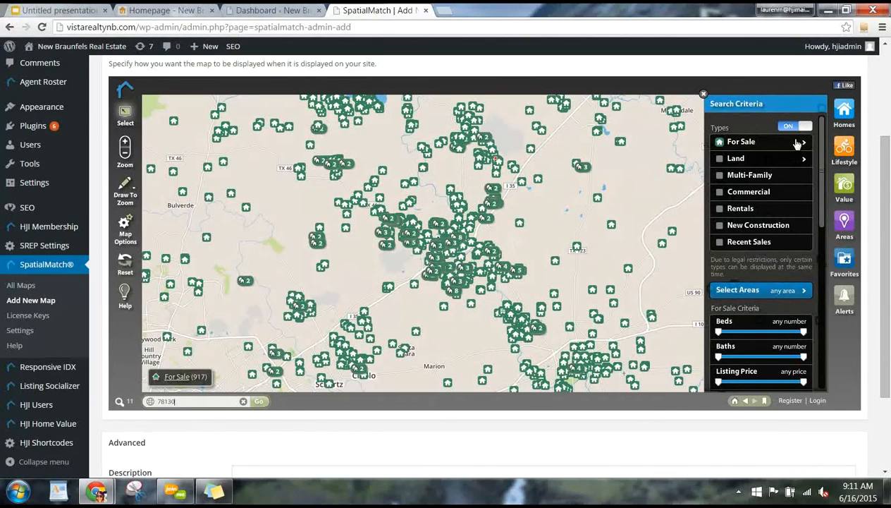
Expand the for-sale subtypes and toggle single family homes in the search.
click(802, 141)
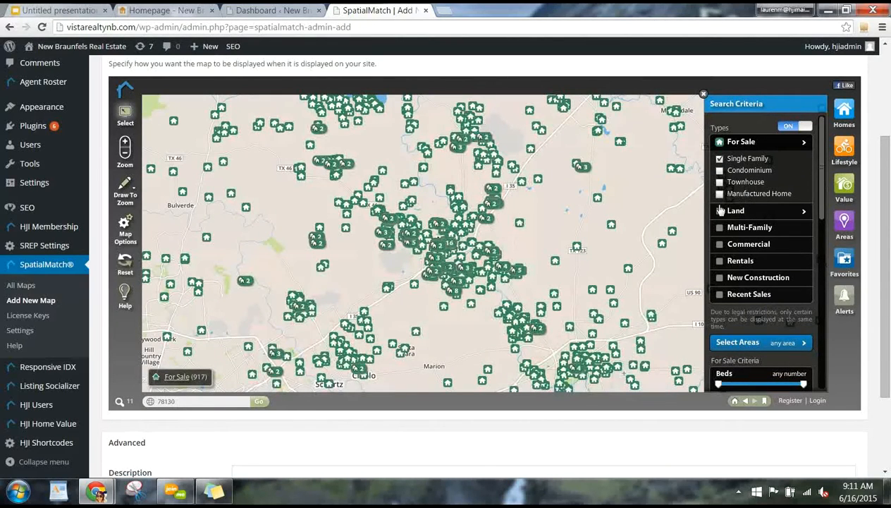
click(719, 158)
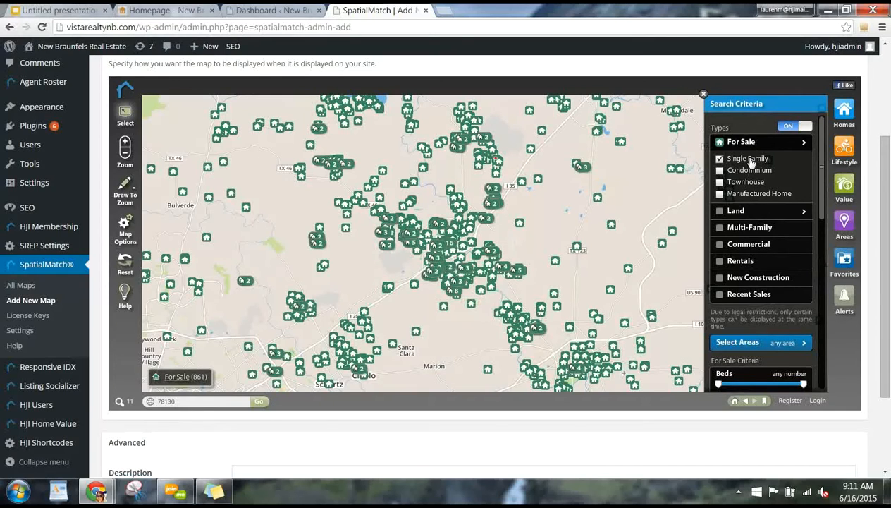
click(796, 125)
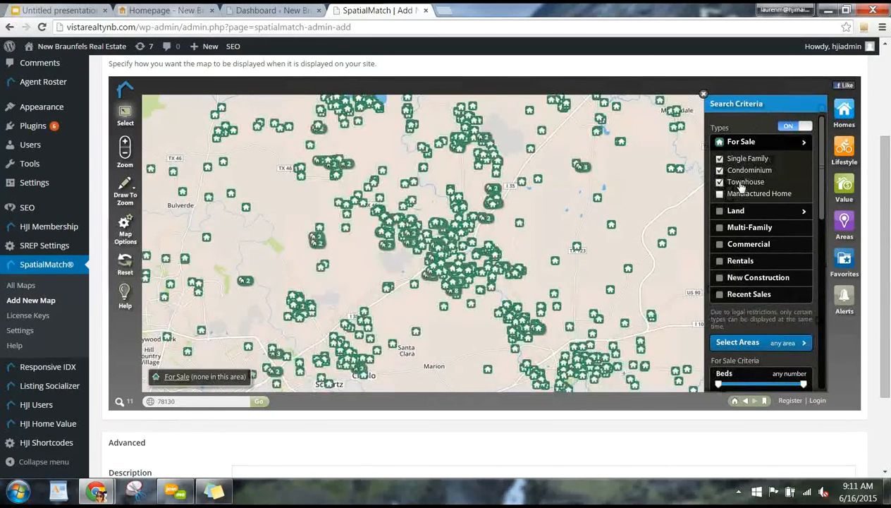
click(719, 182)
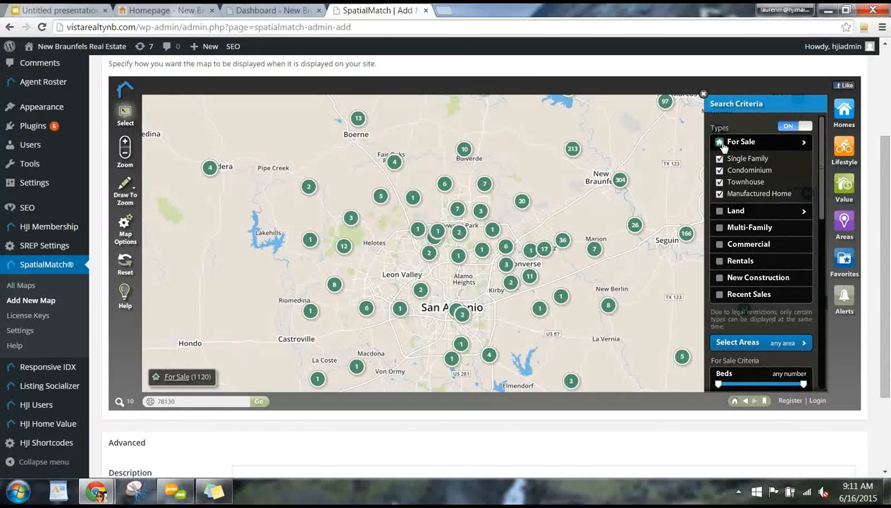
Expand the land subtypes and include commercial listings on the map.
click(736, 157)
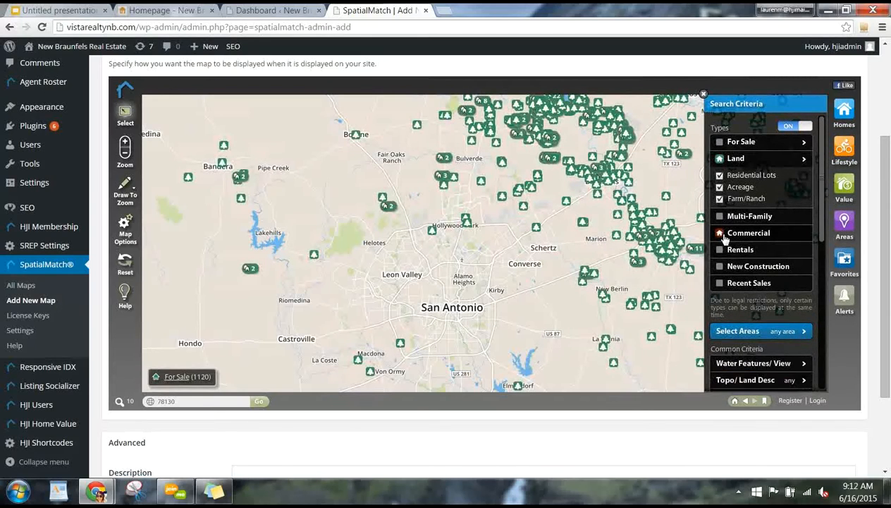
click(719, 233)
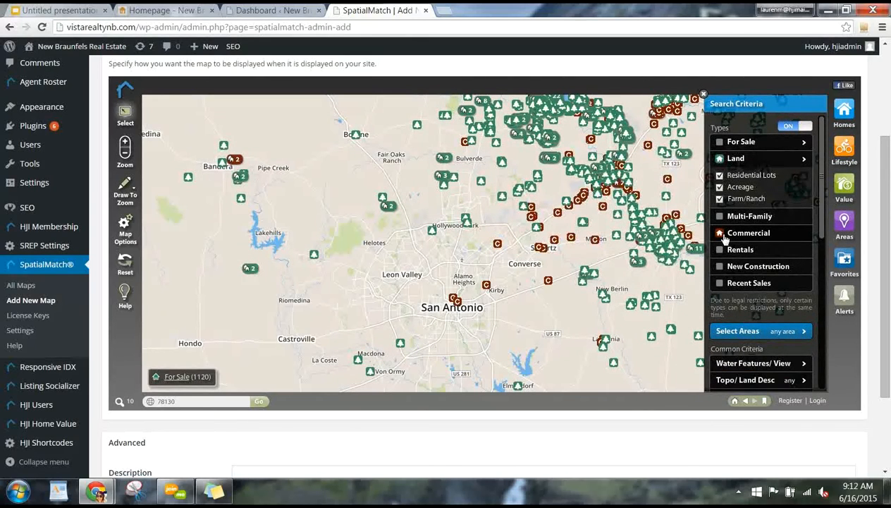
click(736, 158)
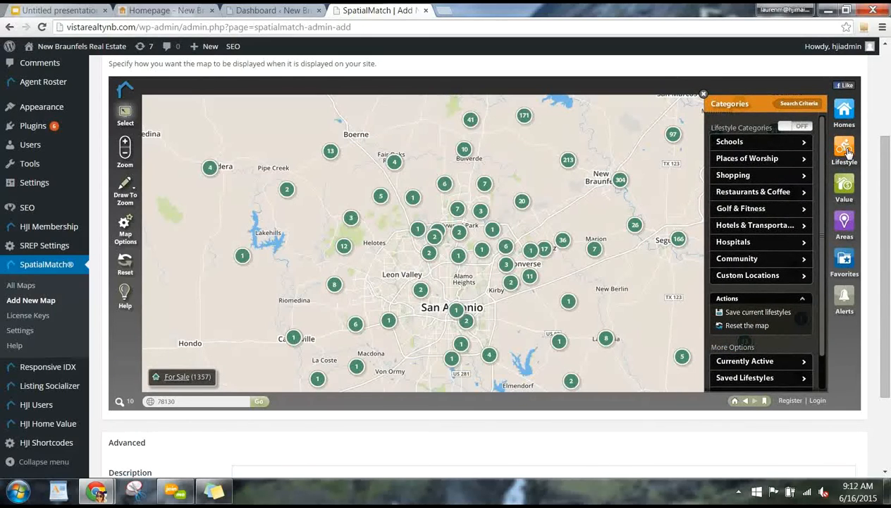
Peek into the golf and fitness category and return to the full category list.
click(795, 127)
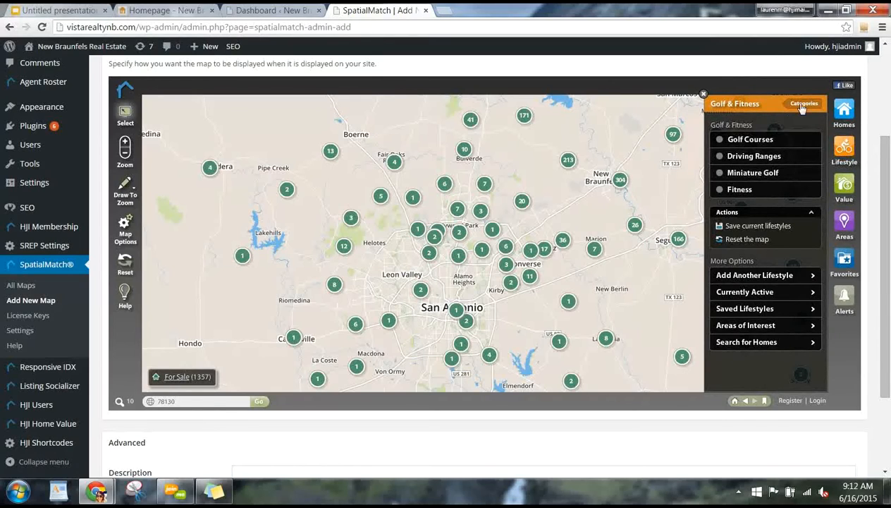
click(803, 104)
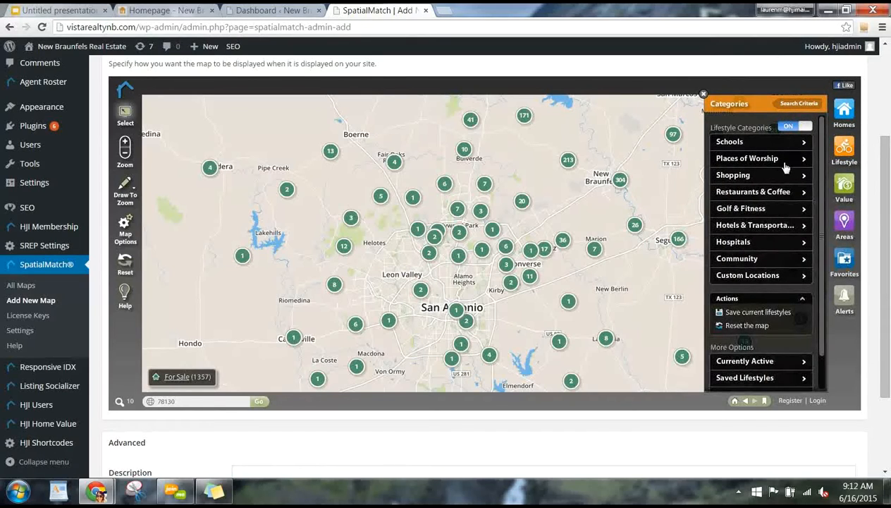
click(733, 175)
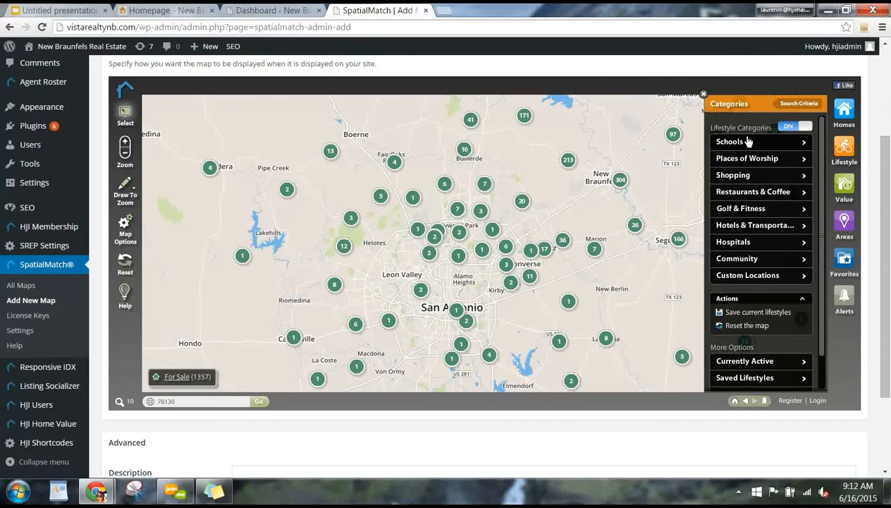
Overlay elementary schools under Schools > Public Schools, then return to the Categories list.
click(730, 141)
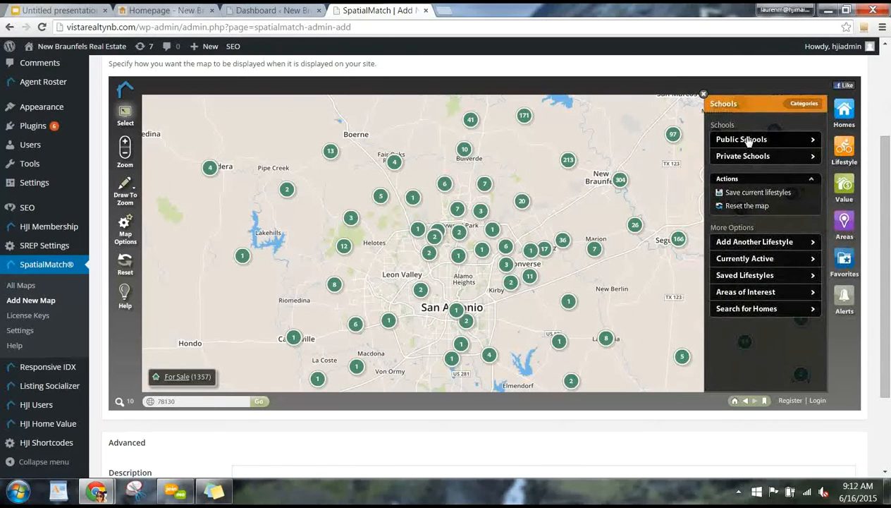
click(742, 140)
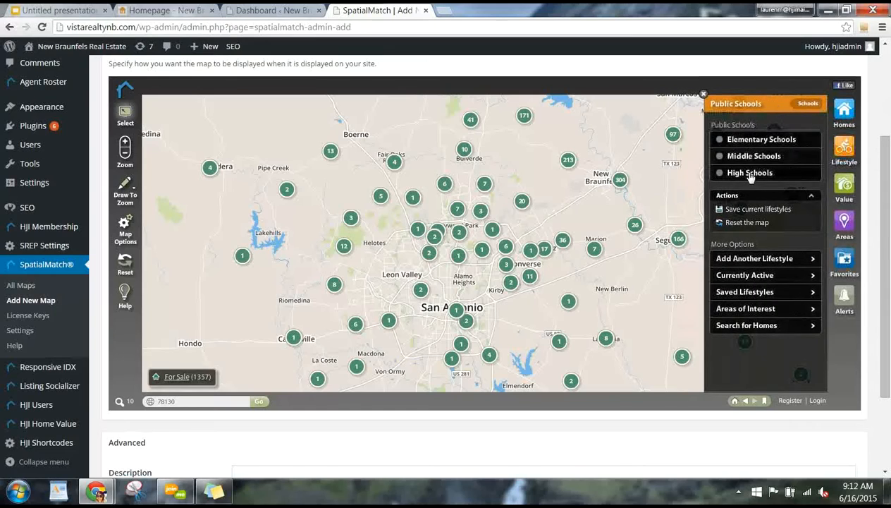
click(719, 139)
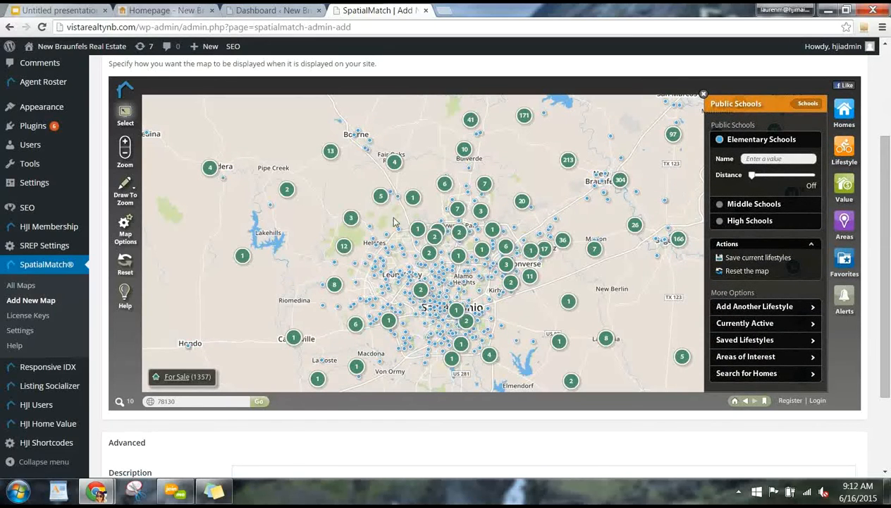
click(719, 140)
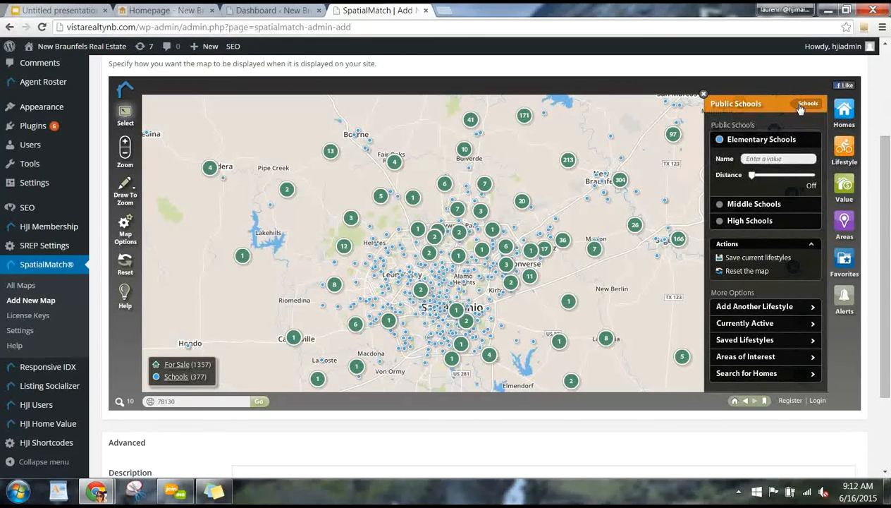
click(808, 104)
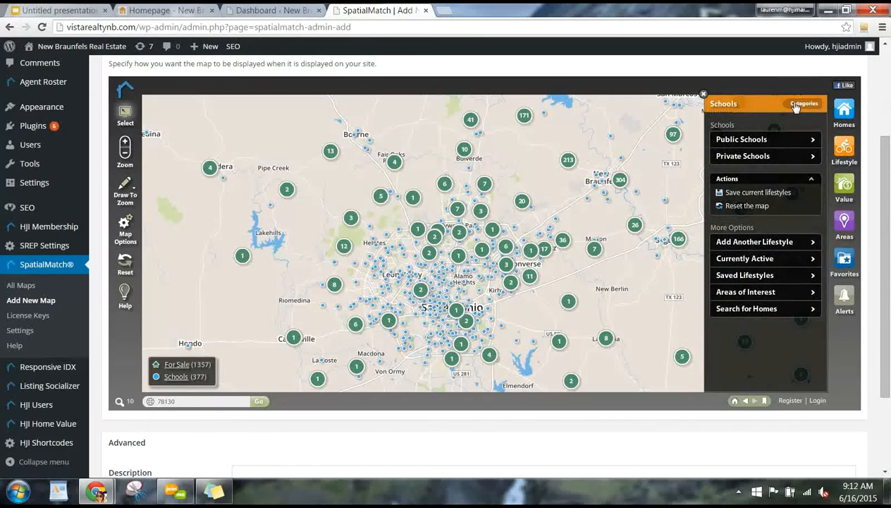
click(803, 104)
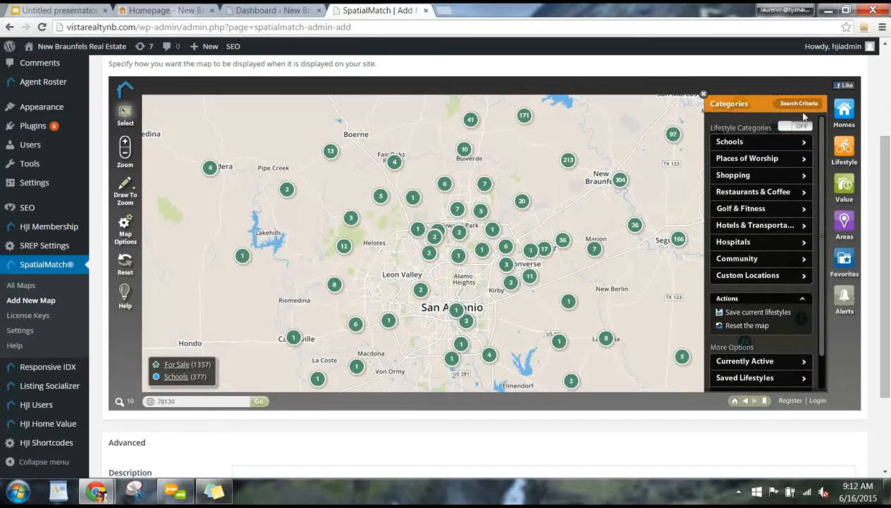
Review the Search Criteria filters and bring up the Geography filter panel.
click(798, 104)
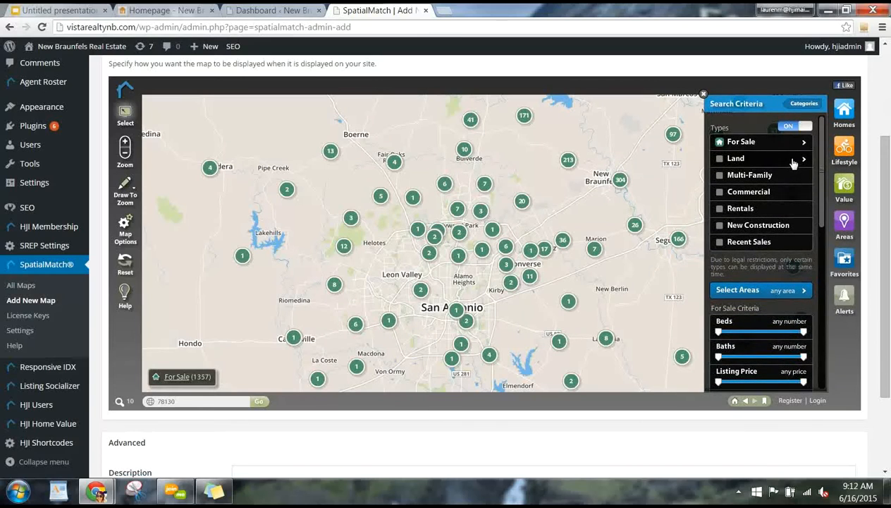
scroll(down, 3)
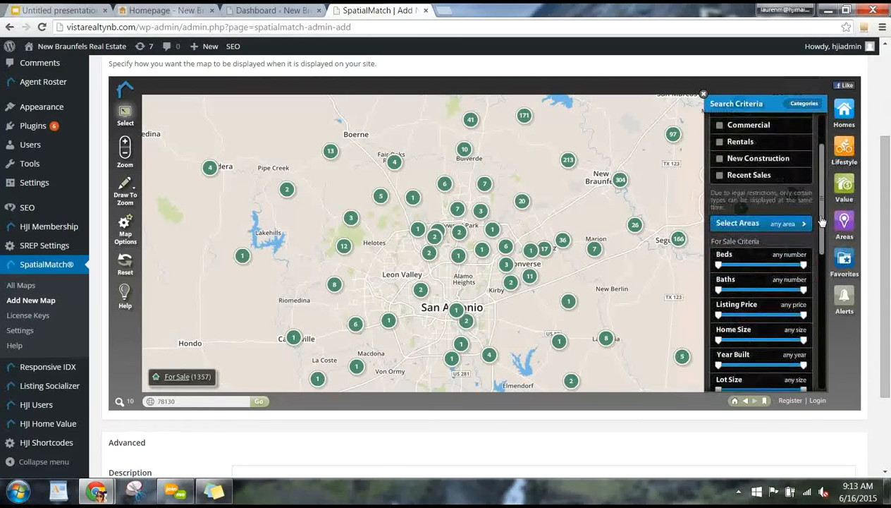
scroll(down, 3)
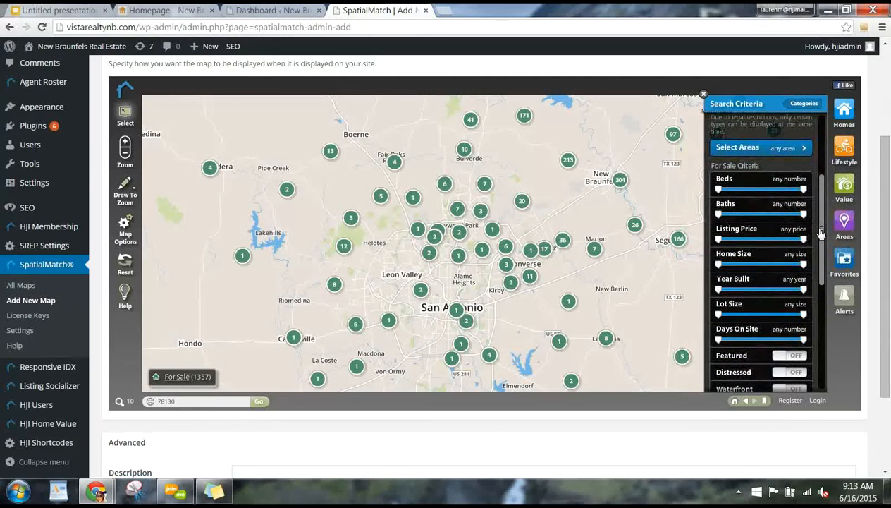
click(737, 148)
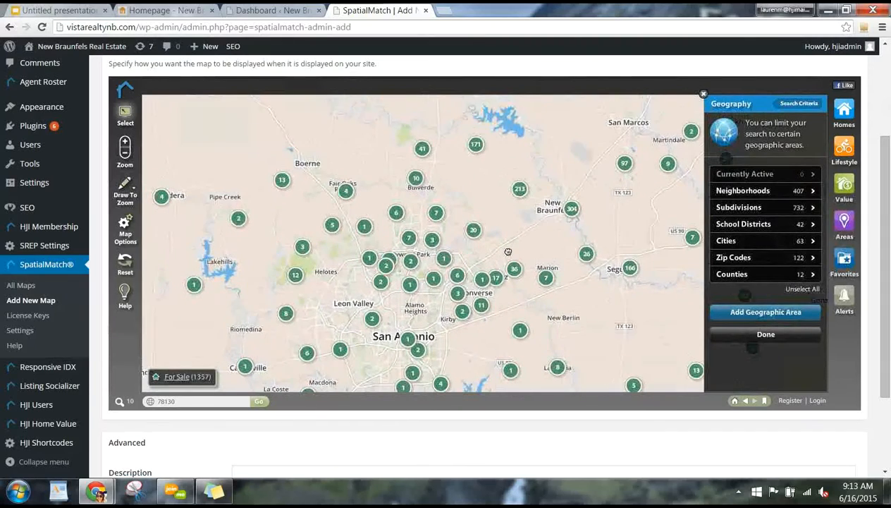
Add a geographic area, browse the Neighborhoods list and collapse it again.
click(762, 206)
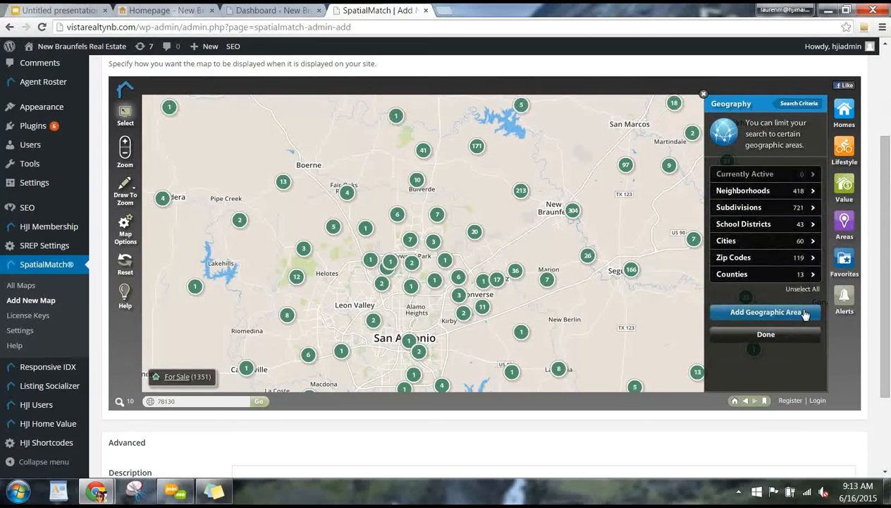
mouse_move(124, 148)
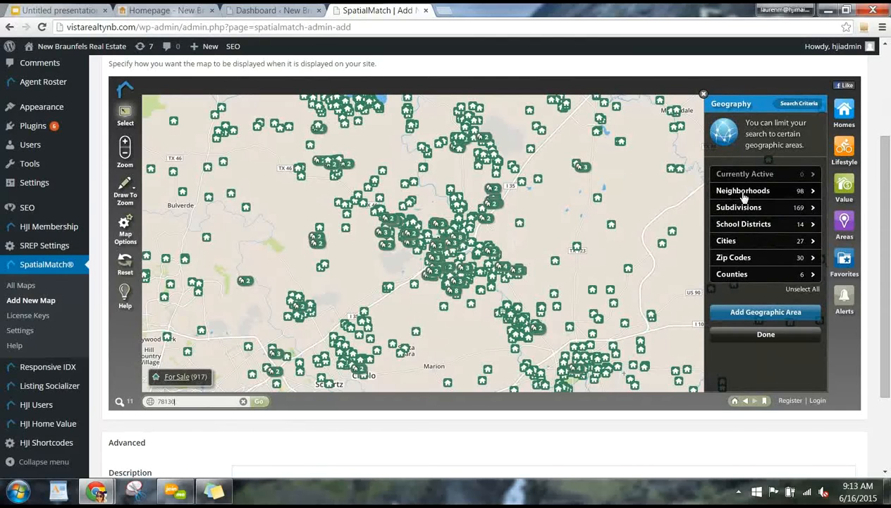
click(743, 190)
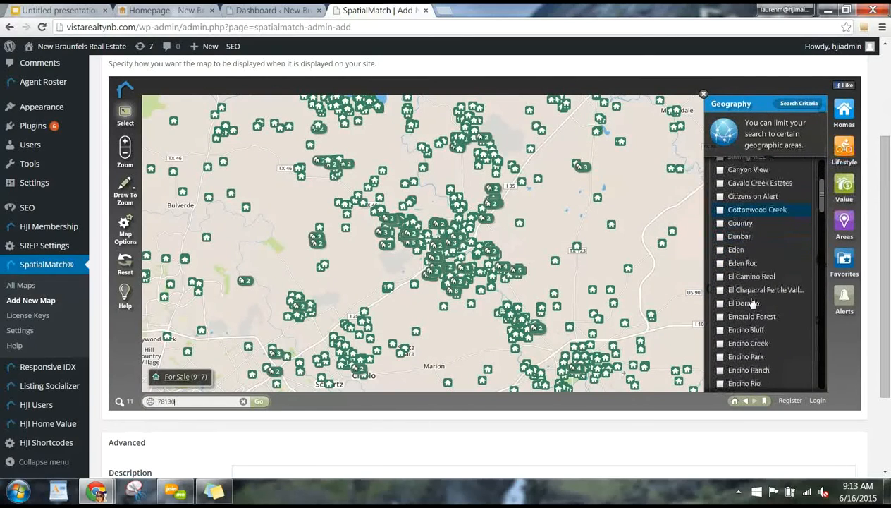
scroll(down, 3)
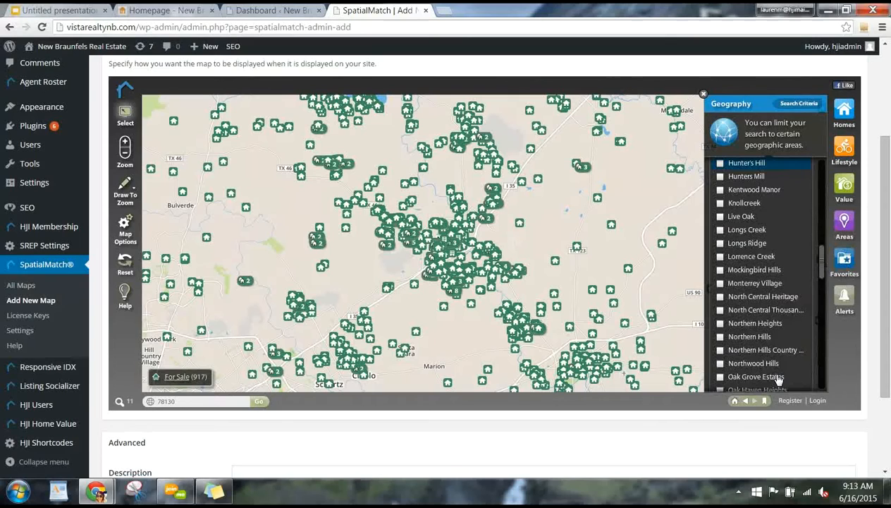
scroll(down, 3)
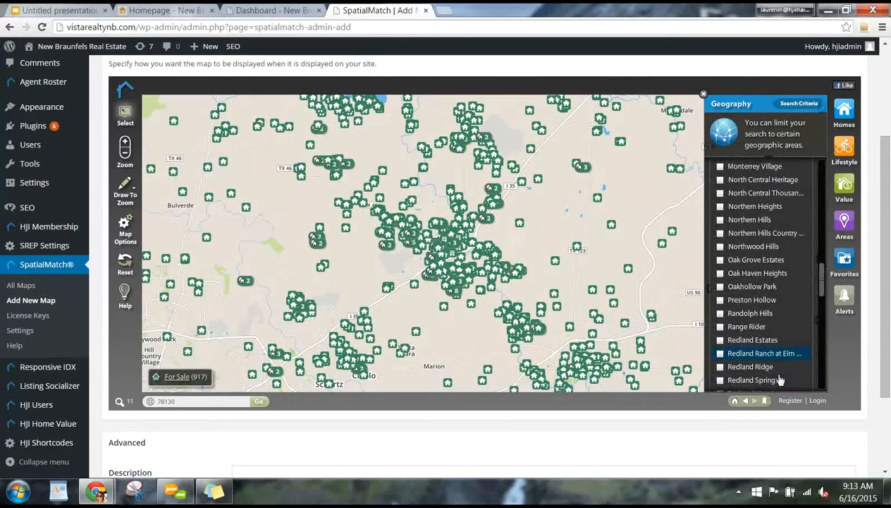
scroll(down, 3)
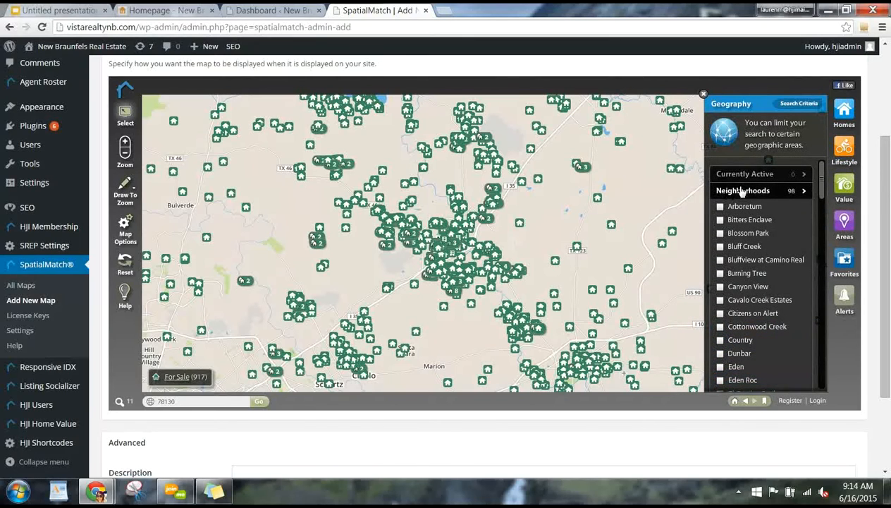
click(739, 205)
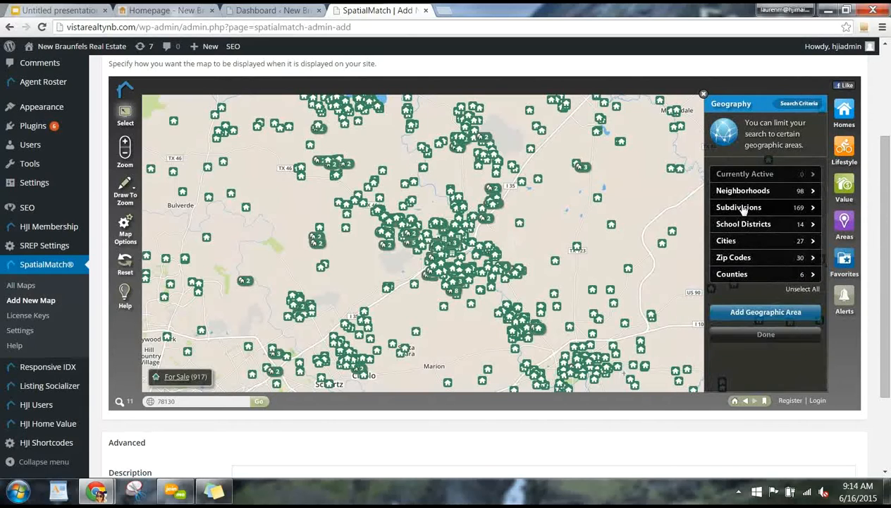
mouse_move(755, 260)
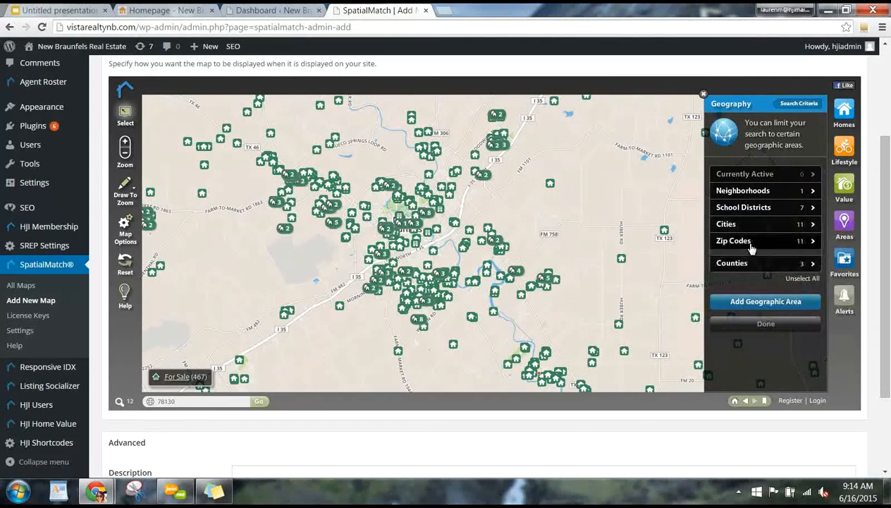
Limit the search to zip code 78130 so its boundary outlines the map, checking the Cities list.
click(733, 240)
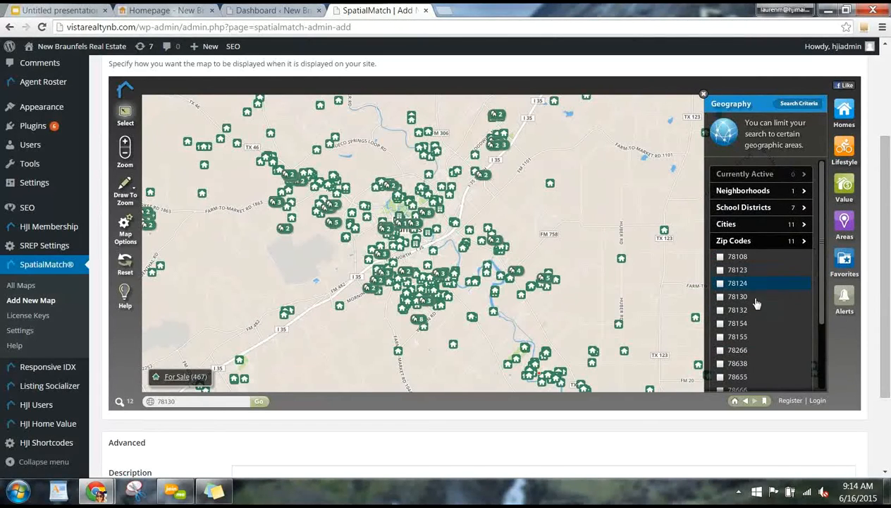
click(720, 296)
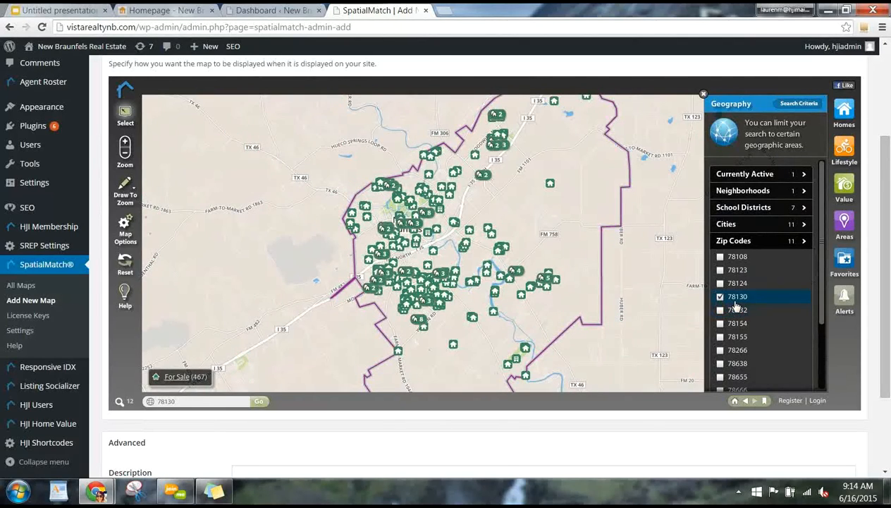
mouse_move(31, 143)
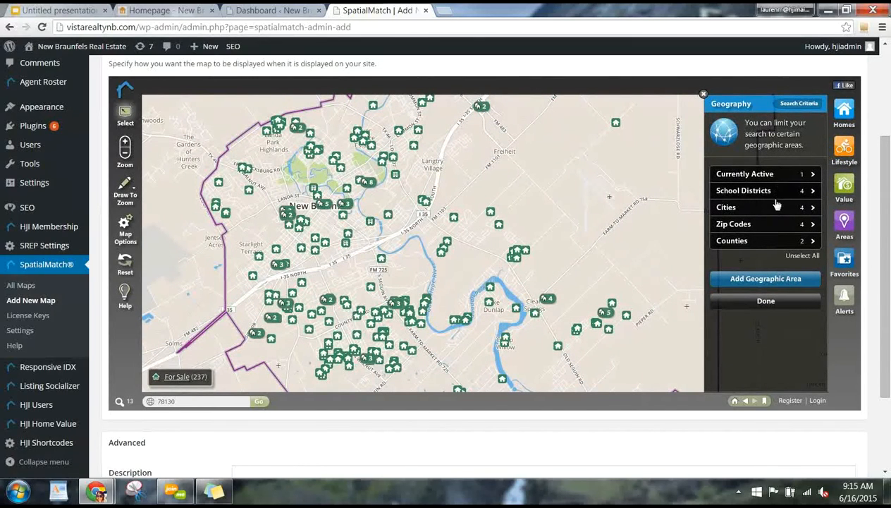
click(726, 206)
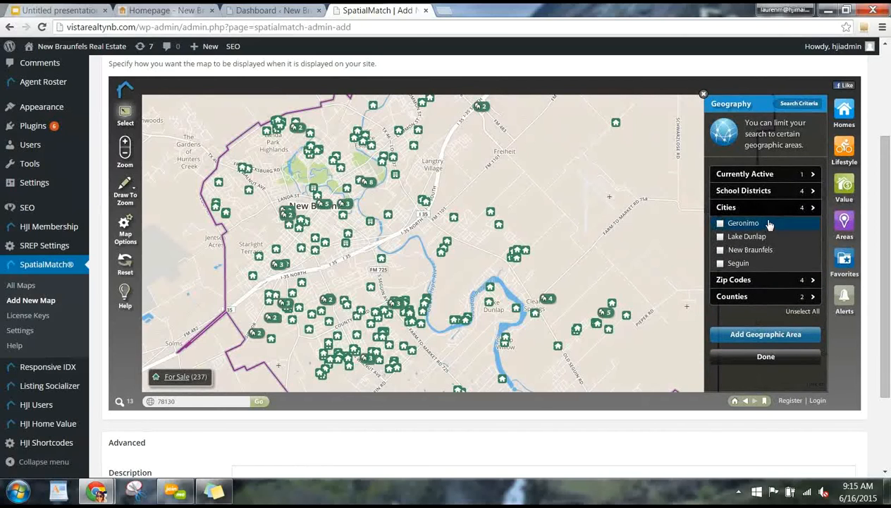
click(726, 206)
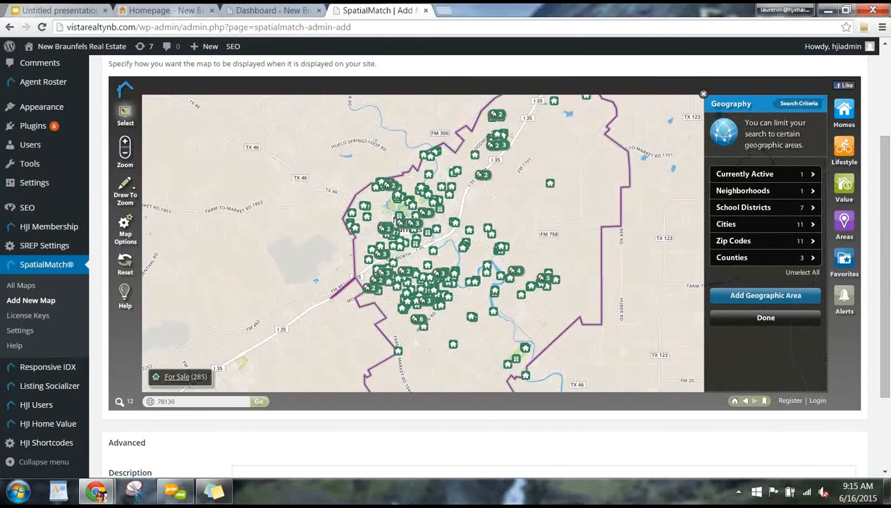
mouse_move(756, 310)
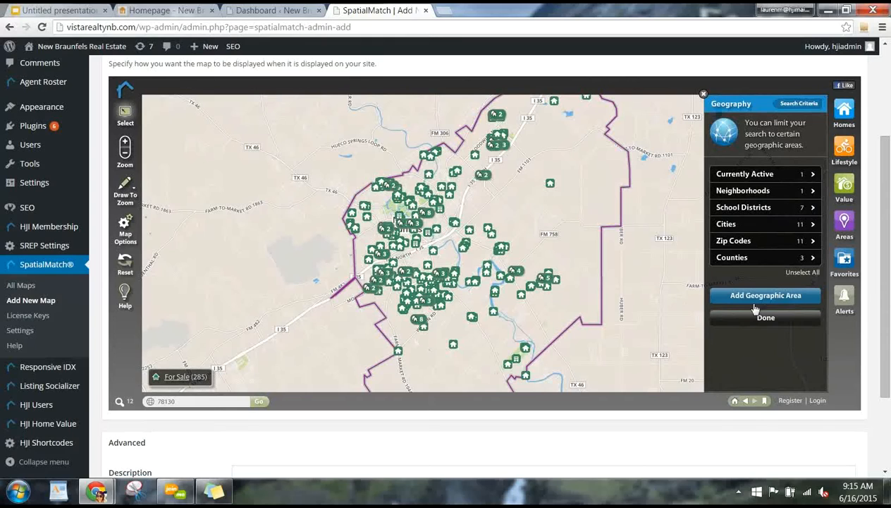
mouse_move(770, 302)
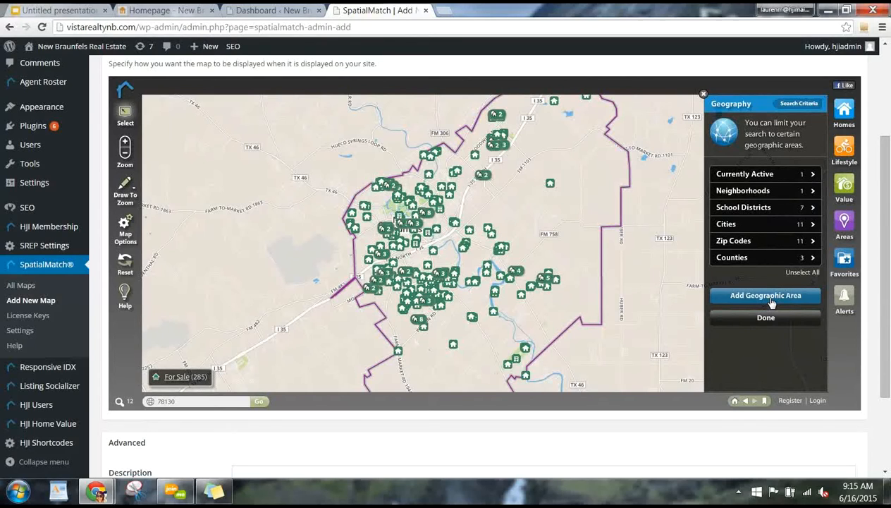
Start the Draw tool and sign in to SpatialMatch as Laurenm to unlock custom-area drawing.
click(766, 295)
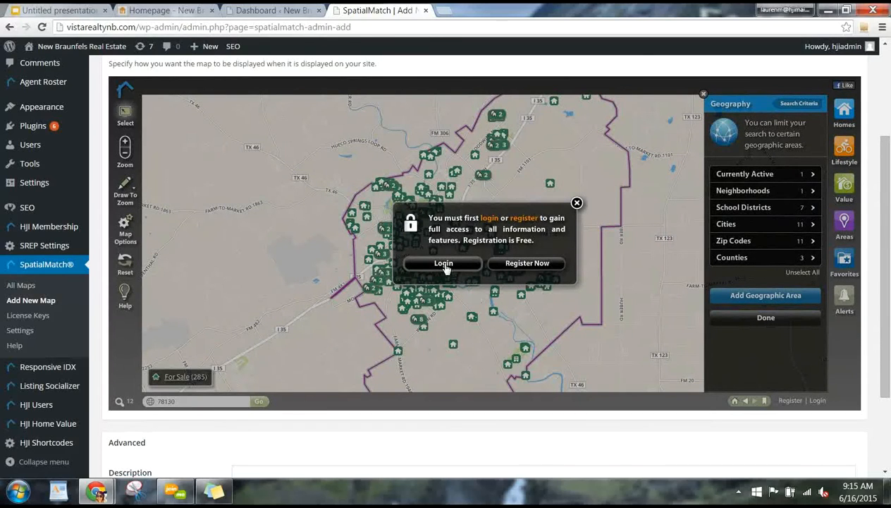
click(443, 264)
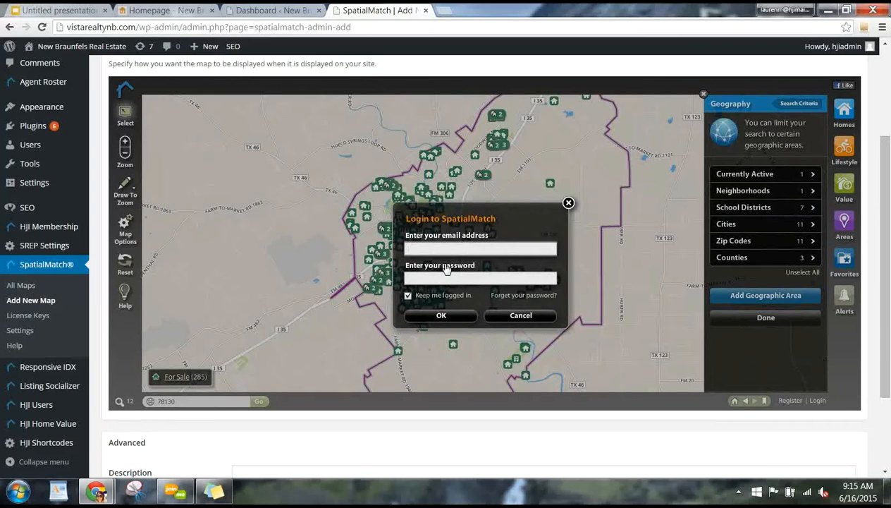
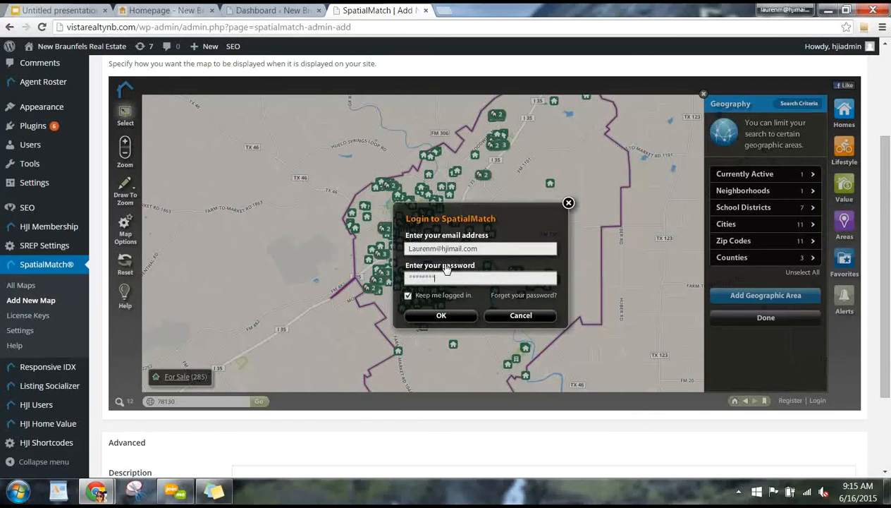
click(440, 316)
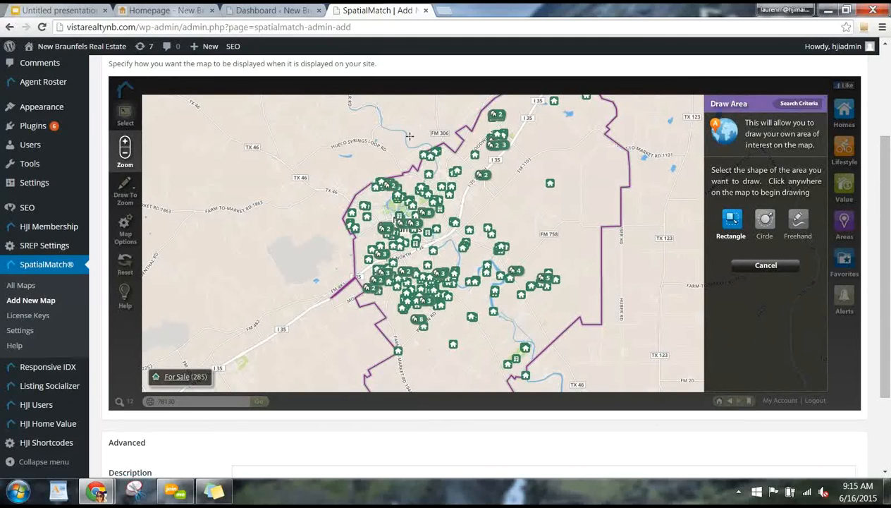
mouse_move(468, 162)
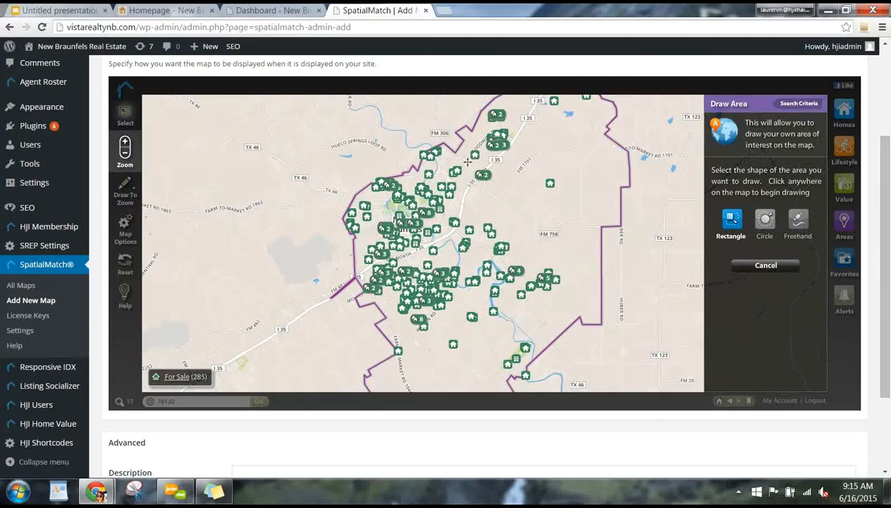
Draw a rectangle over the listings east of New Braunfels, name it Area Of Interest, and apply it.
drag(457, 105, 507, 155)
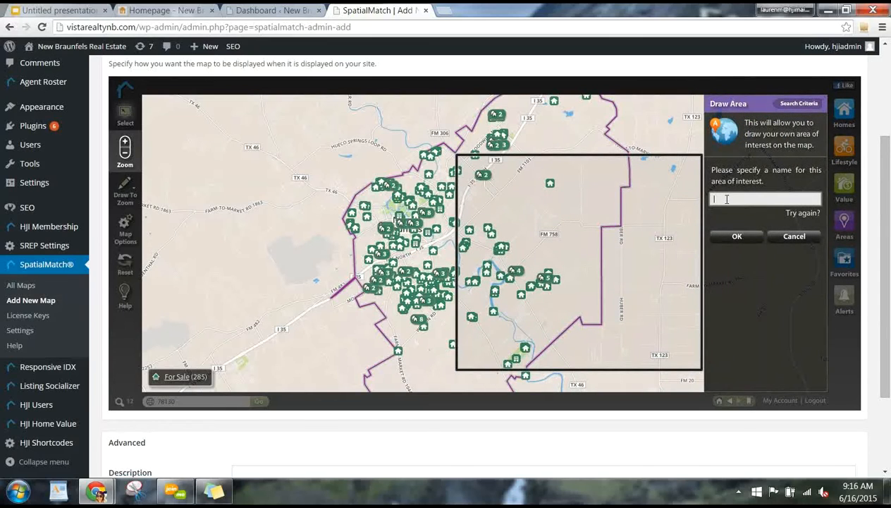
text(Area)
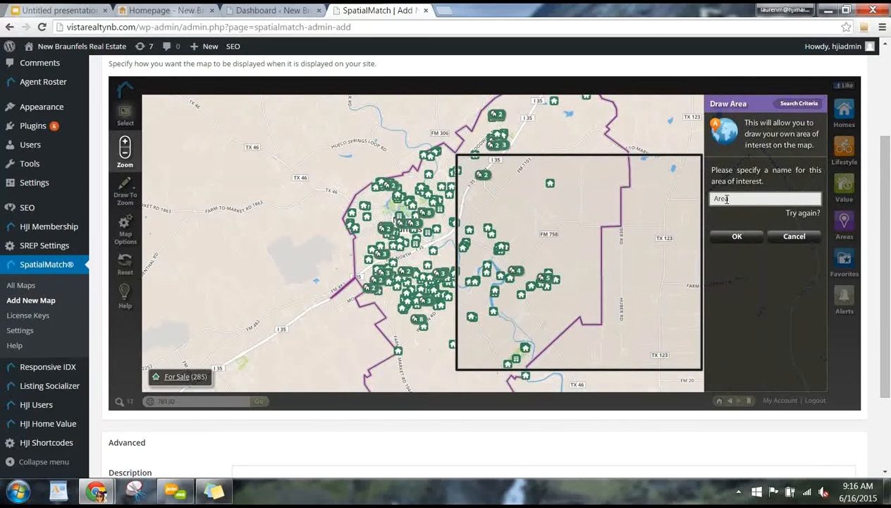
text(Of Interest)
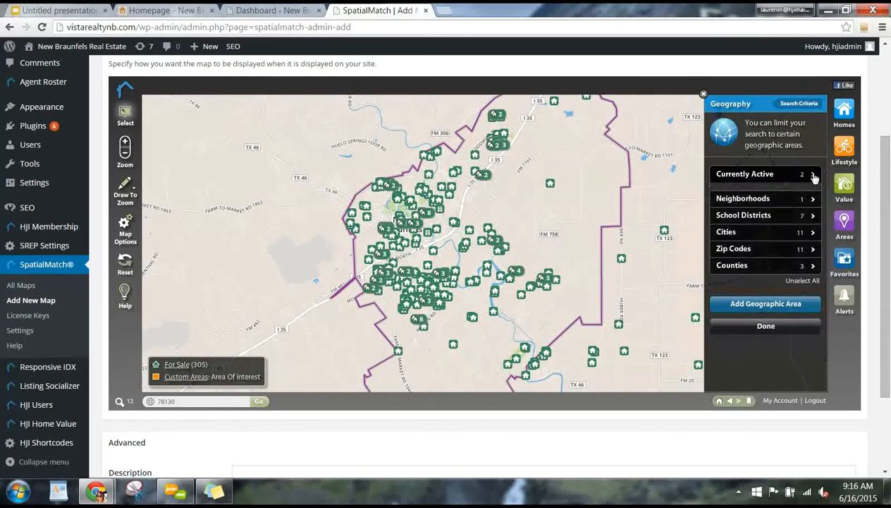
click(815, 173)
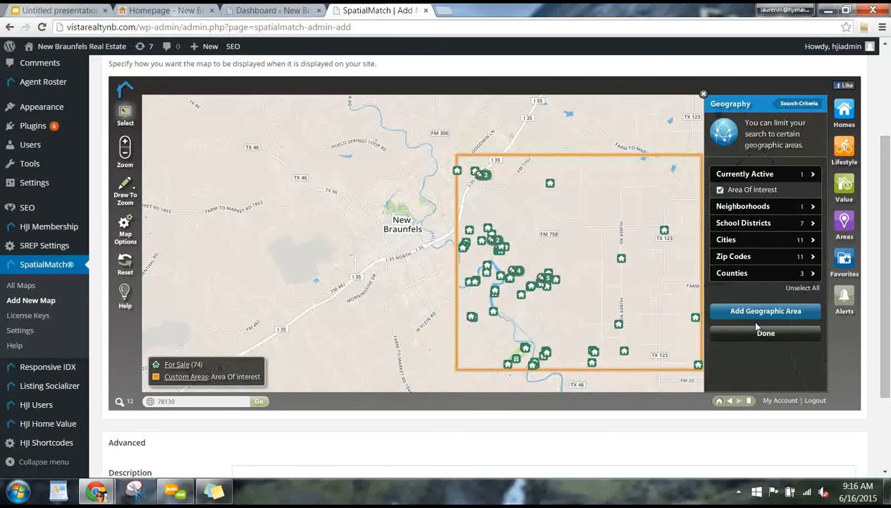
Cancel drawing another area and limit listings to the 78130 zip code instead.
click(765, 312)
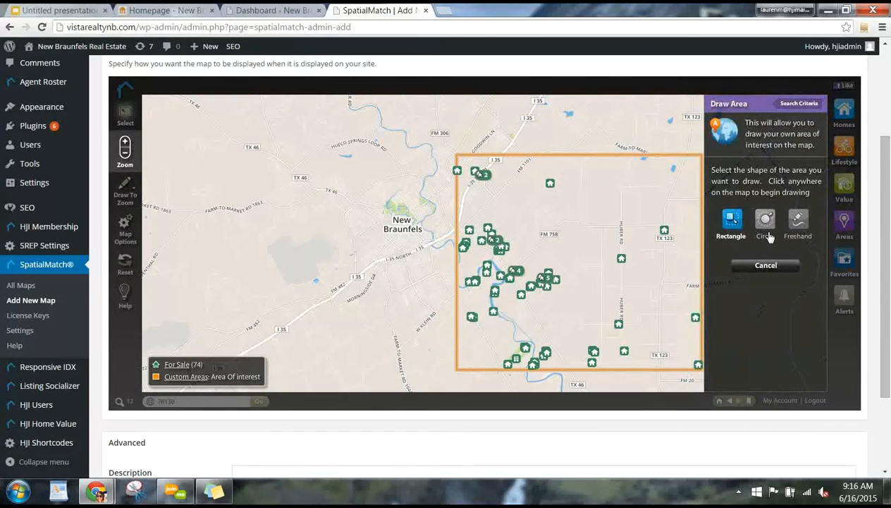
click(766, 265)
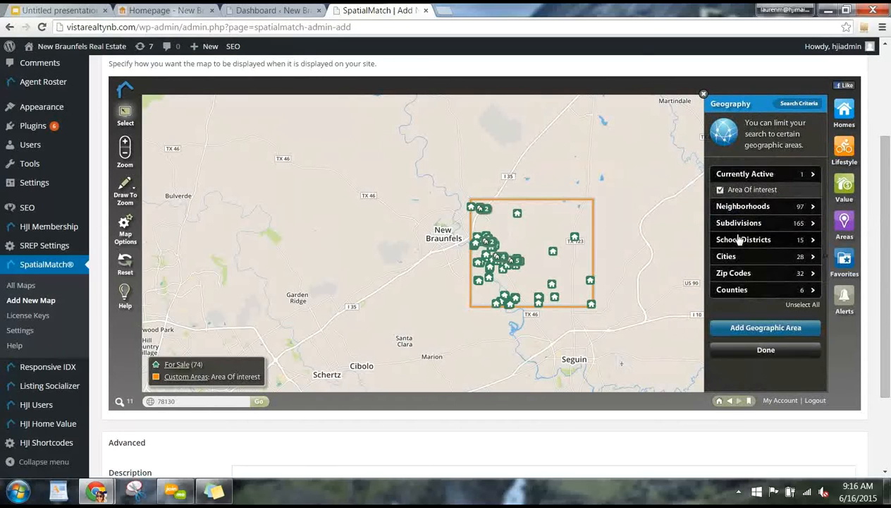
click(733, 274)
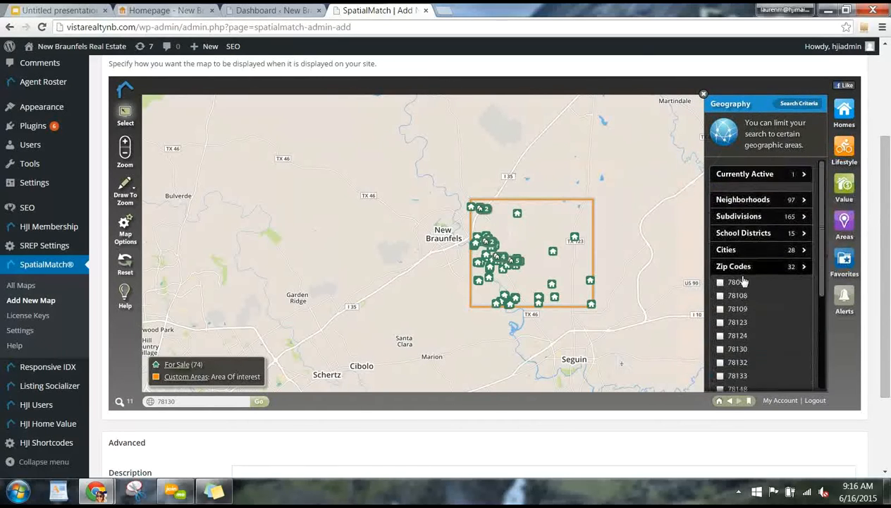
click(721, 339)
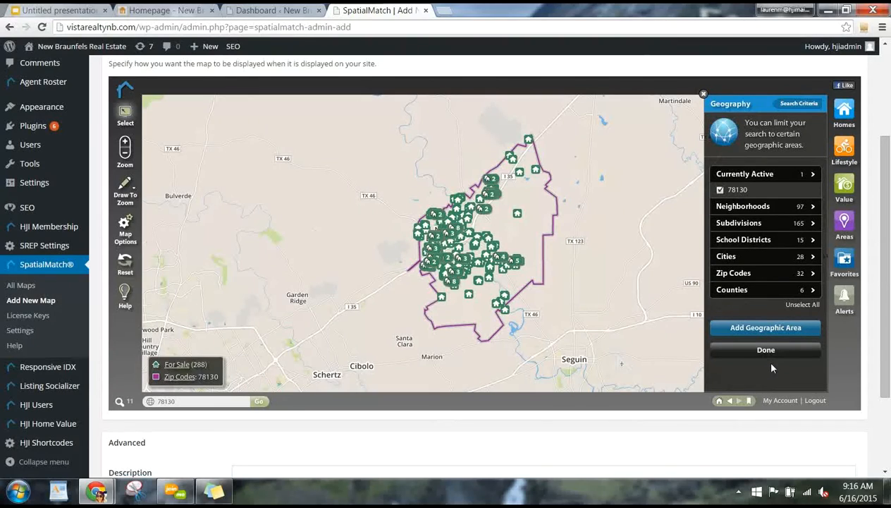
mouse_move(776, 364)
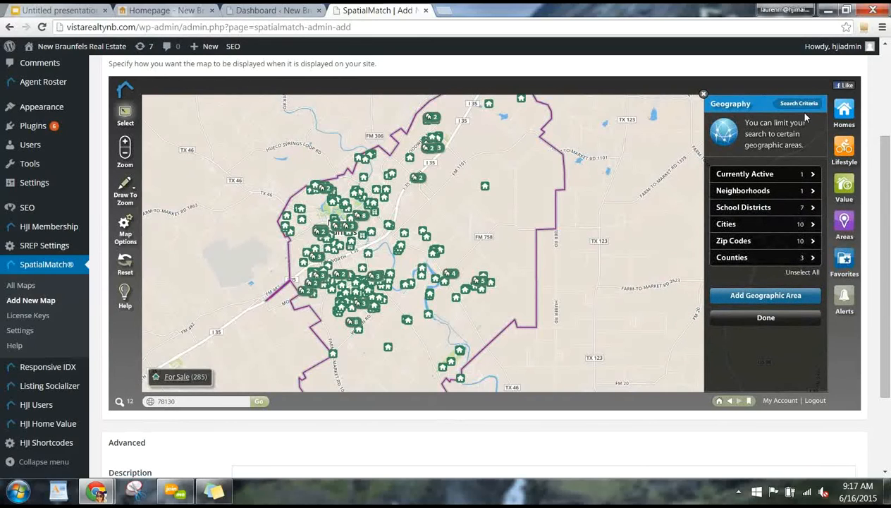
Review property types, toggling the featured-only and waterfront filters on and back off.
click(798, 103)
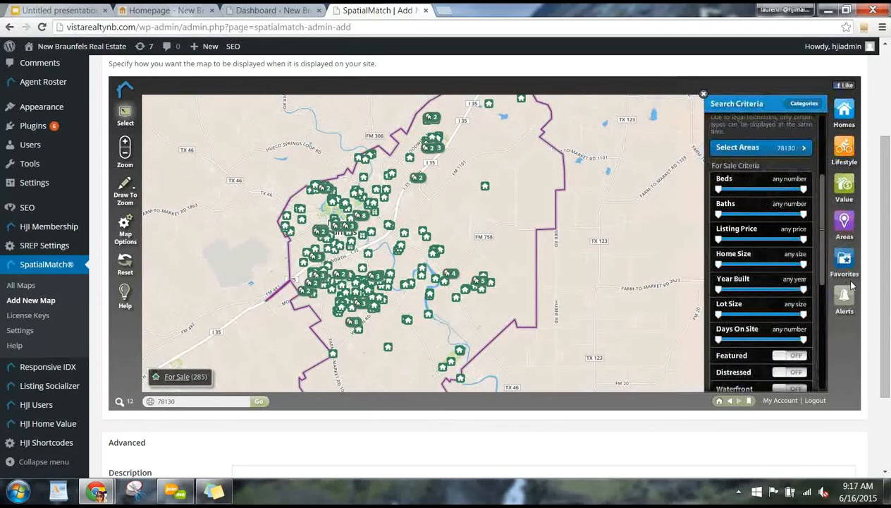
click(804, 104)
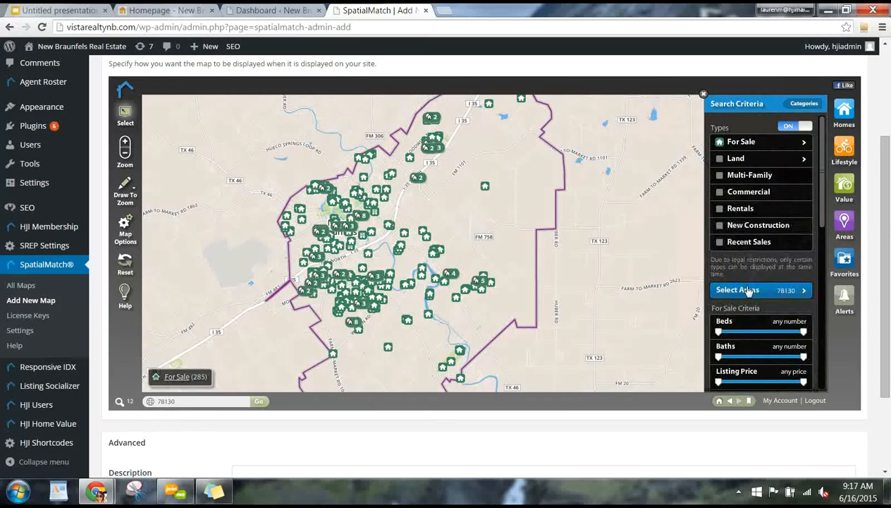
scroll(down, 3)
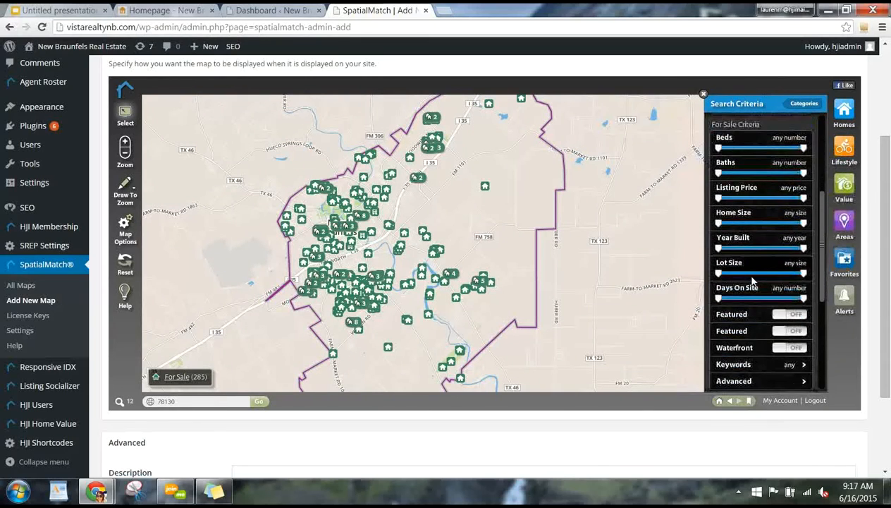
scroll(down, 3)
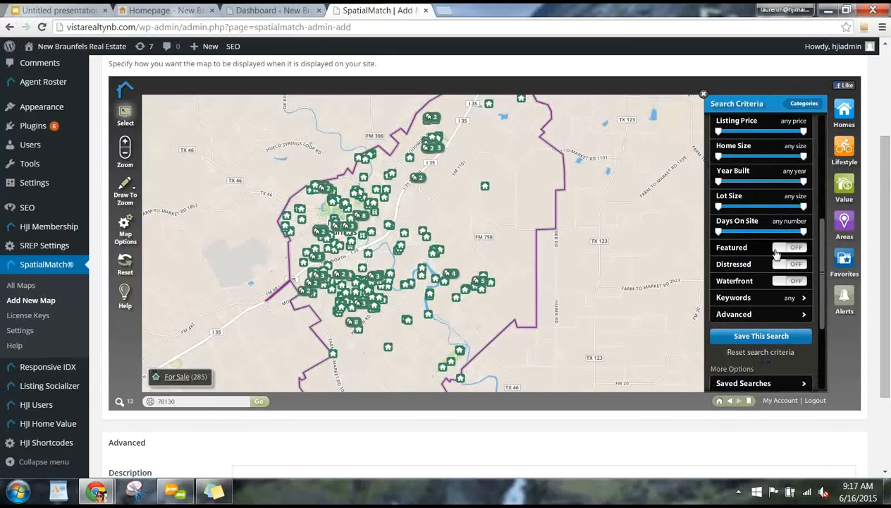
click(790, 246)
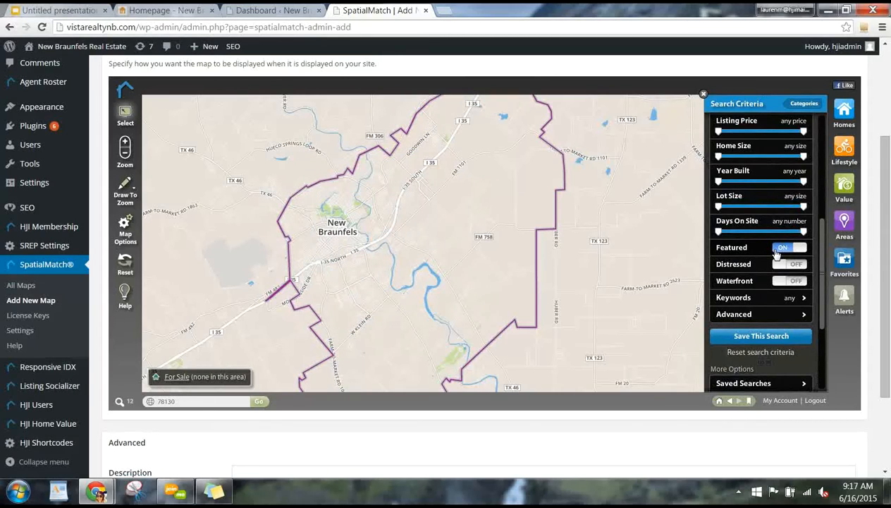
mouse_move(789, 252)
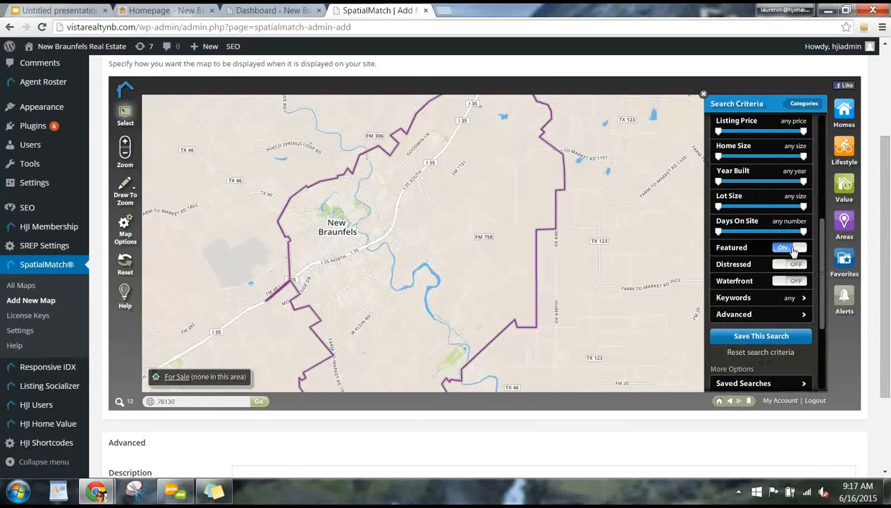
click(786, 247)
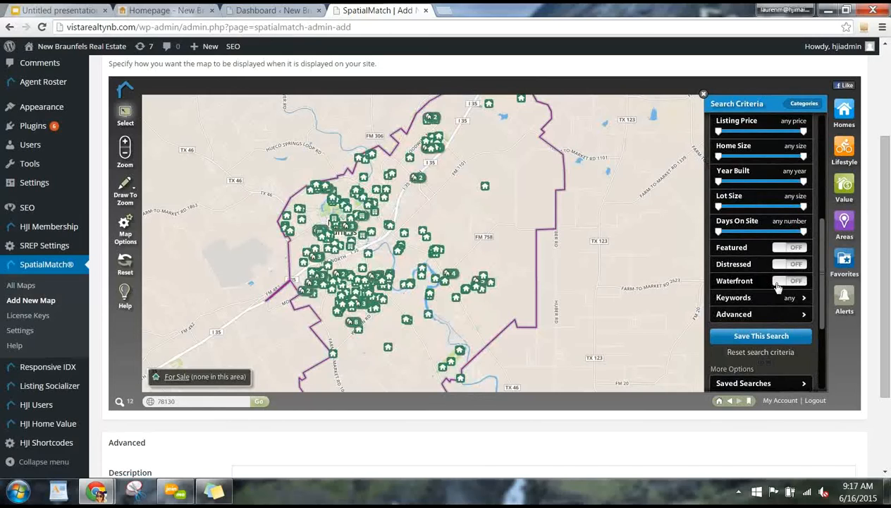
click(787, 281)
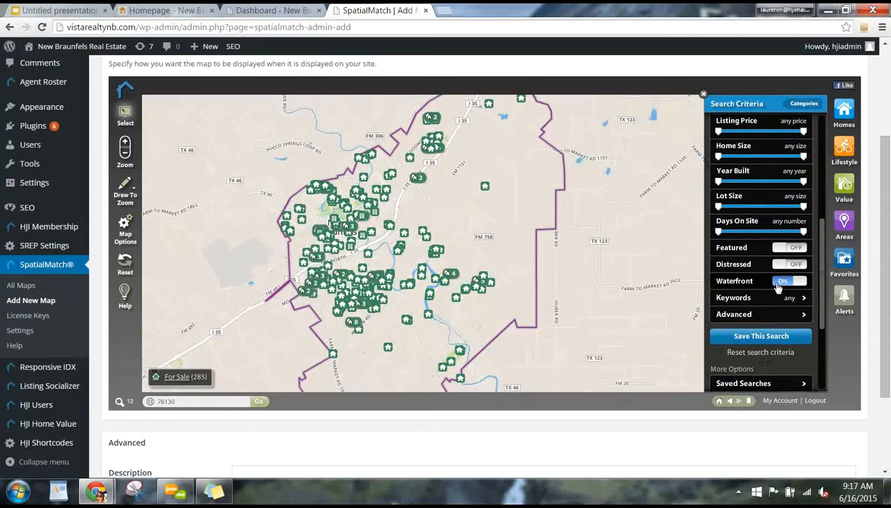
click(781, 280)
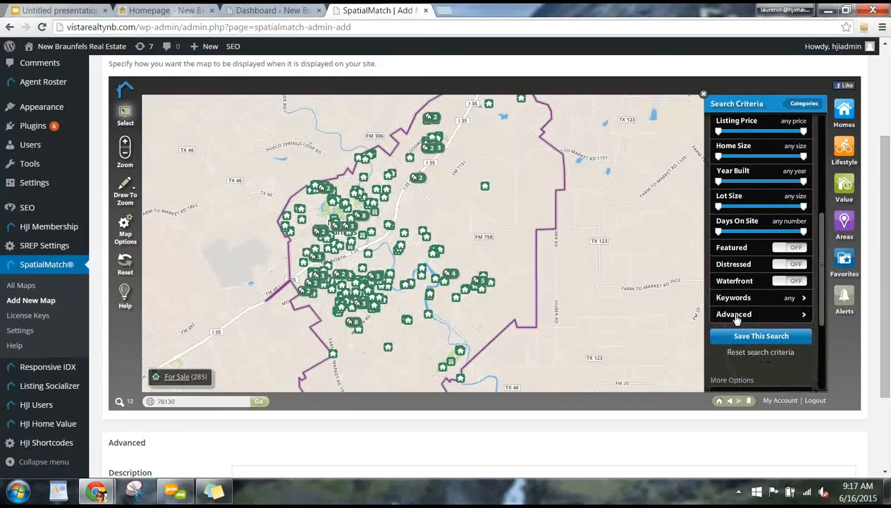
Browse the advanced amenities criteria, then include for-sale homes in the main search criteria.
click(733, 313)
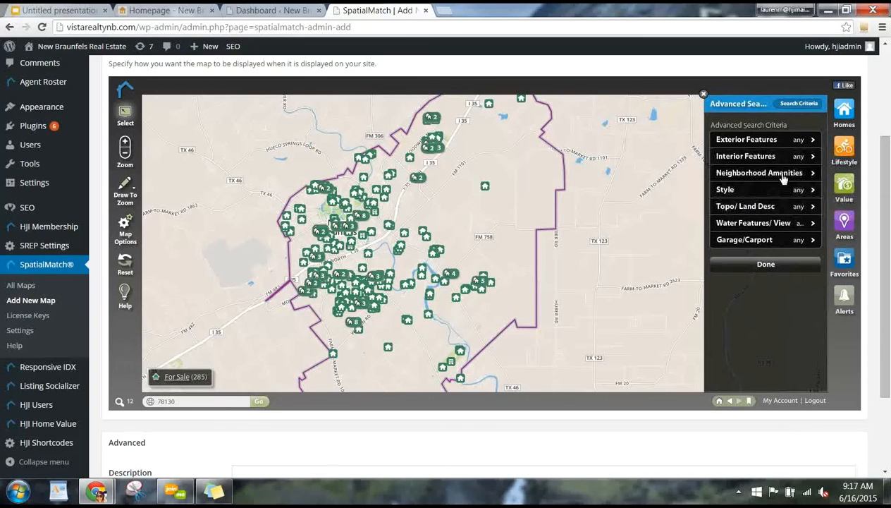
click(758, 172)
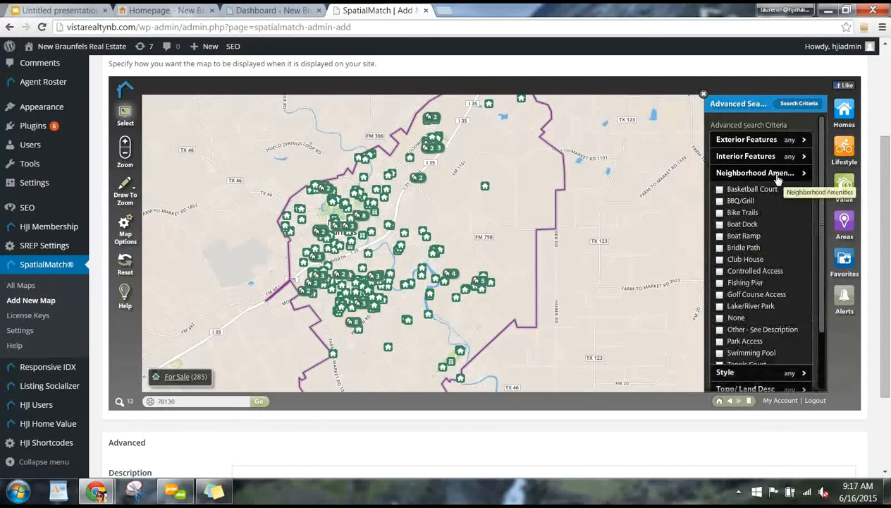
scroll(down, 3)
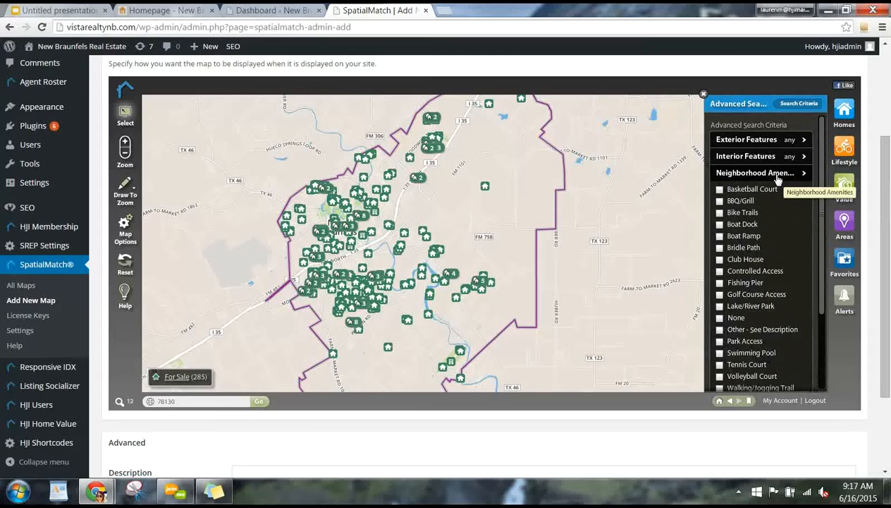
click(754, 172)
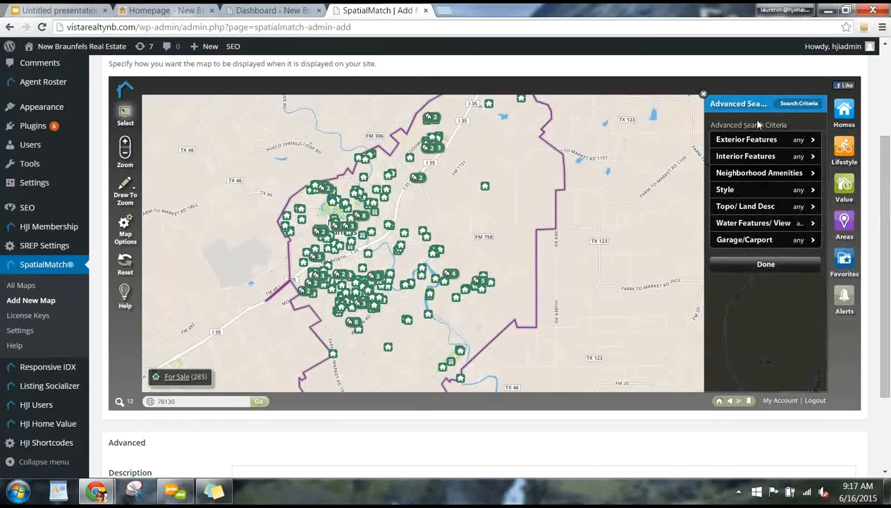
click(798, 103)
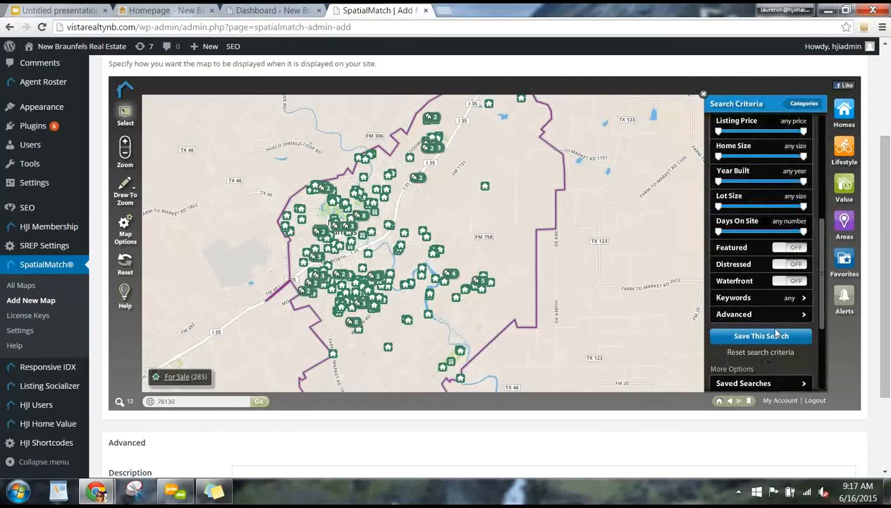
scroll(down, 3)
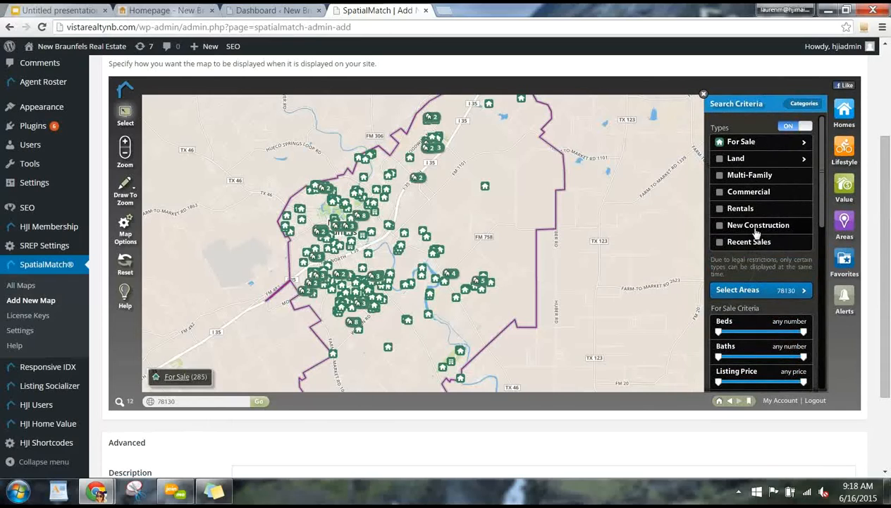
click(719, 226)
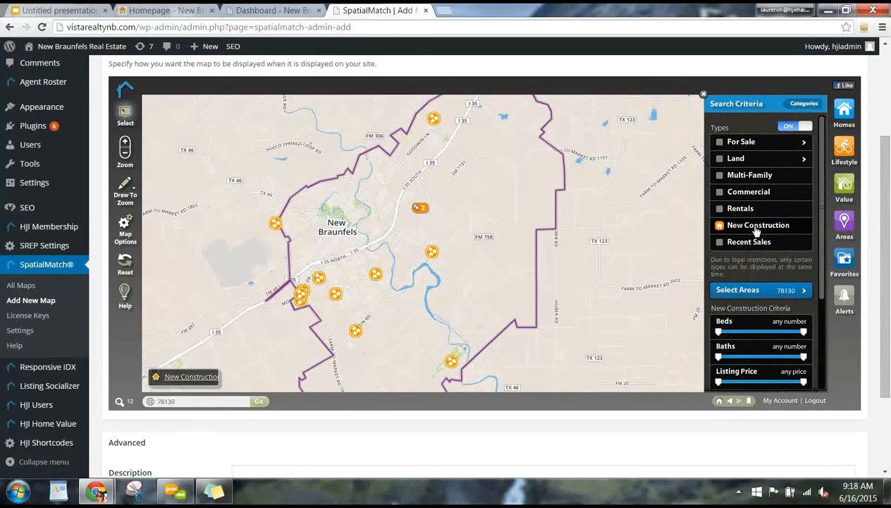
click(742, 141)
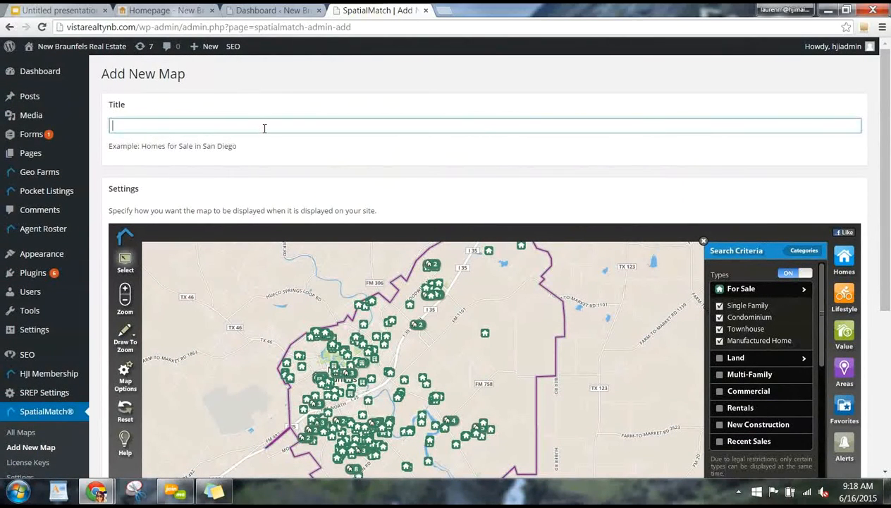
Title the map Area Of Interest and save it to the Maps list.
text(Area Of Inter)
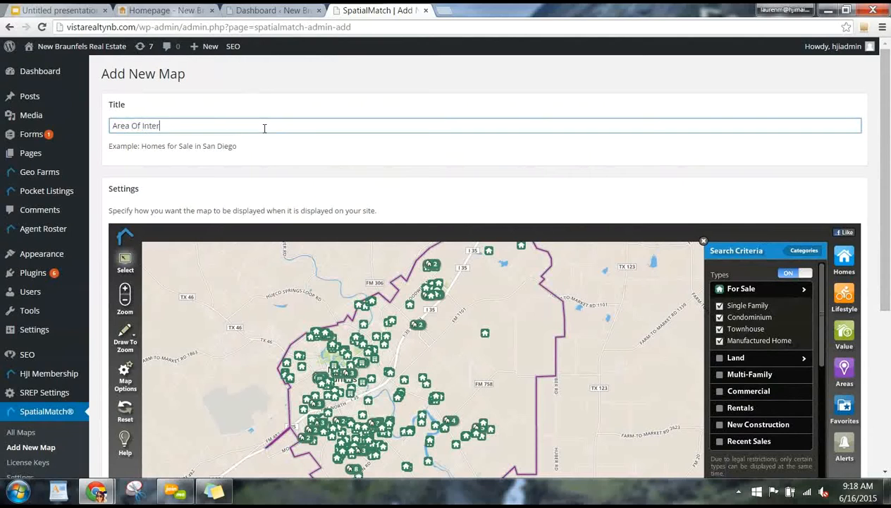
scroll(down, 3)
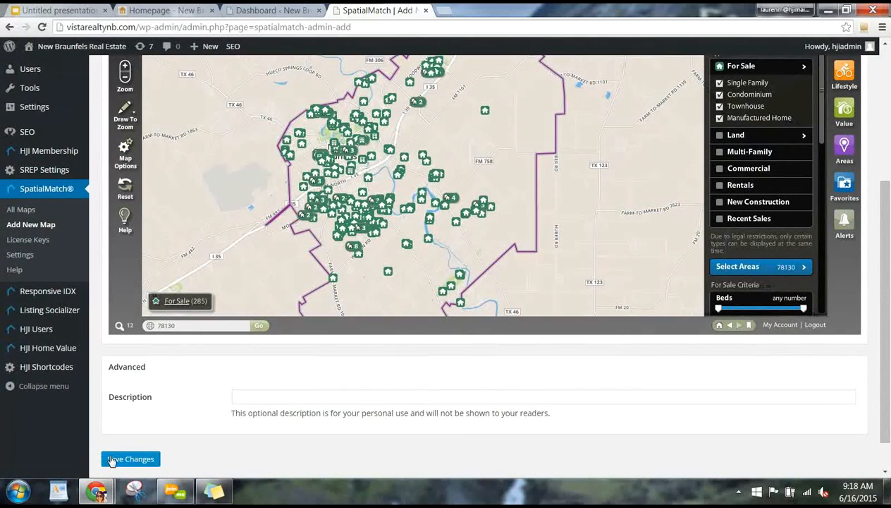
click(130, 459)
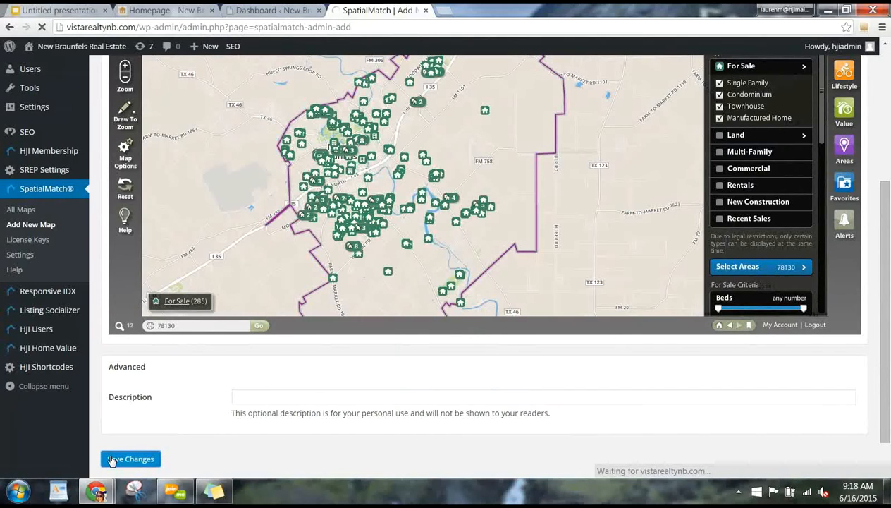
click(130, 460)
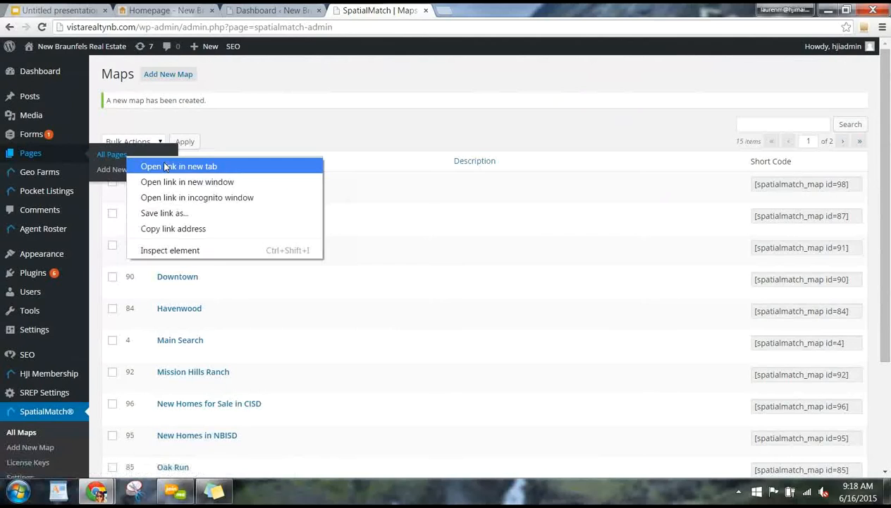
Open a blank Add New Page editor in a separate browser tab.
click(179, 167)
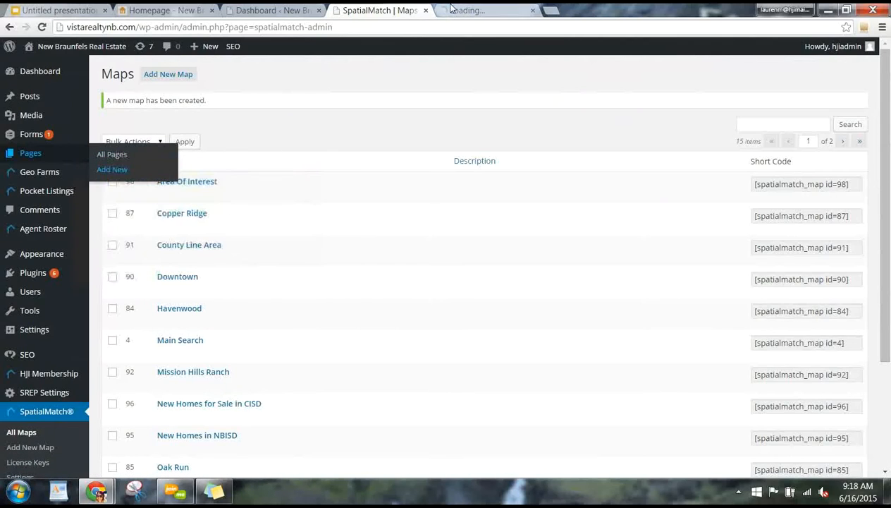
click(113, 169)
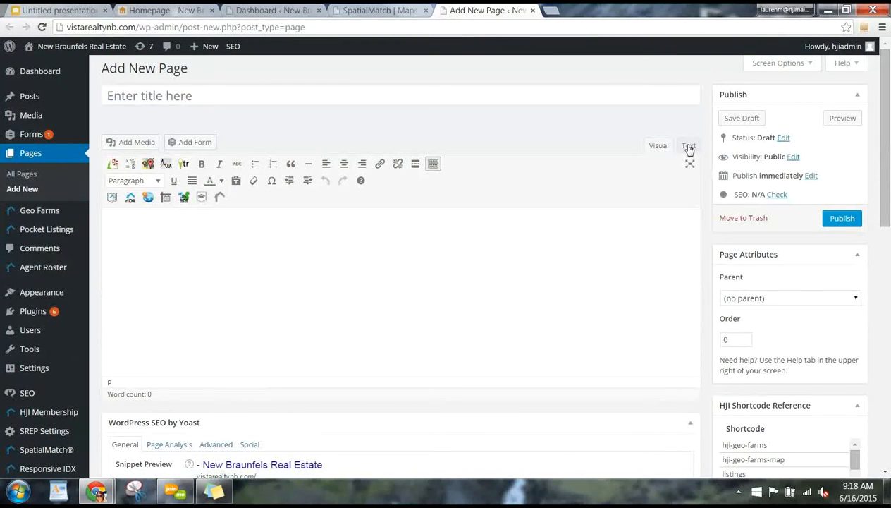
click(659, 145)
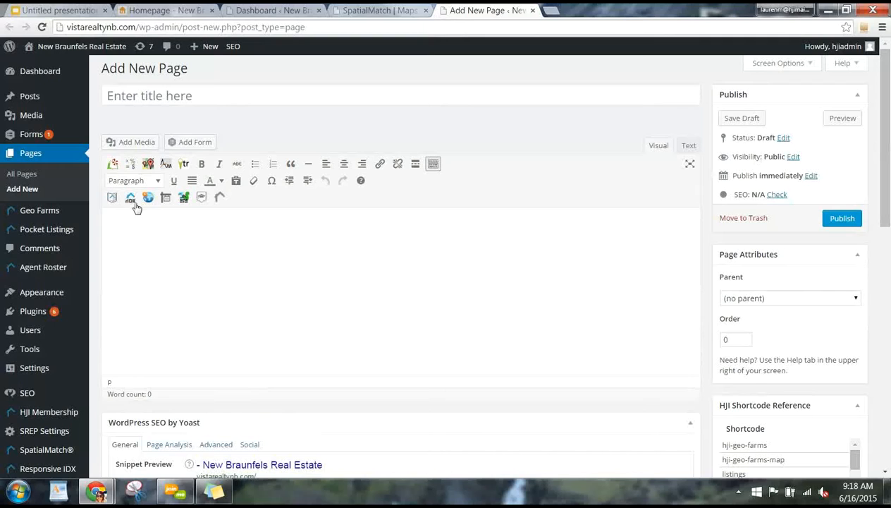
mouse_move(147, 197)
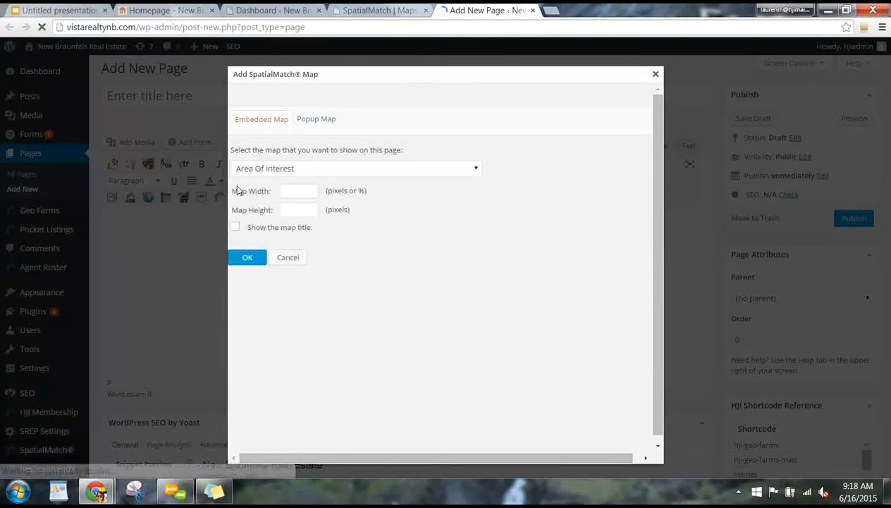
Insert the Area Of Interest map shortcode at 100% width and 700 height.
click(355, 168)
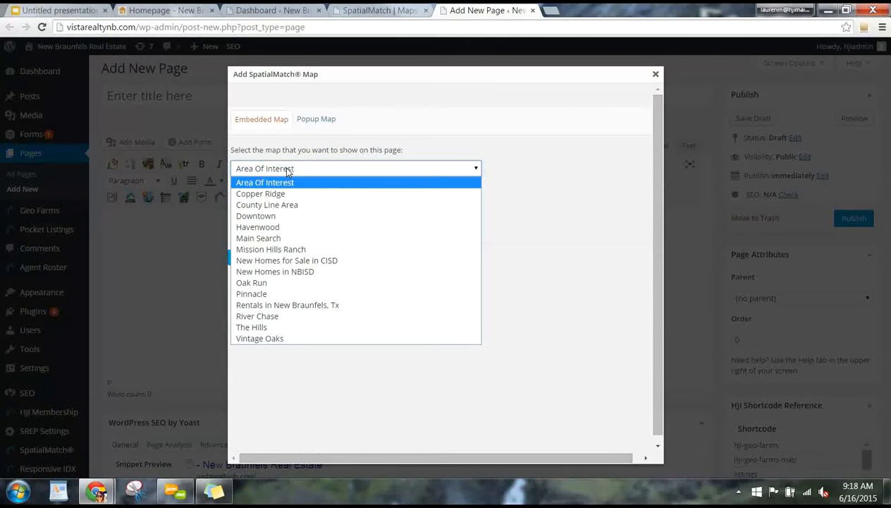
mouse_move(280, 189)
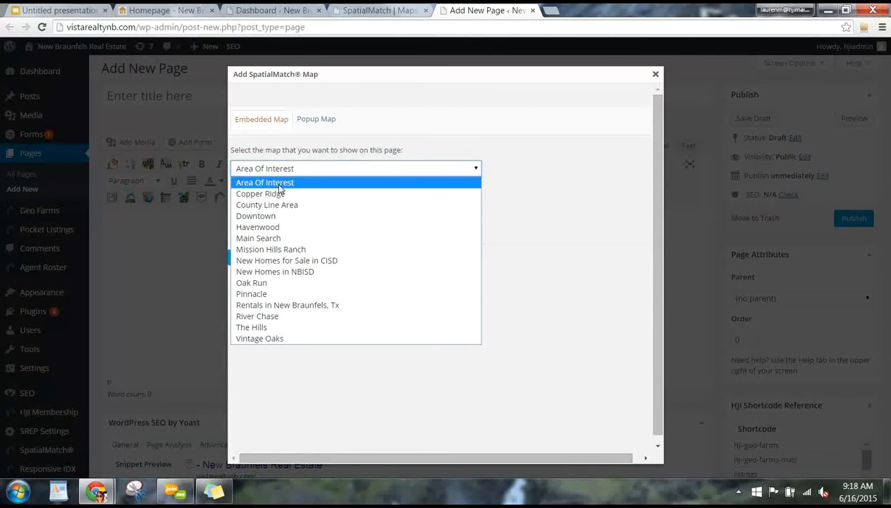
click(265, 182)
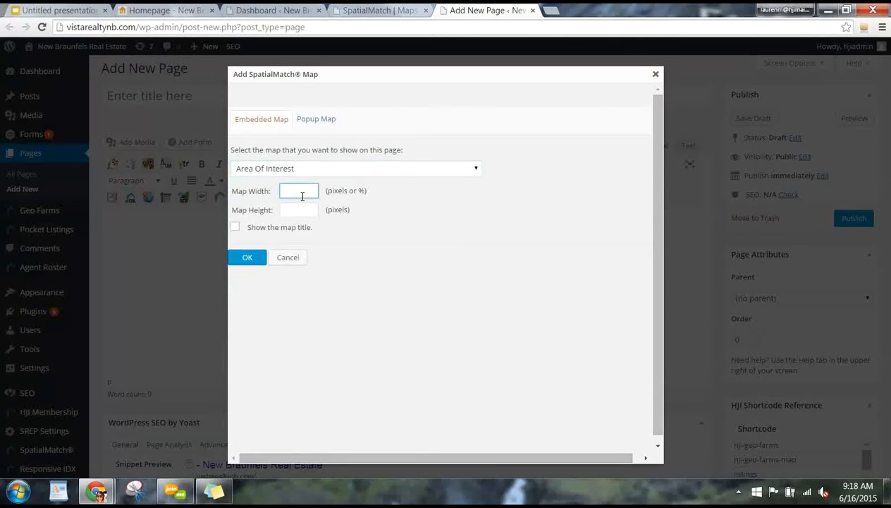
text(100%)
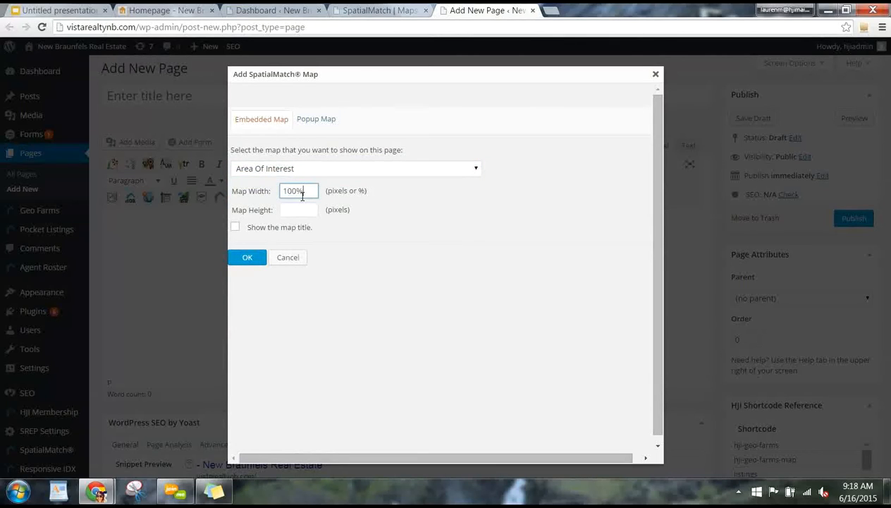
click(299, 208)
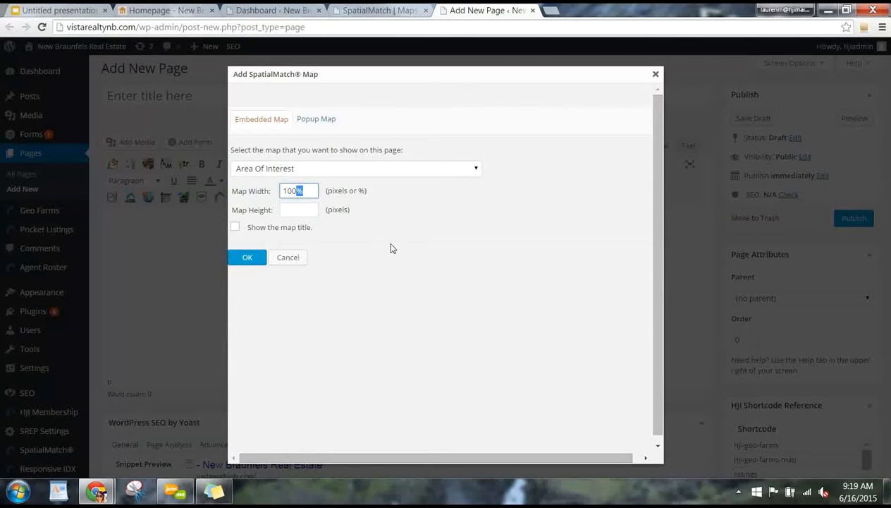
mouse_move(342, 223)
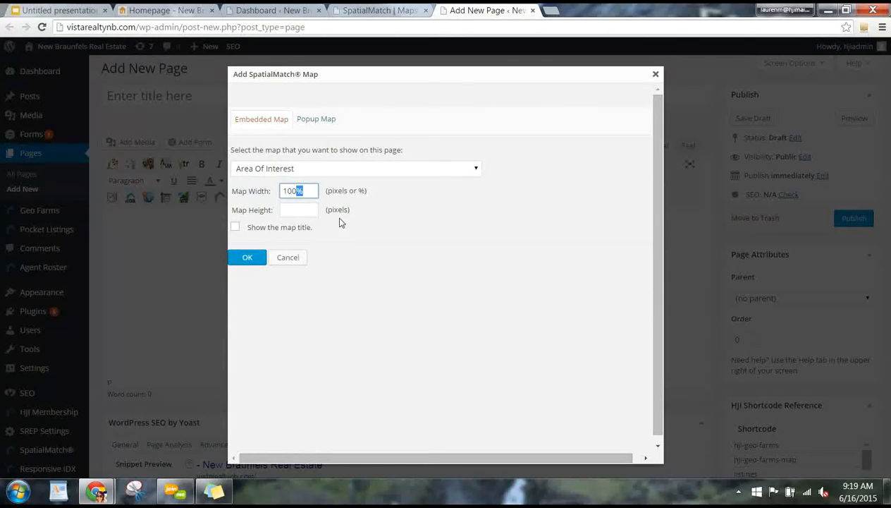
click(299, 209)
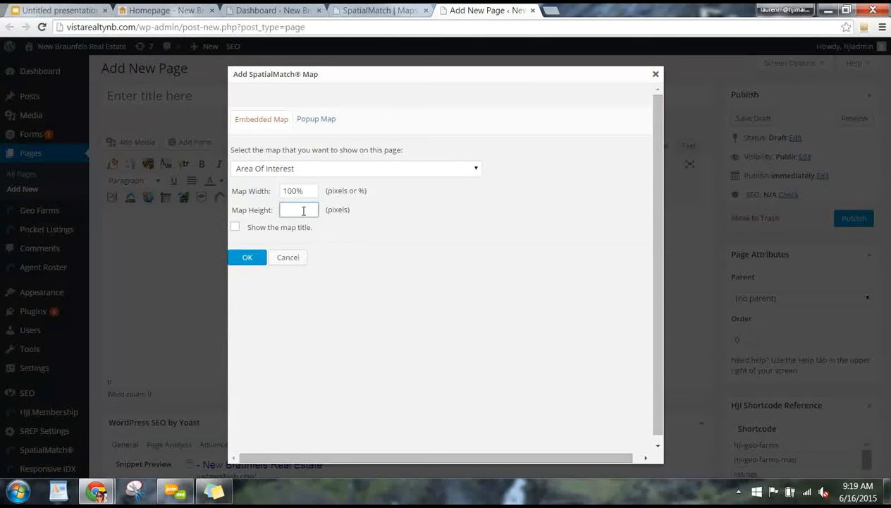
text(700)
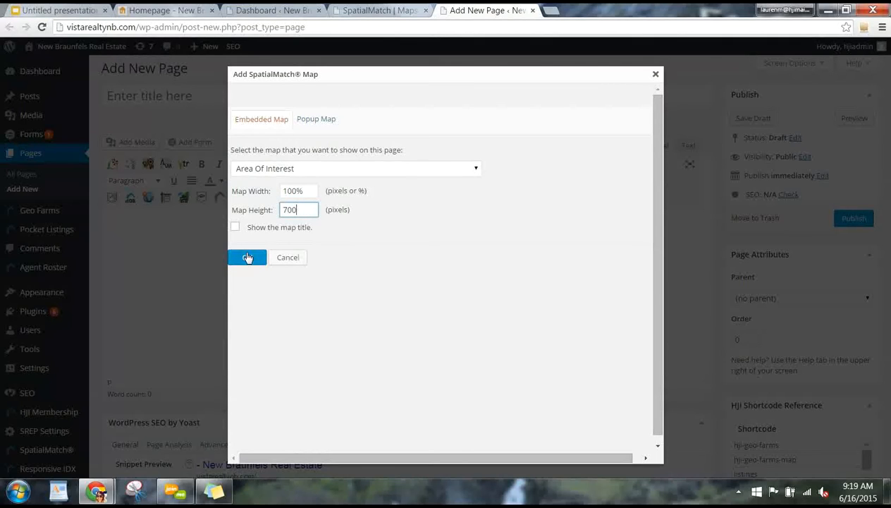
click(247, 257)
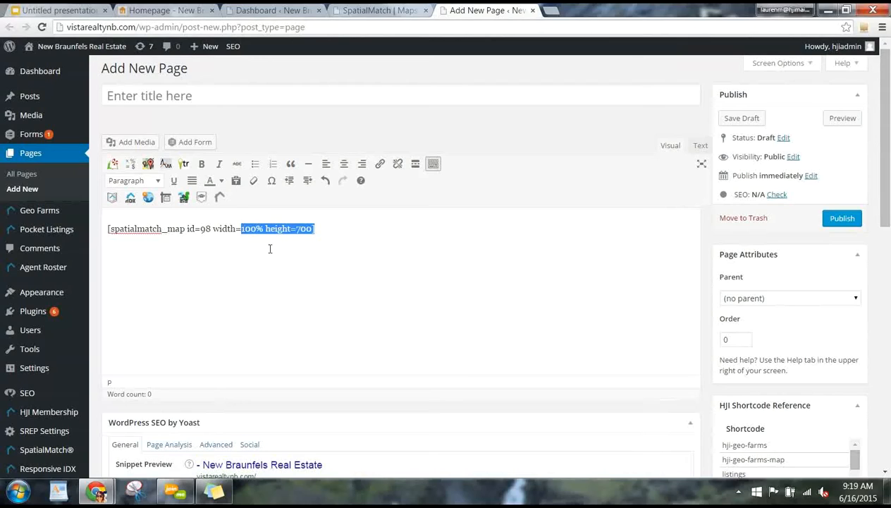
Title the page Area Of Interest and publish it.
click(248, 229)
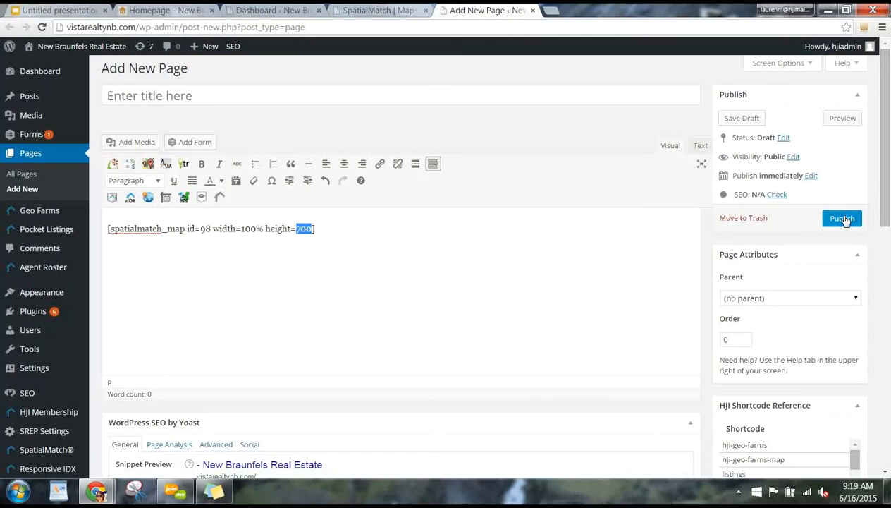
click(251, 96)
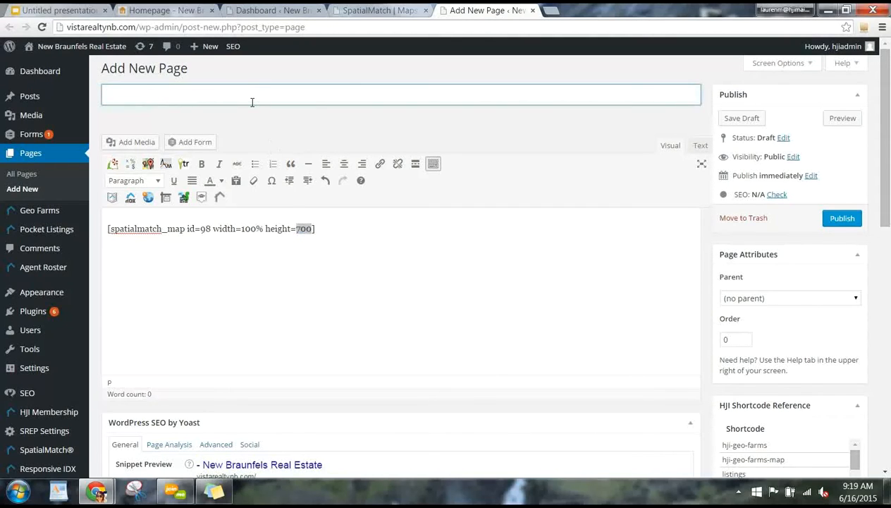
text(Area Of I)
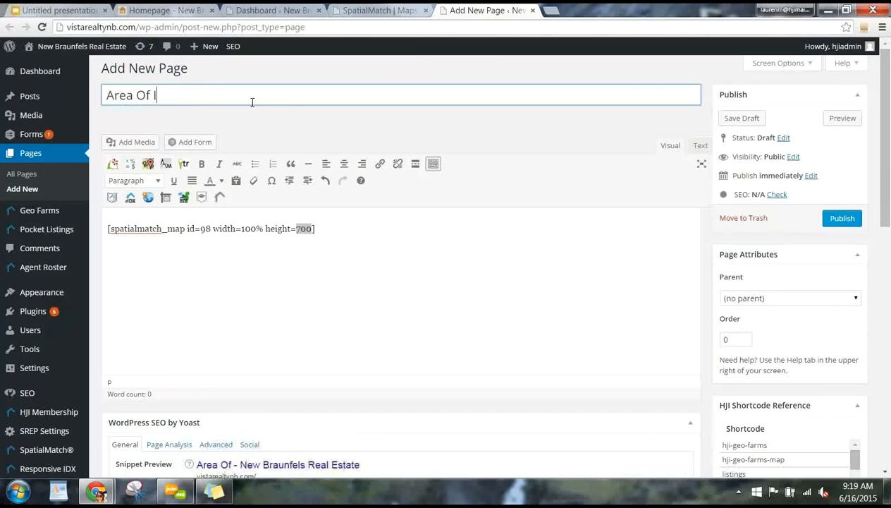
text(nterest)
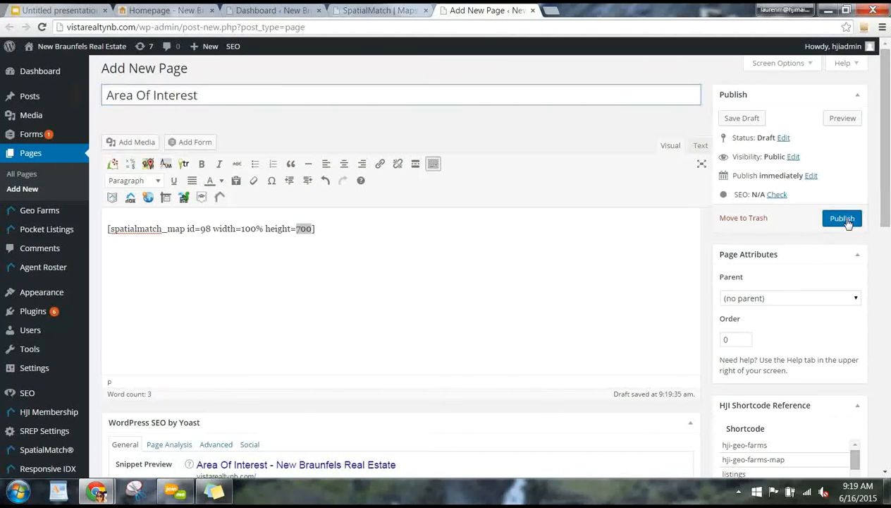
click(841, 218)
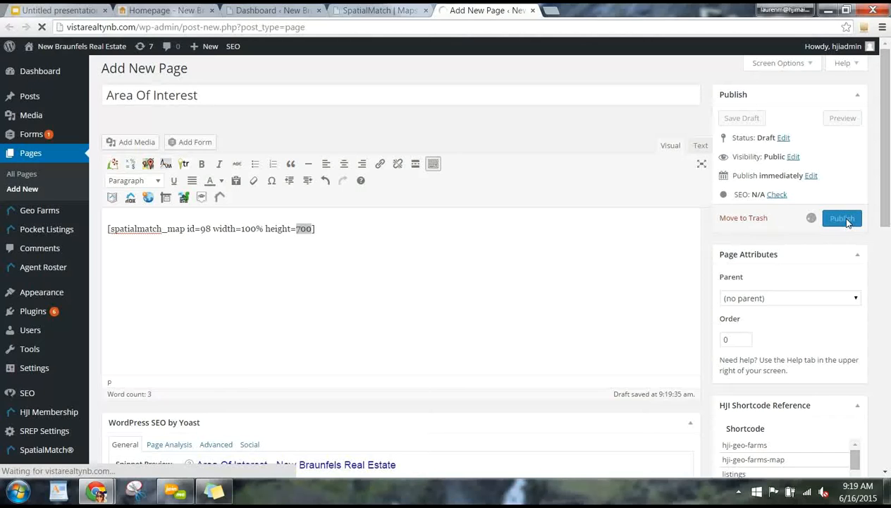
click(841, 217)
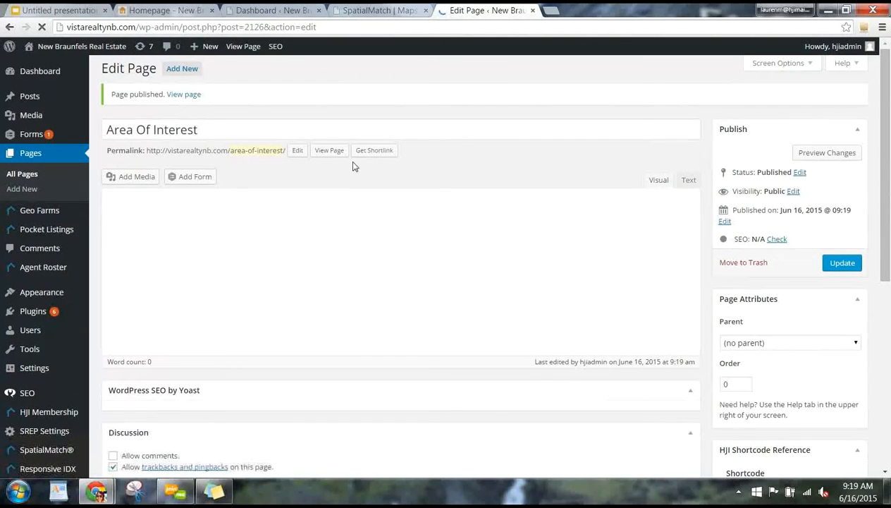
right_click(330, 150)
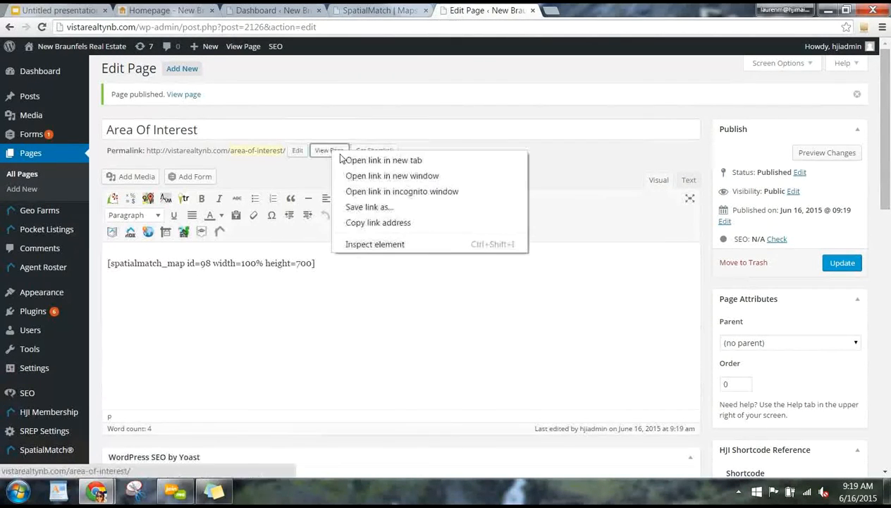
View the live Area Of Interest page with its embedded map, then return to the Maps list.
click(384, 160)
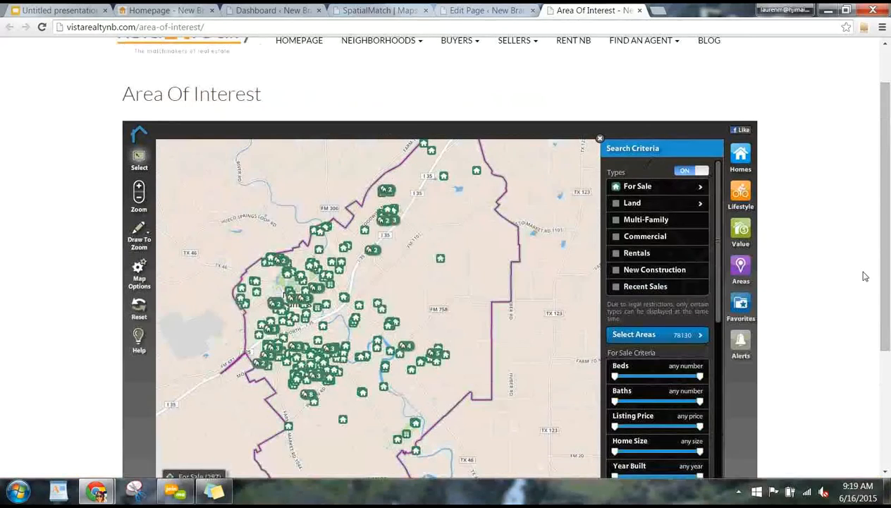
scroll(down, 3)
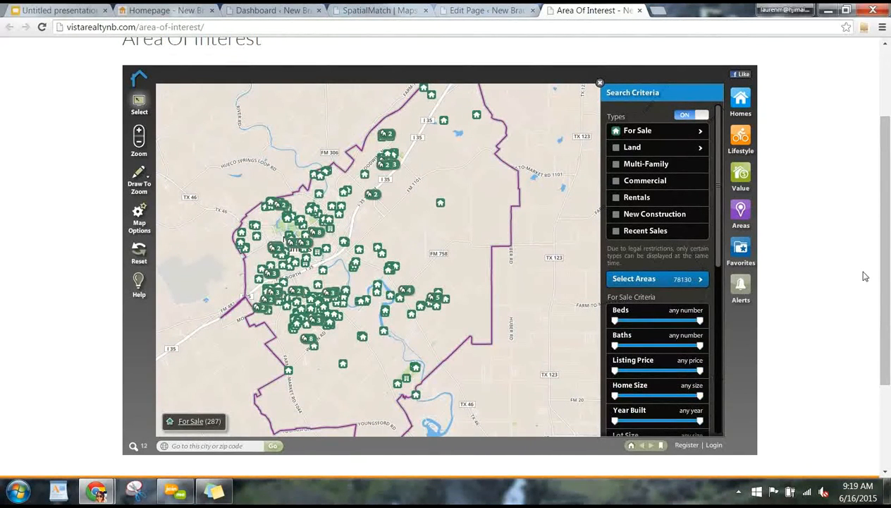
click(486, 10)
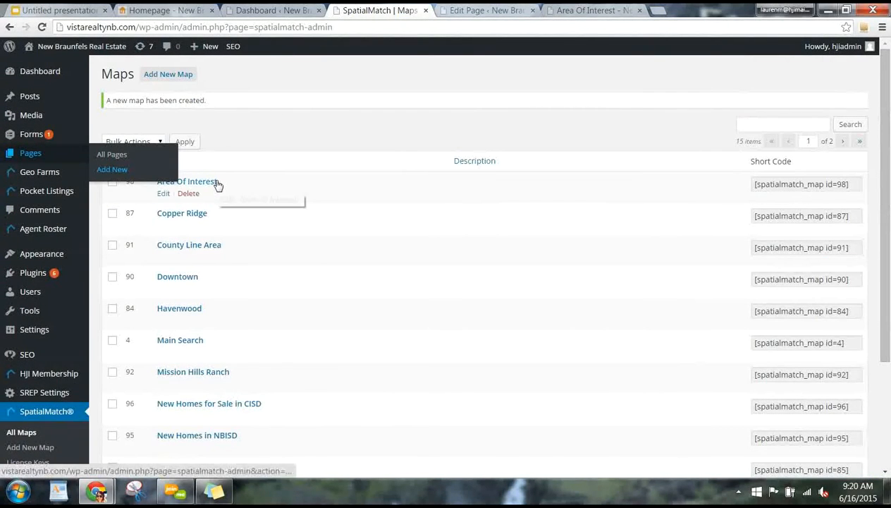
mouse_move(186, 191)
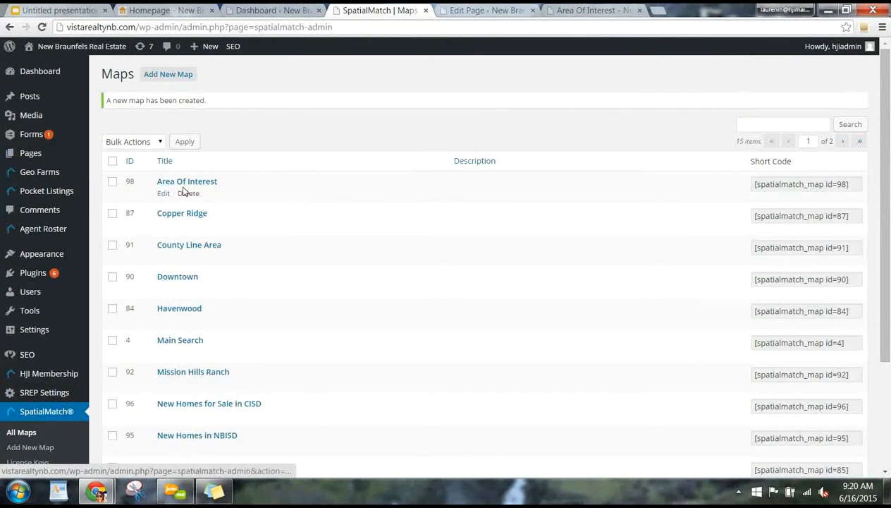
Edit the Area Of Interest map's geography to a second zip code and finish editing.
click(164, 192)
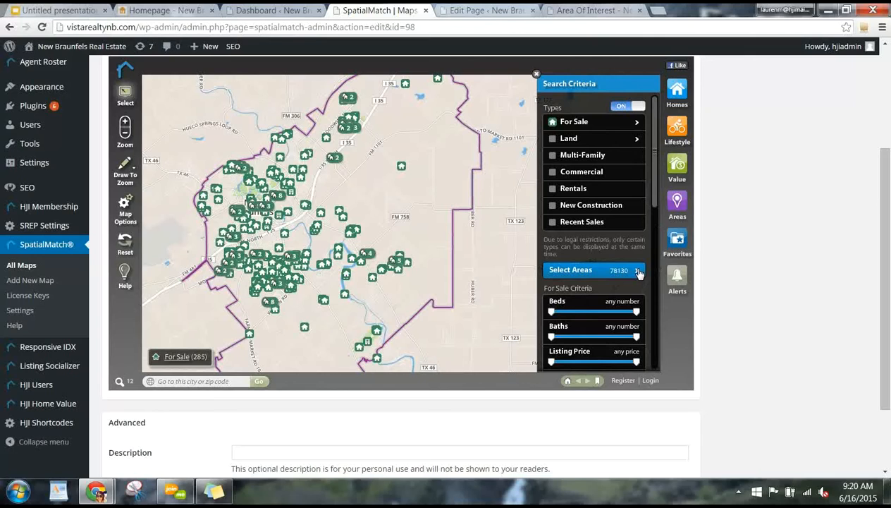
click(570, 270)
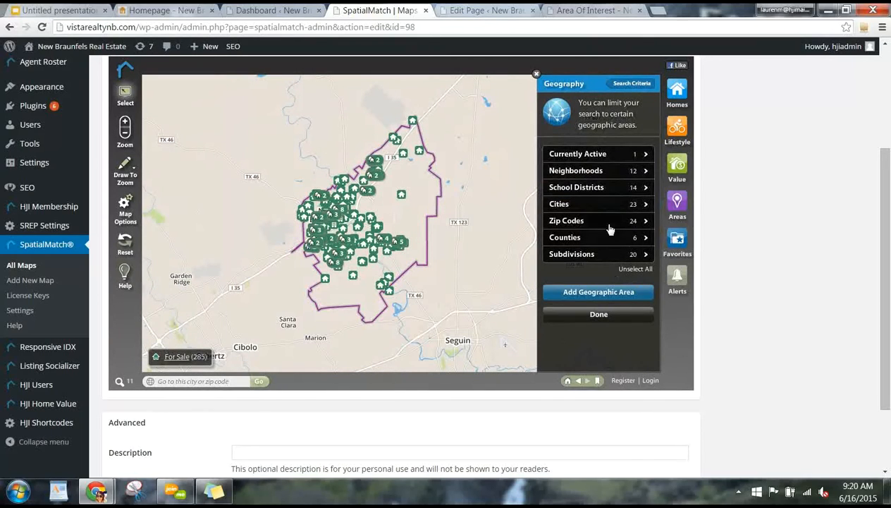
click(567, 220)
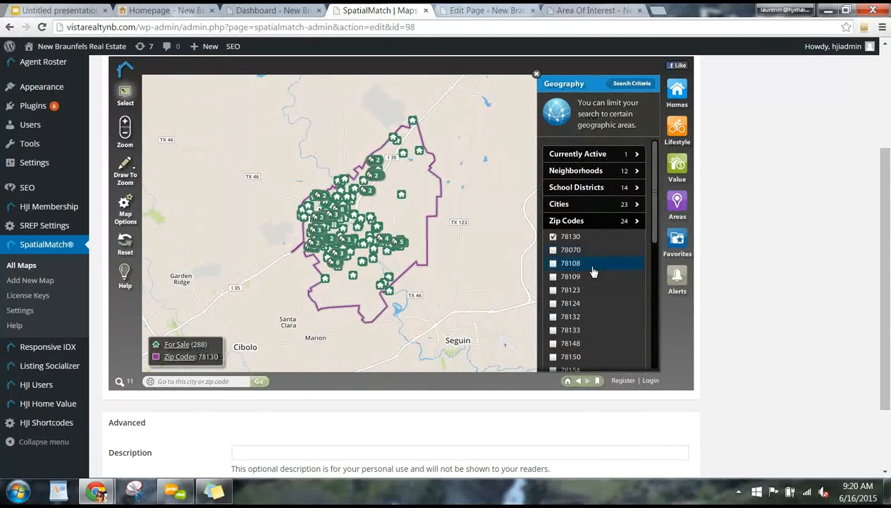
click(553, 262)
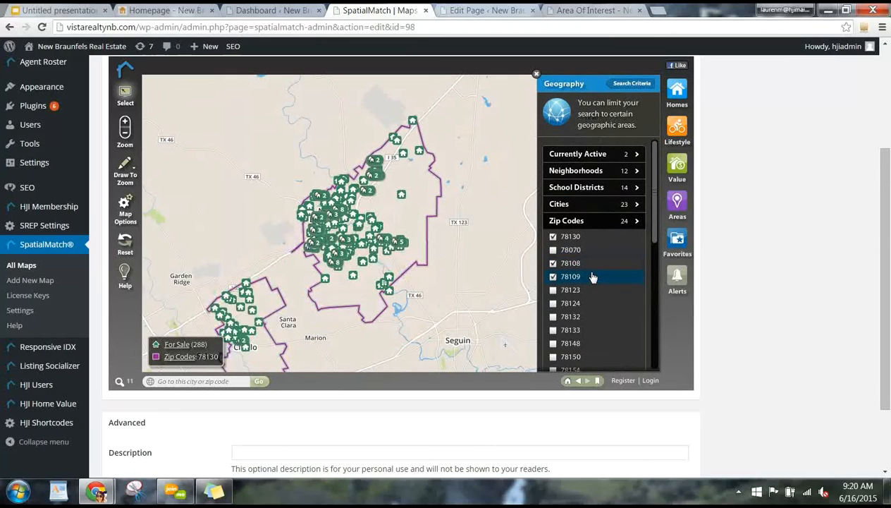
click(553, 291)
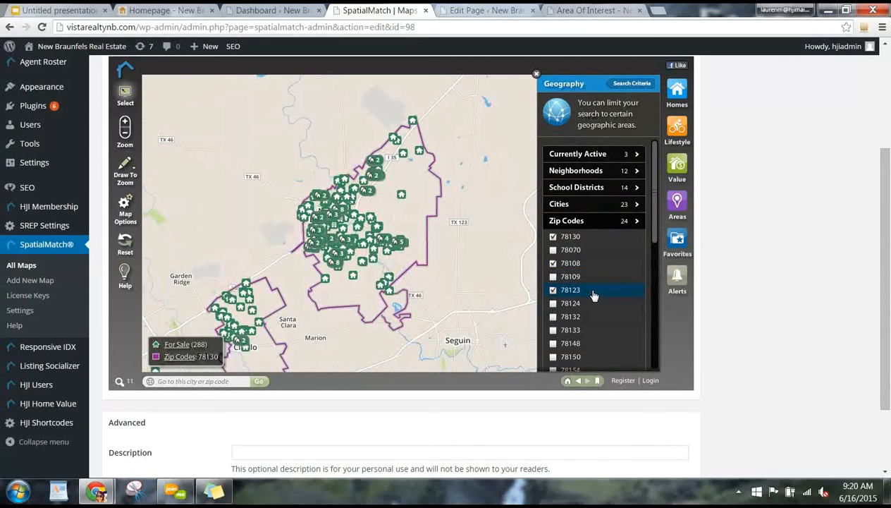
click(553, 263)
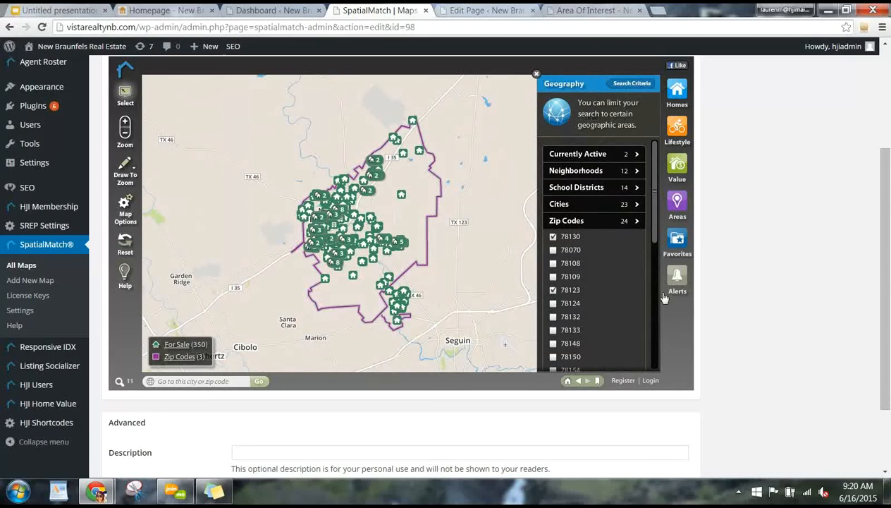
click(130, 420)
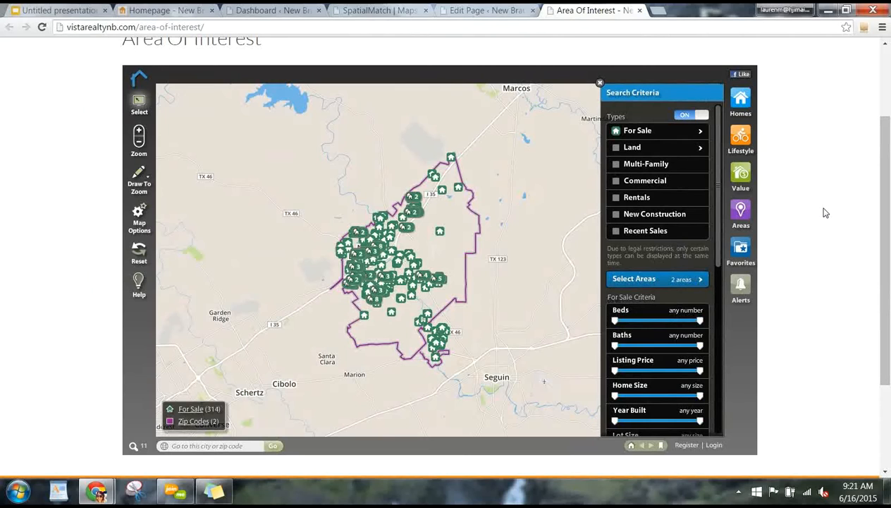
Restrict the search criteria to New Construction listings only.
click(614, 214)
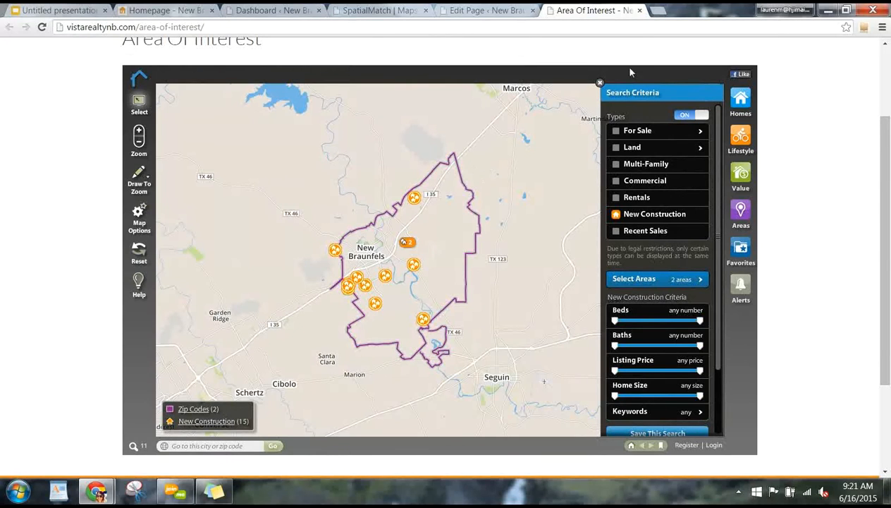
mouse_move(658, 10)
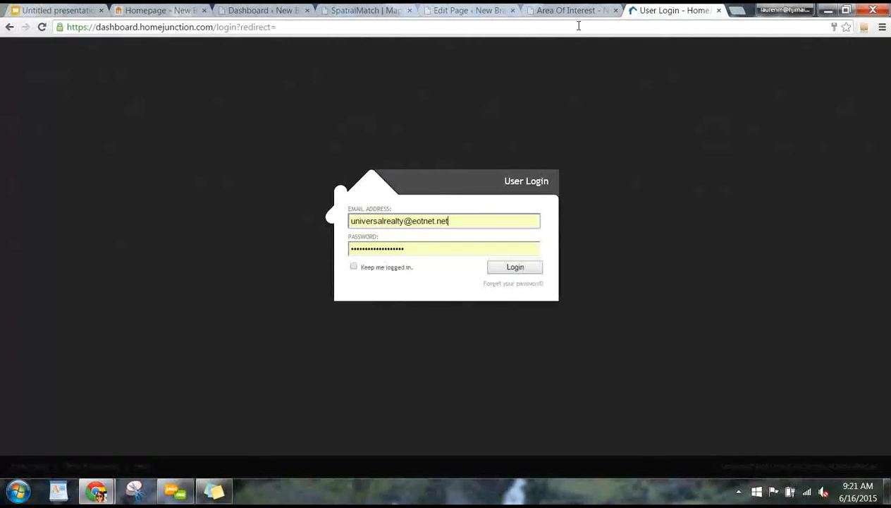
mouse_move(558, 252)
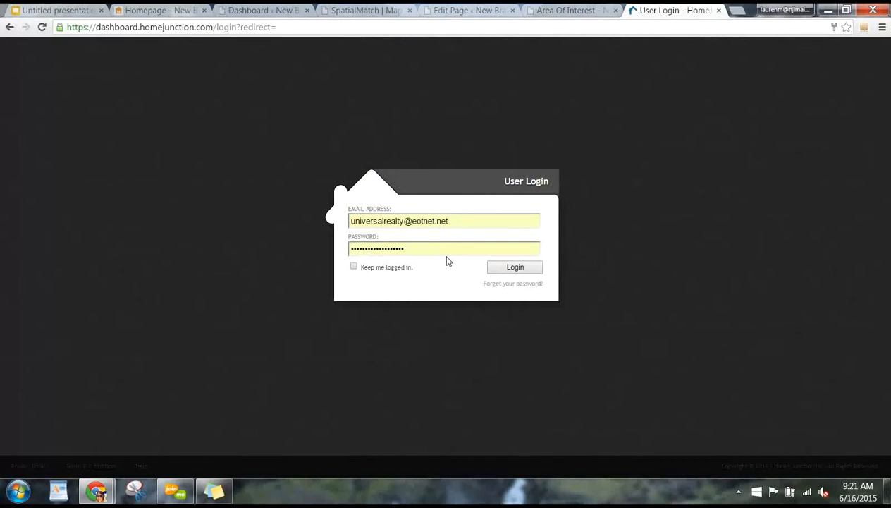
Sign in to the dashboard, review its home tiles and license key, then log out.
click(514, 266)
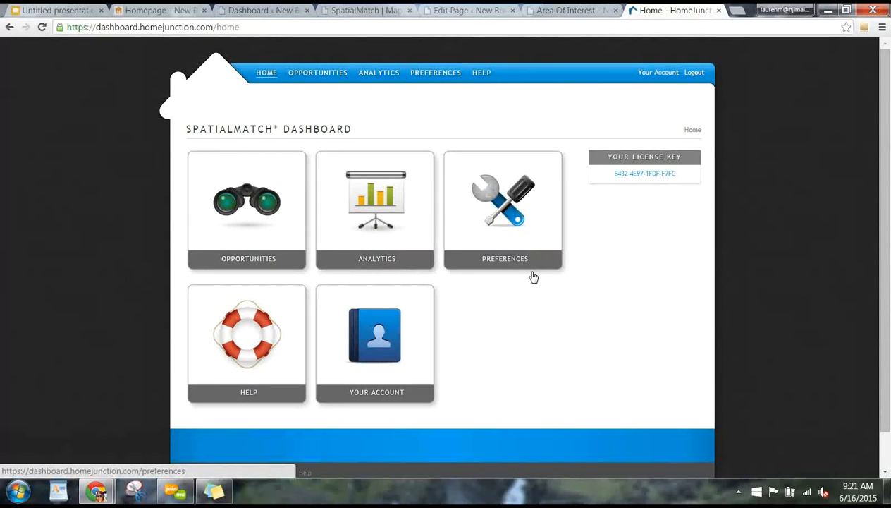
mouse_move(534, 272)
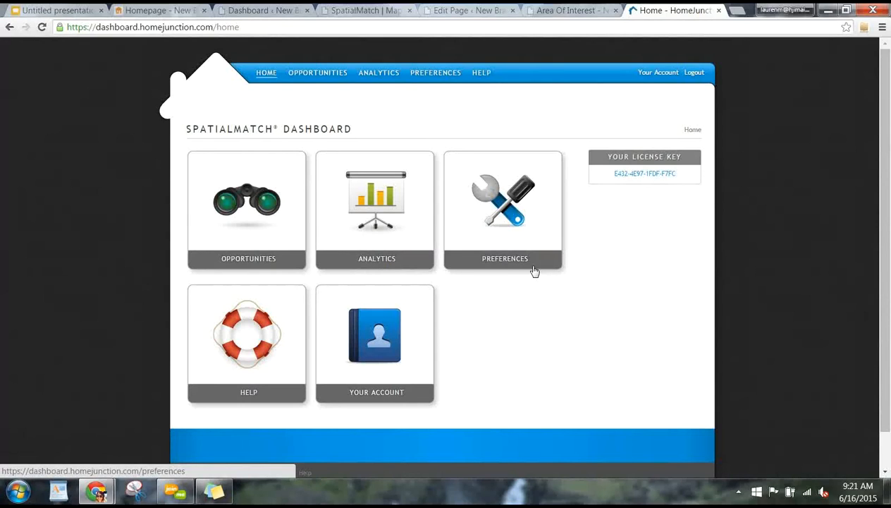
double_click(226, 128)
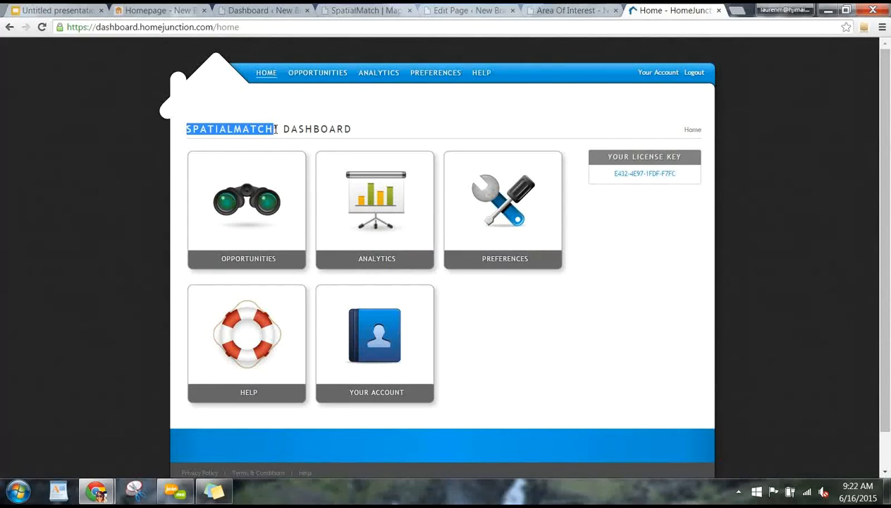
click(247, 205)
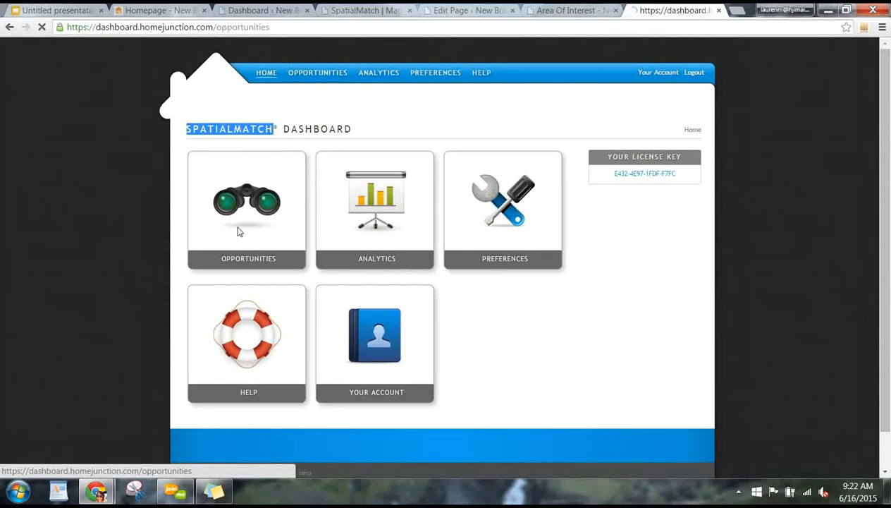
click(248, 204)
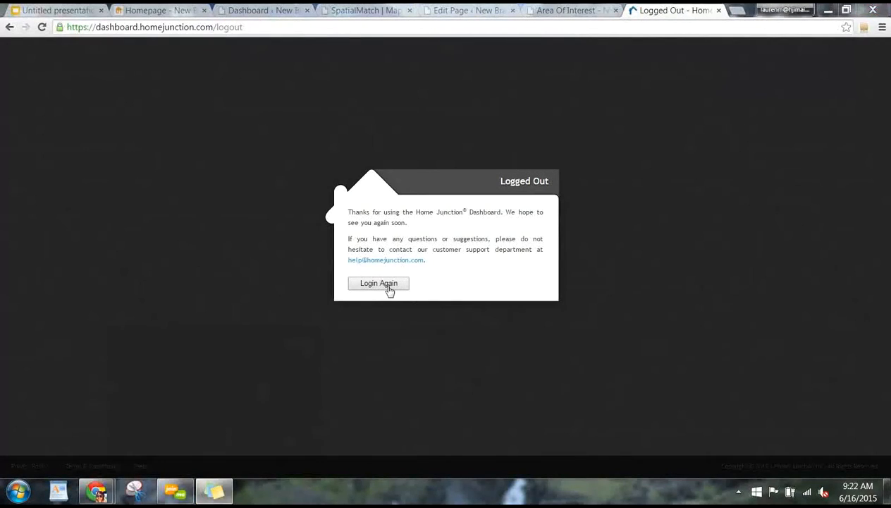
click(377, 282)
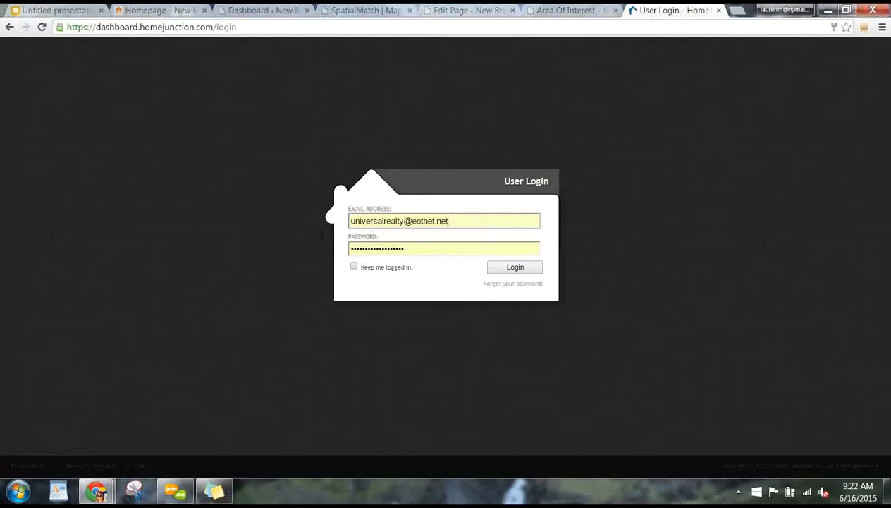
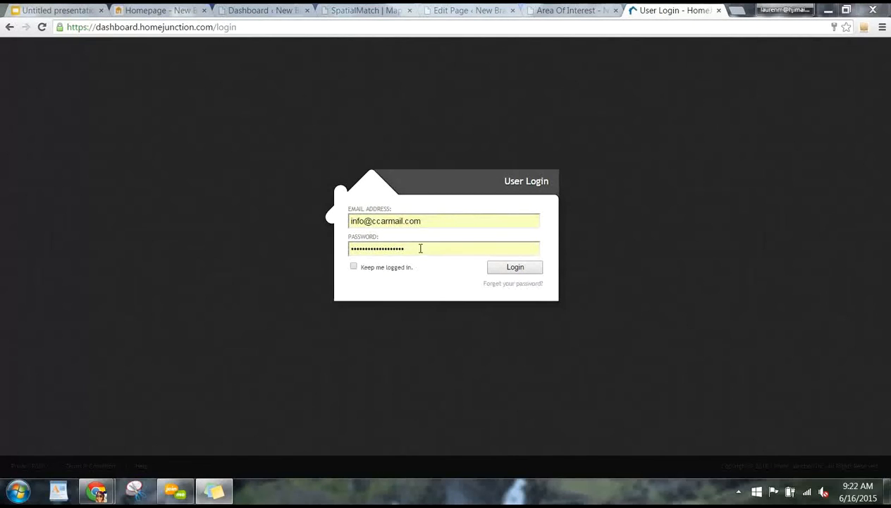
click(515, 267)
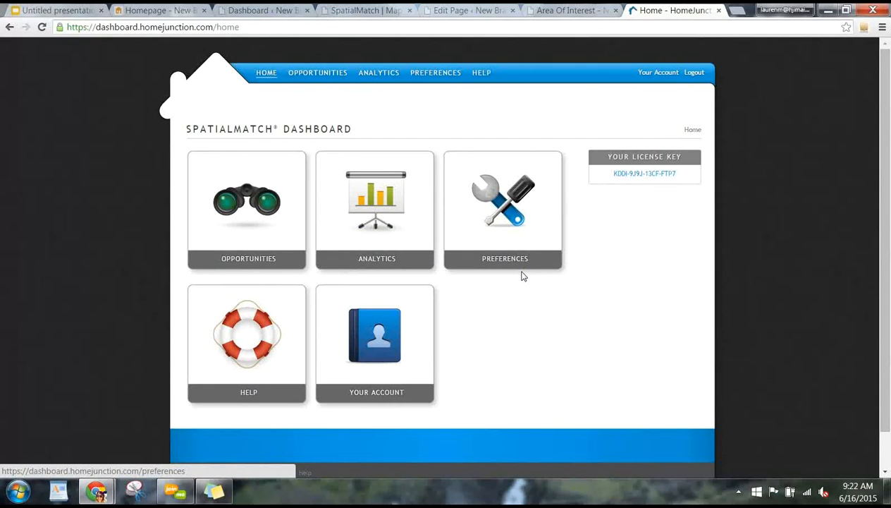
mouse_move(285, 260)
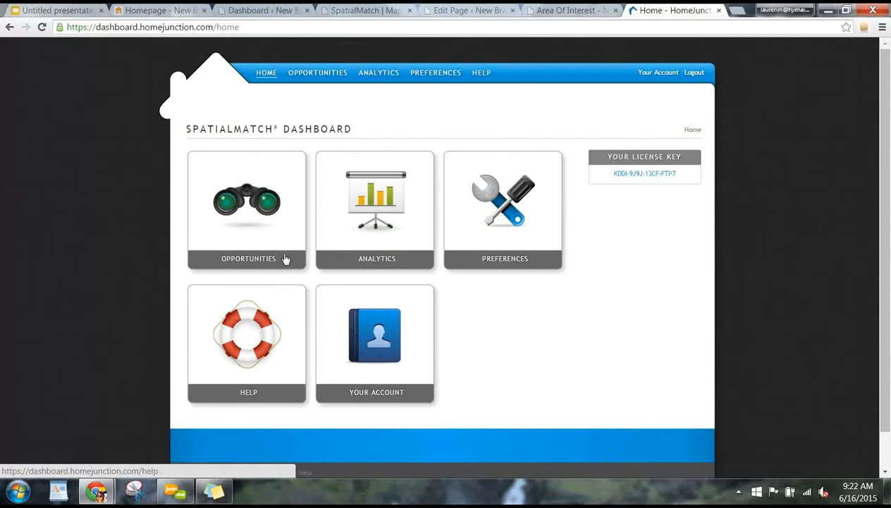
click(248, 209)
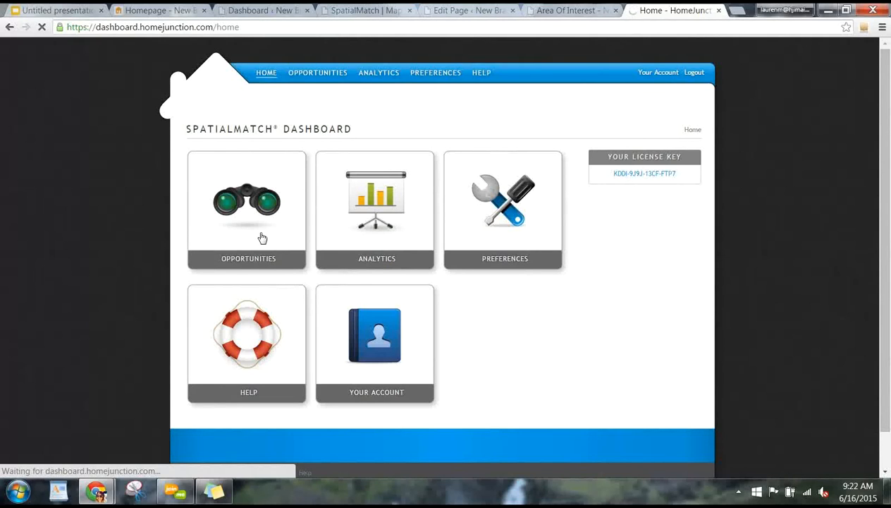
From the opportunities list, bring up one subscriber's analytics page.
click(248, 209)
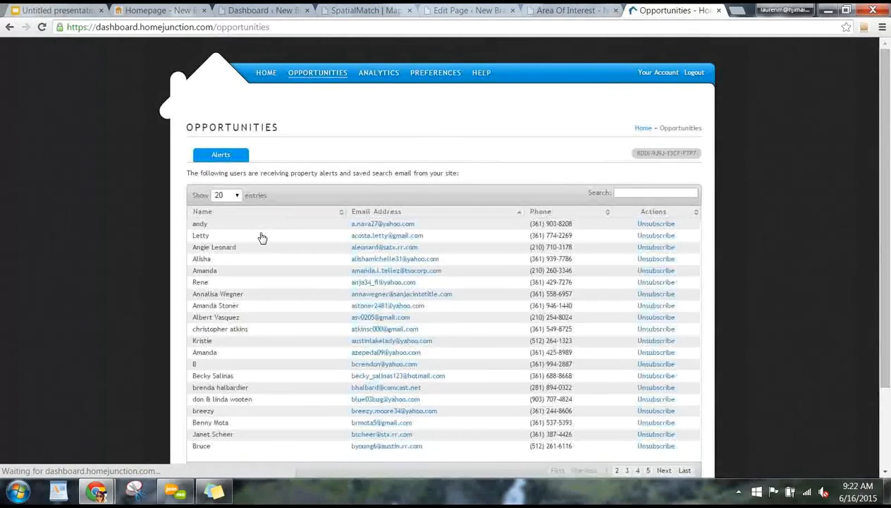
scroll(down, 3)
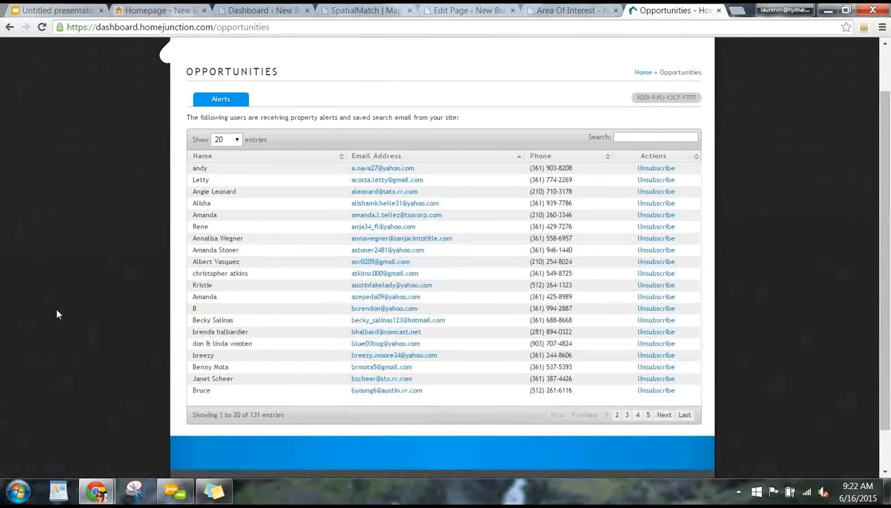
mouse_move(212, 380)
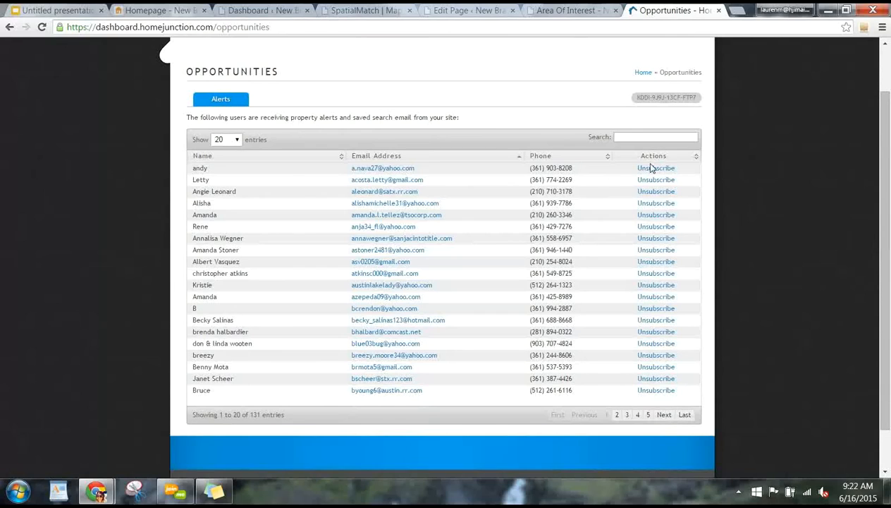
mouse_move(658, 218)
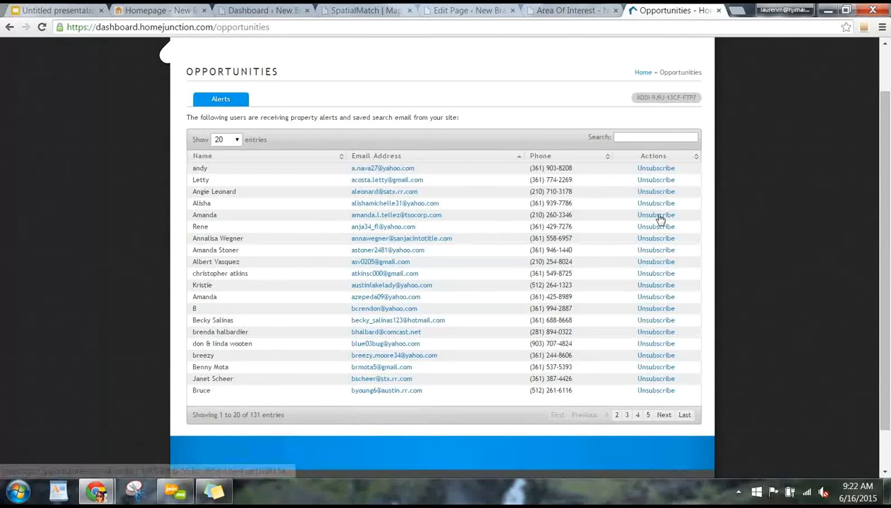
mouse_move(367, 413)
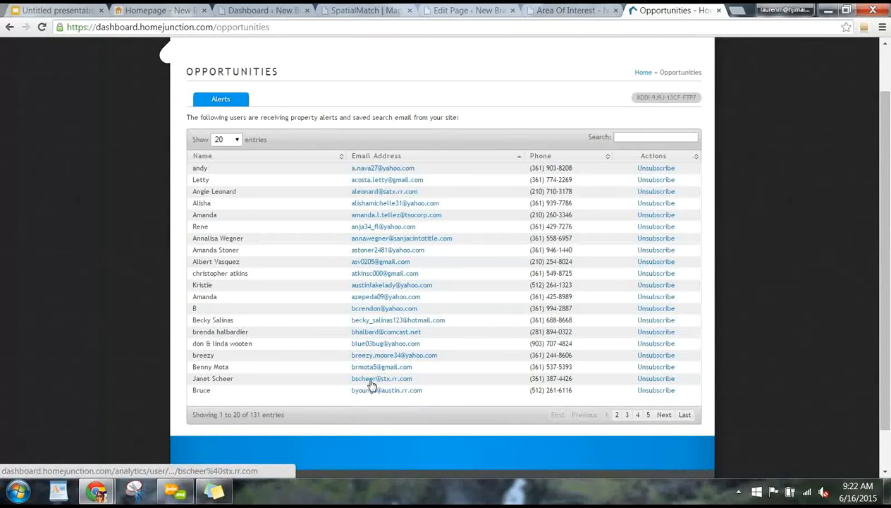
click(380, 378)
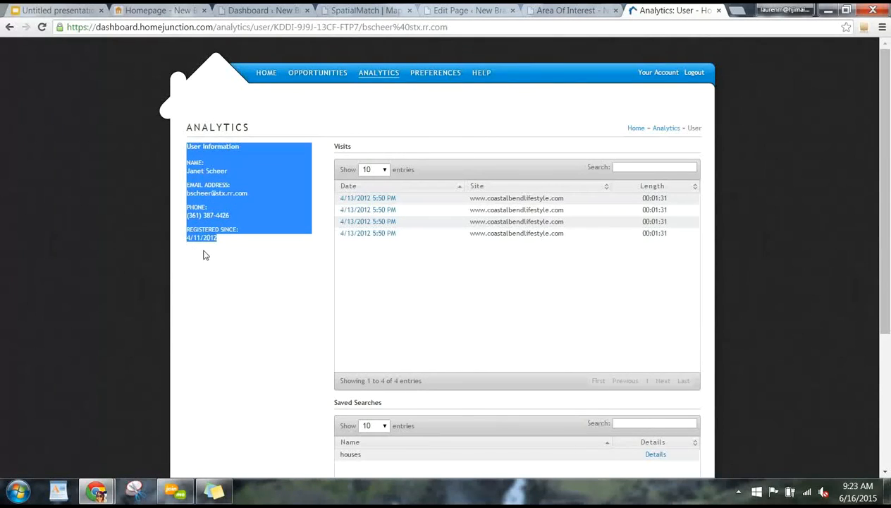
mouse_move(414, 284)
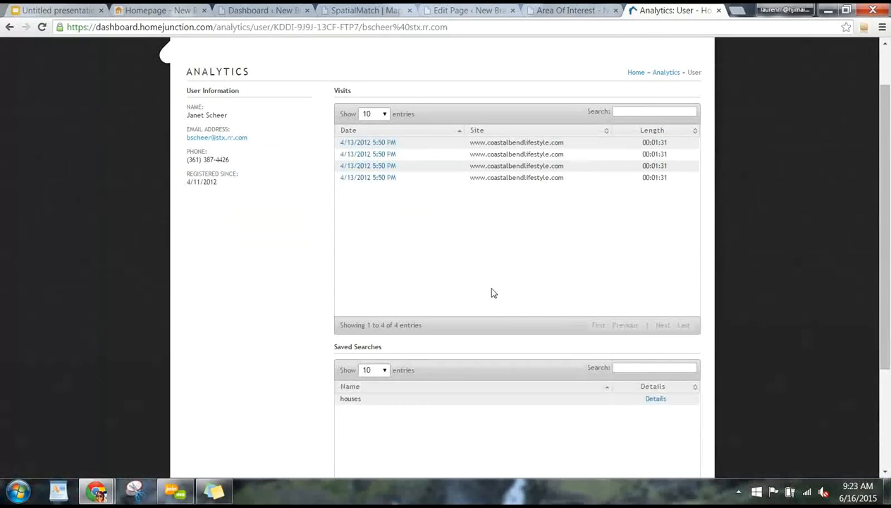
scroll(down, 3)
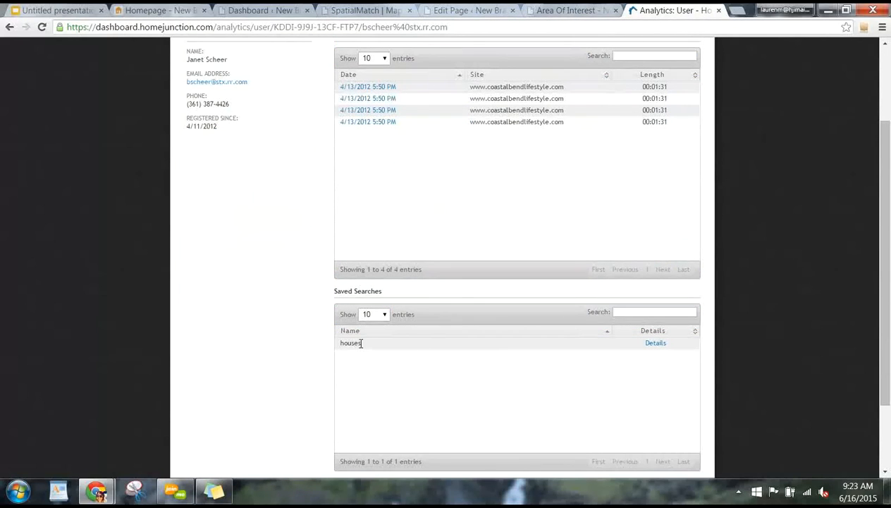
Review the saved search named 'houses', close its details and reach the sessions list.
click(655, 343)
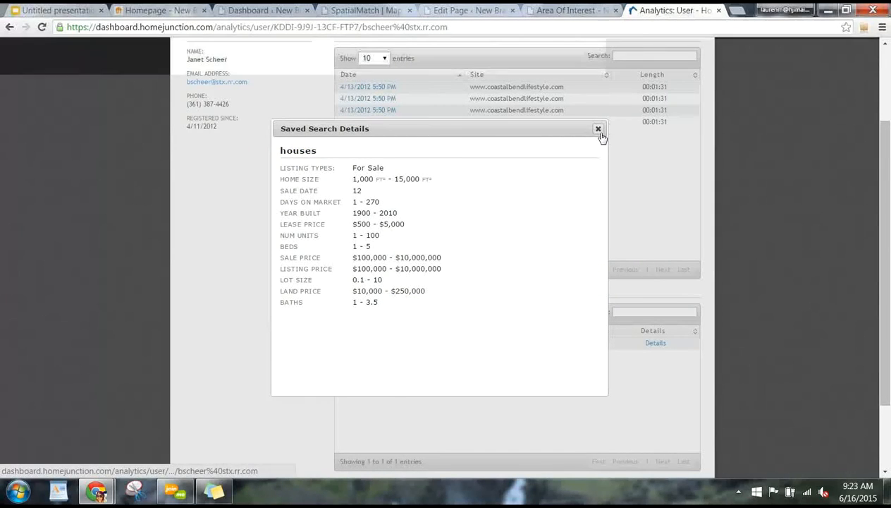
click(598, 130)
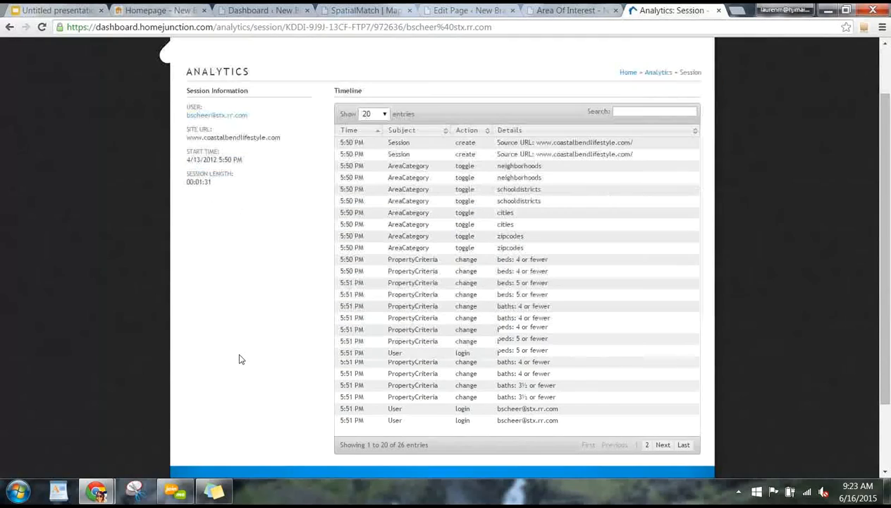
scroll(down, 3)
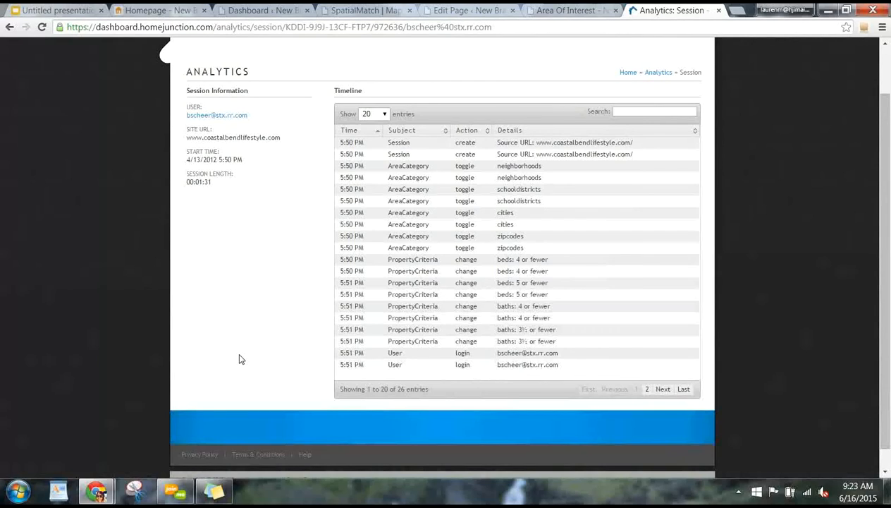
mouse_move(253, 331)
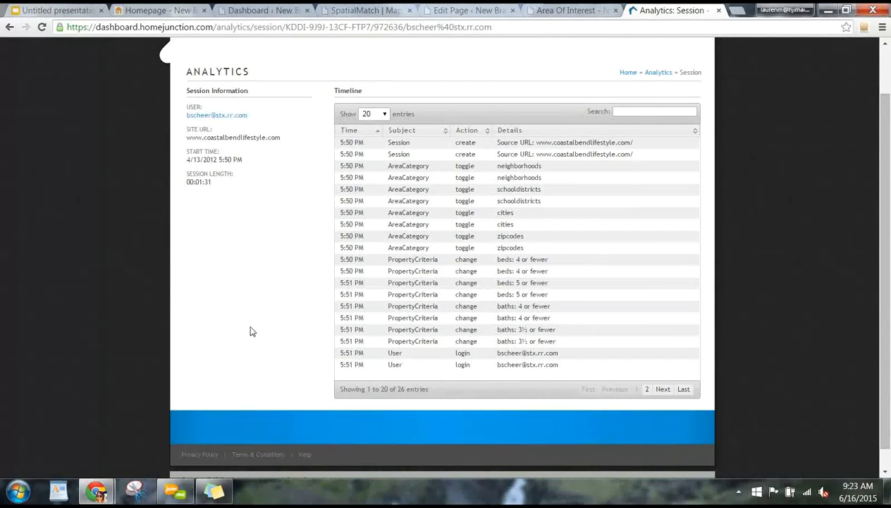
mouse_move(446, 321)
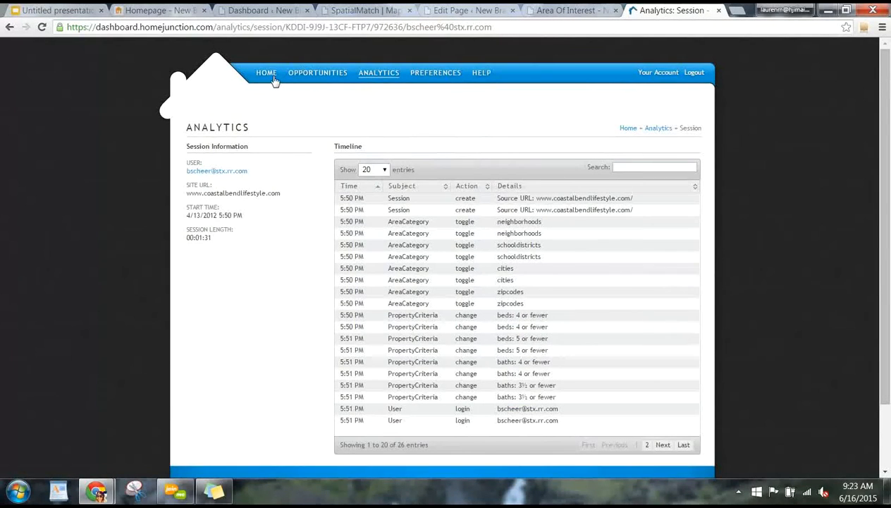
Return home and reach the Analytics summary with its start date picker.
click(267, 73)
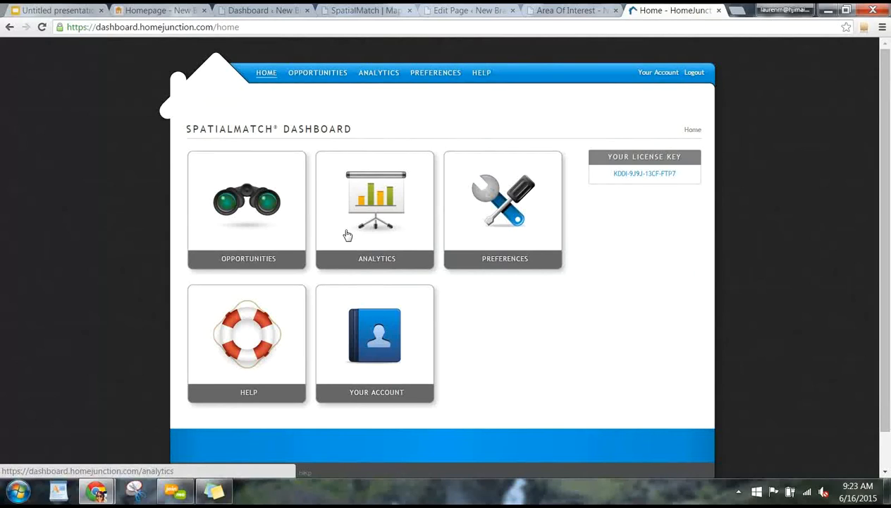
click(375, 204)
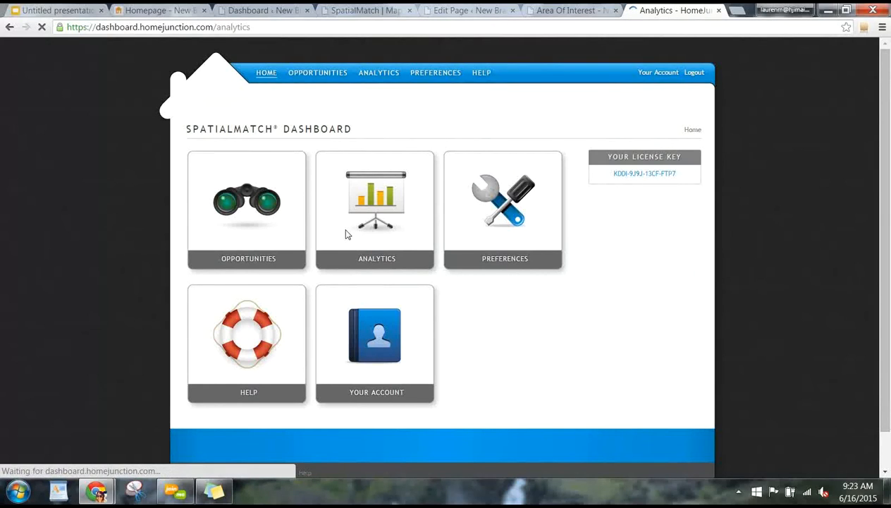
click(377, 204)
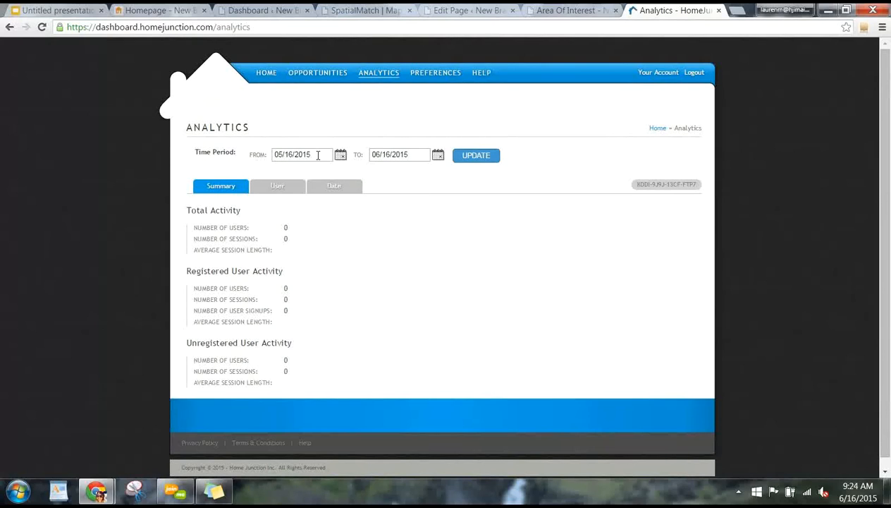
click(302, 153)
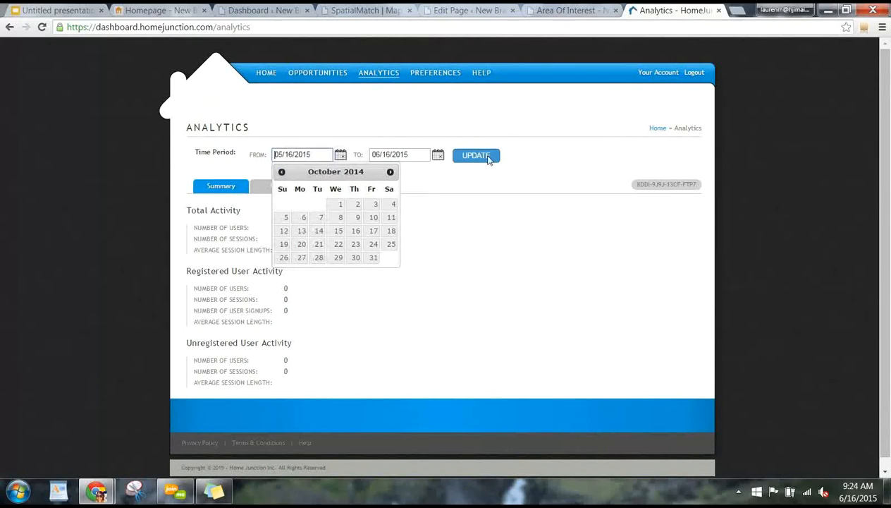
Apply the period 06/01/2014 to 06/16/2015 so user and session totals update.
click(476, 155)
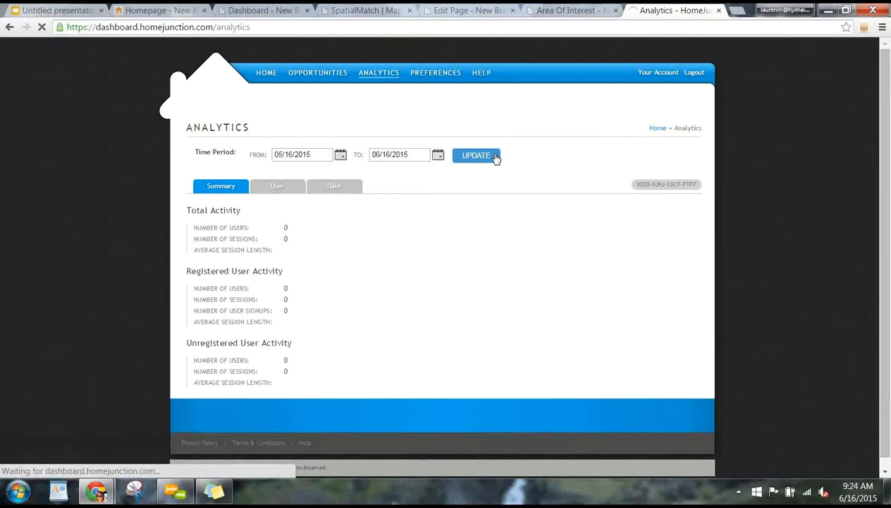
click(476, 155)
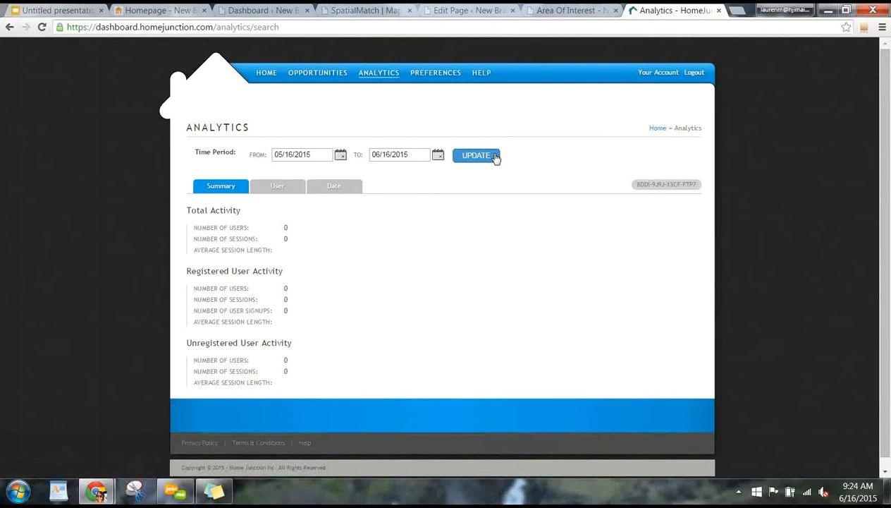
mouse_move(245, 161)
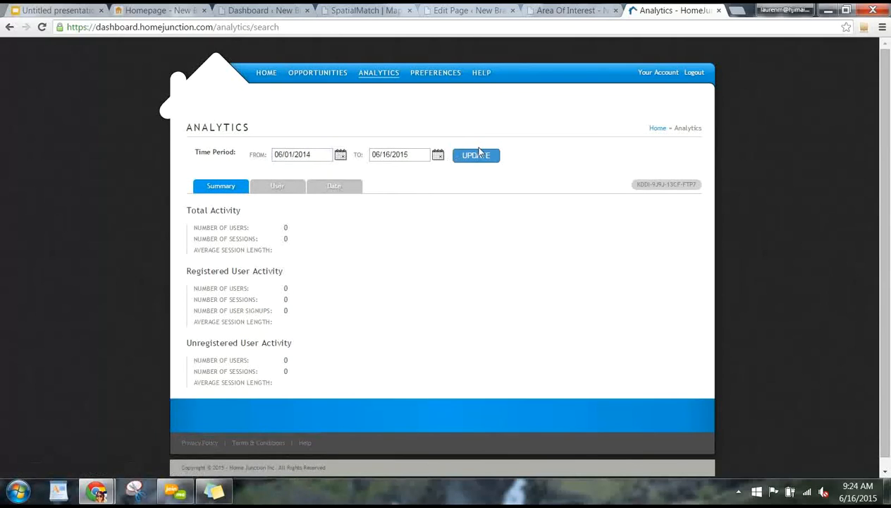
click(477, 155)
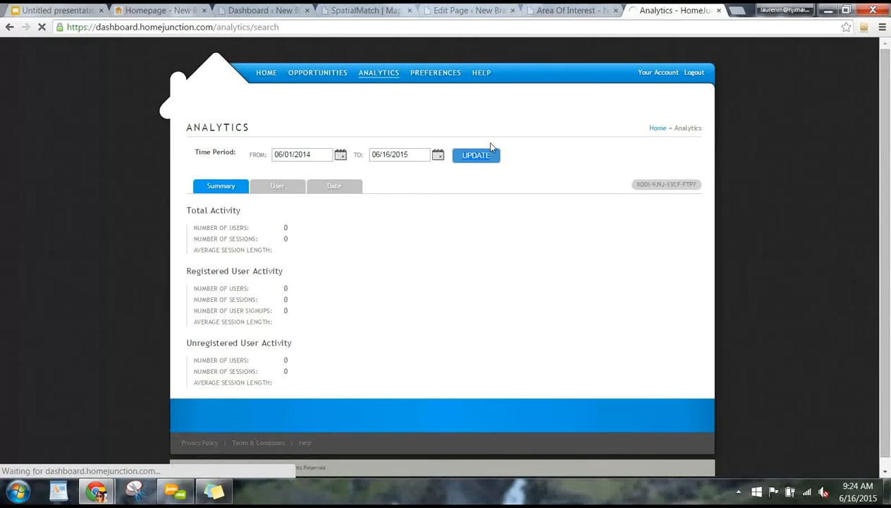
click(477, 155)
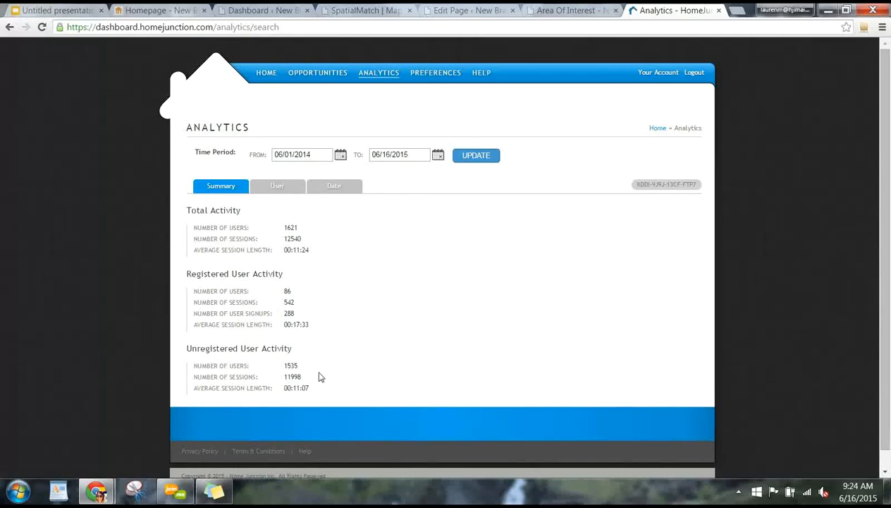
mouse_move(318, 387)
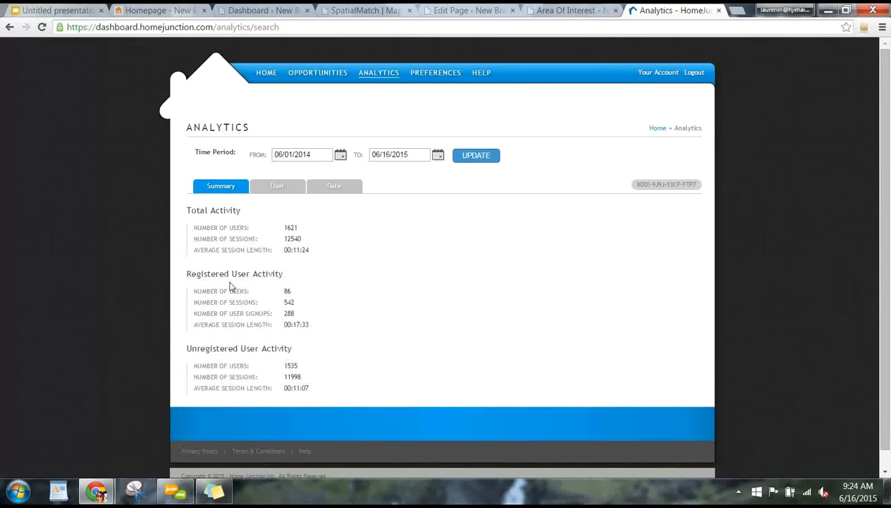
mouse_move(289, 375)
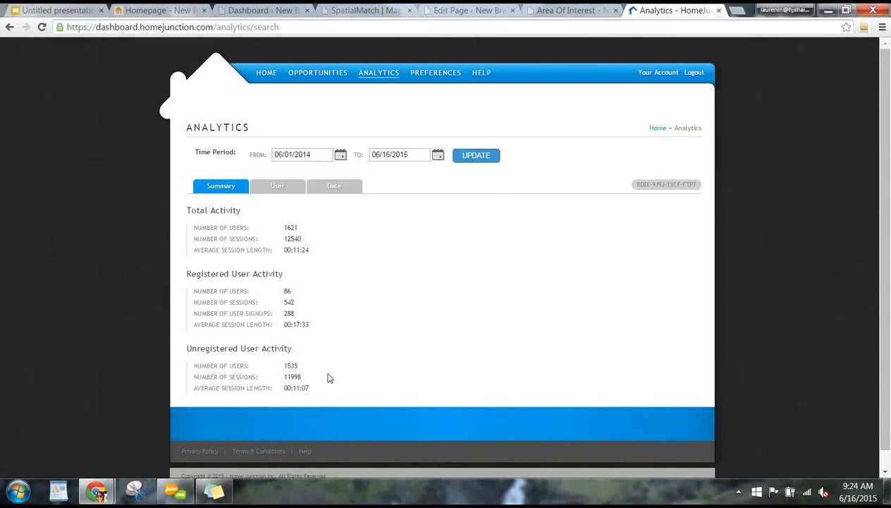
mouse_move(374, 370)
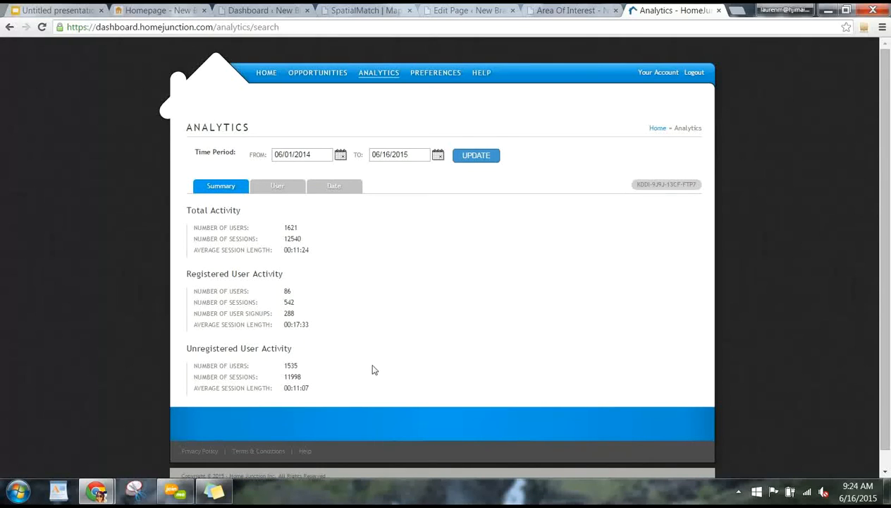
click(276, 186)
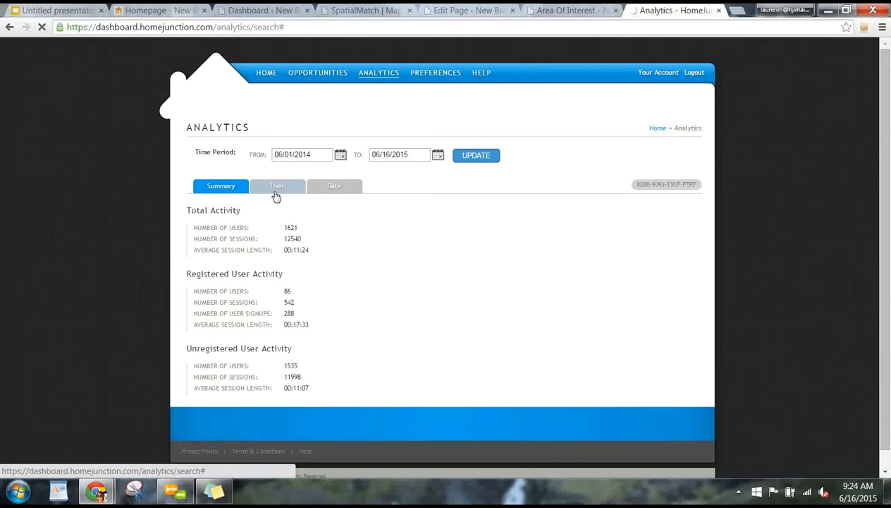
Switch to the users list and view an unregistered IP-address visitor's June 2014 visits.
click(276, 186)
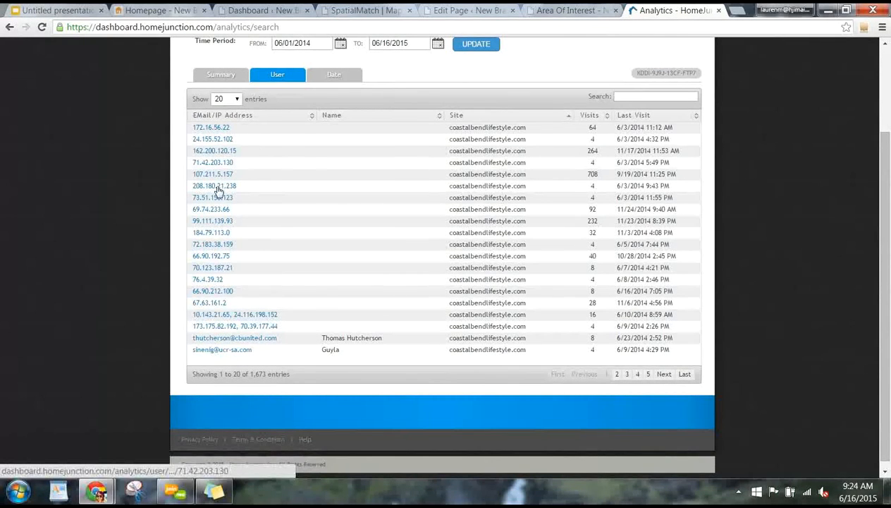
mouse_move(209, 220)
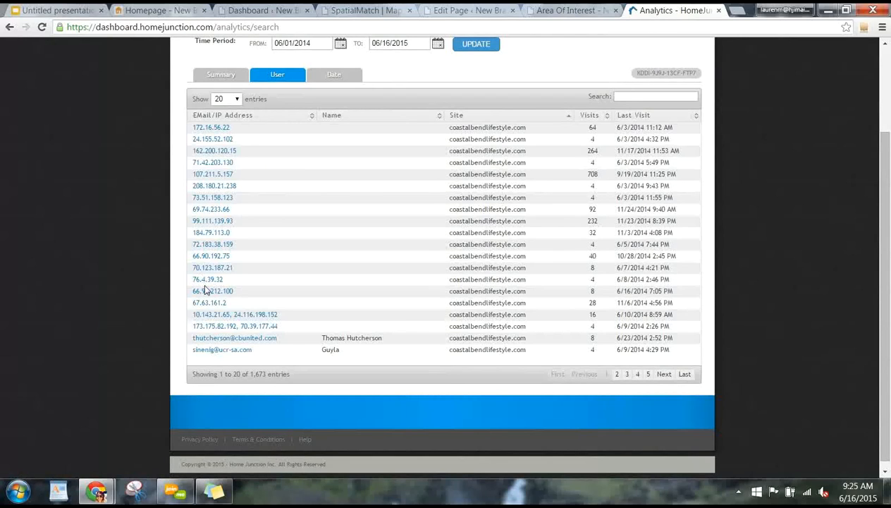
mouse_move(276, 383)
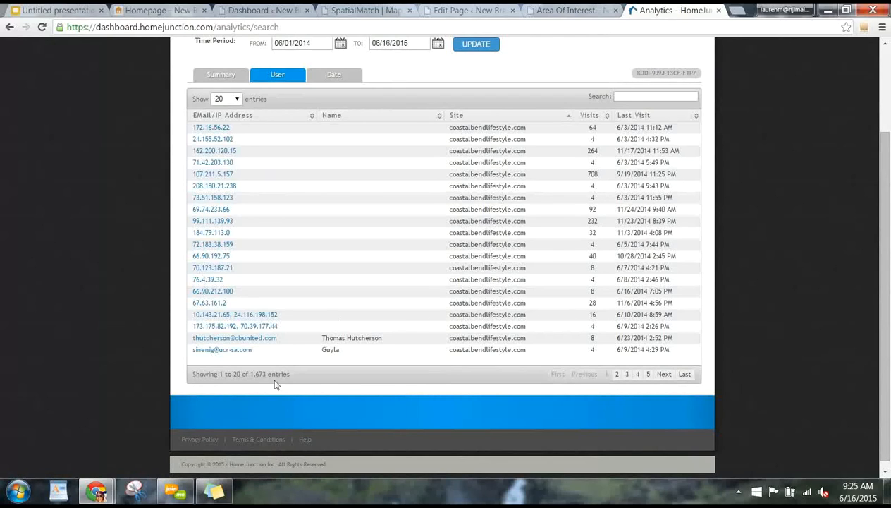
mouse_move(241, 338)
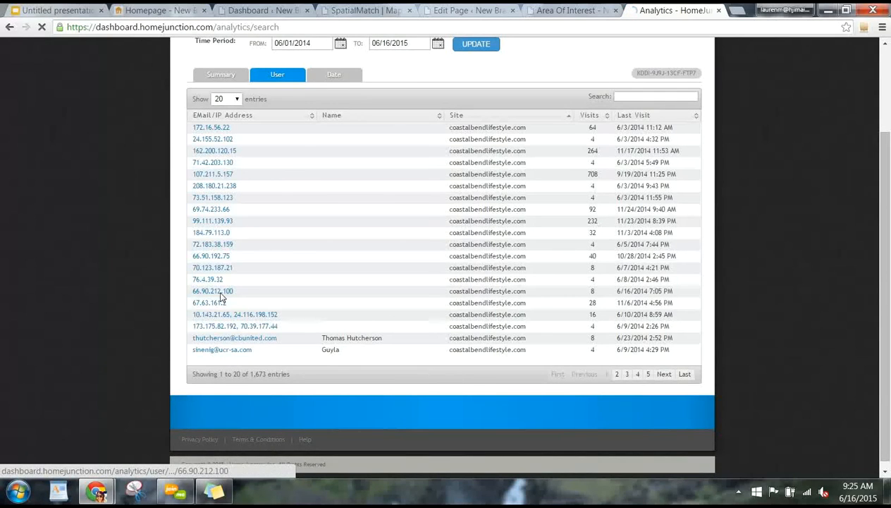
click(211, 290)
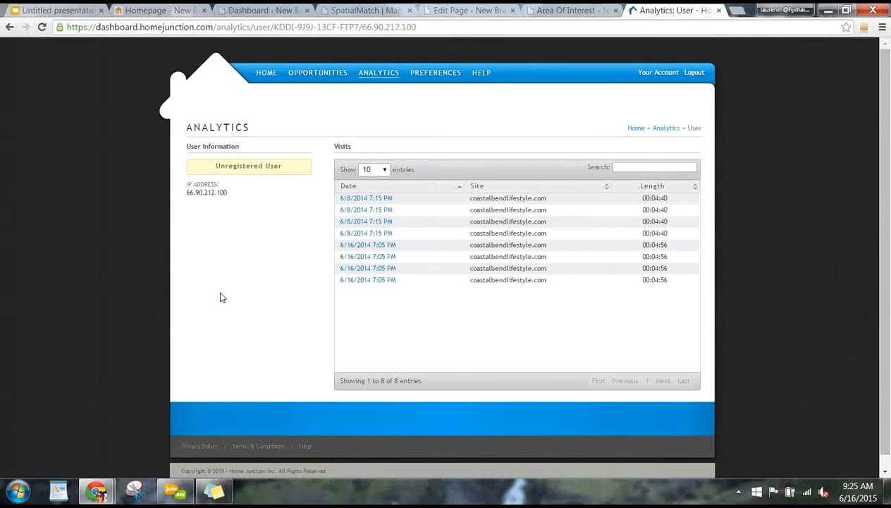
mouse_move(206, 305)
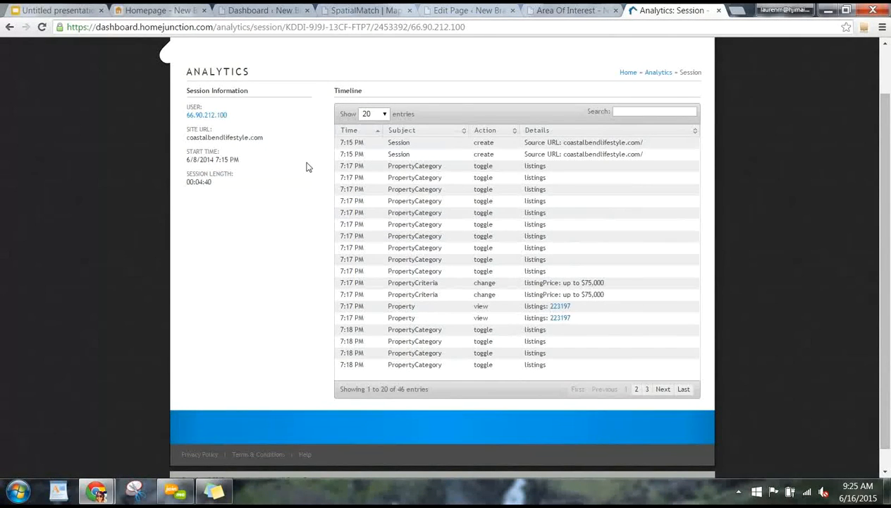
mouse_move(220, 186)
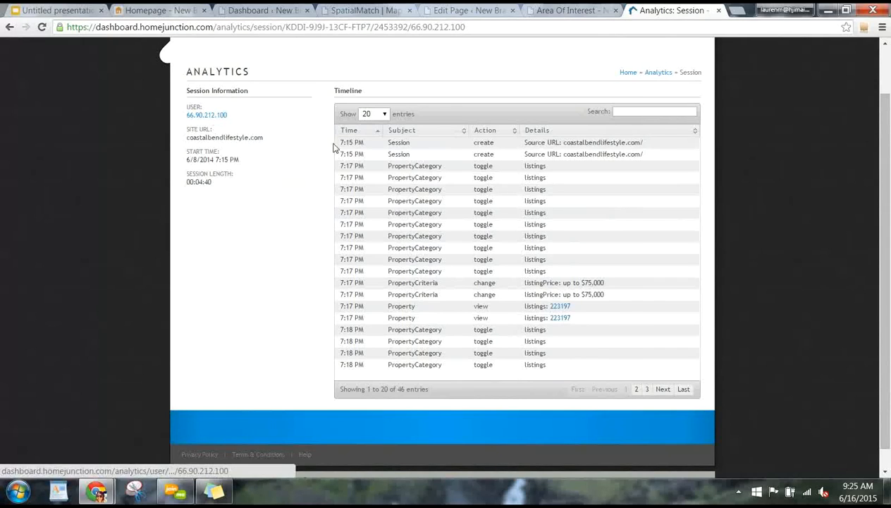
mouse_move(553, 316)
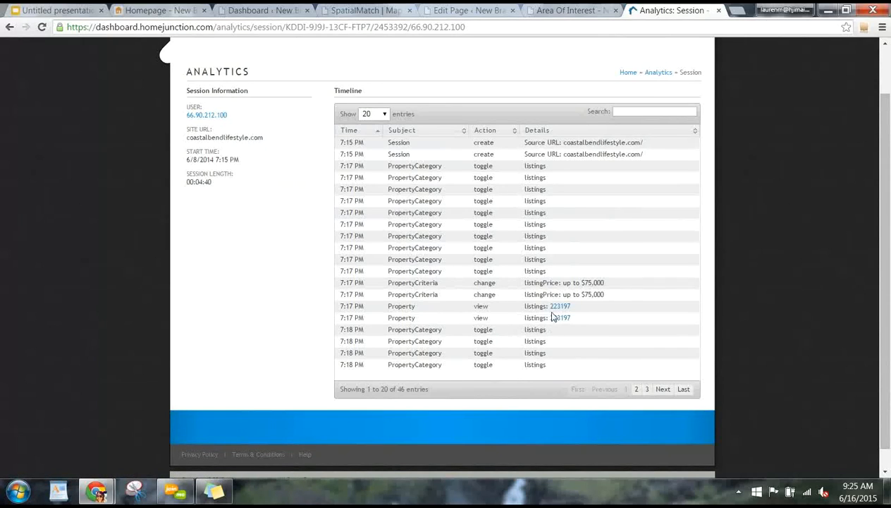
click(561, 318)
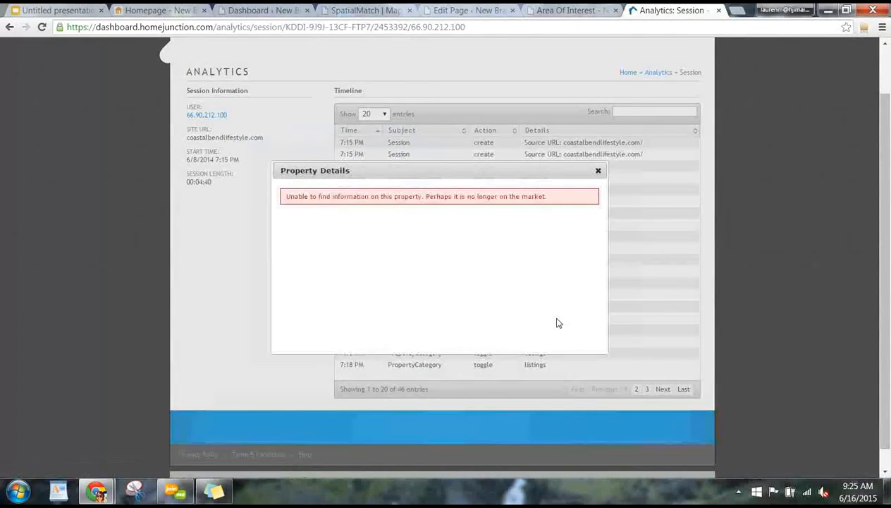
click(597, 171)
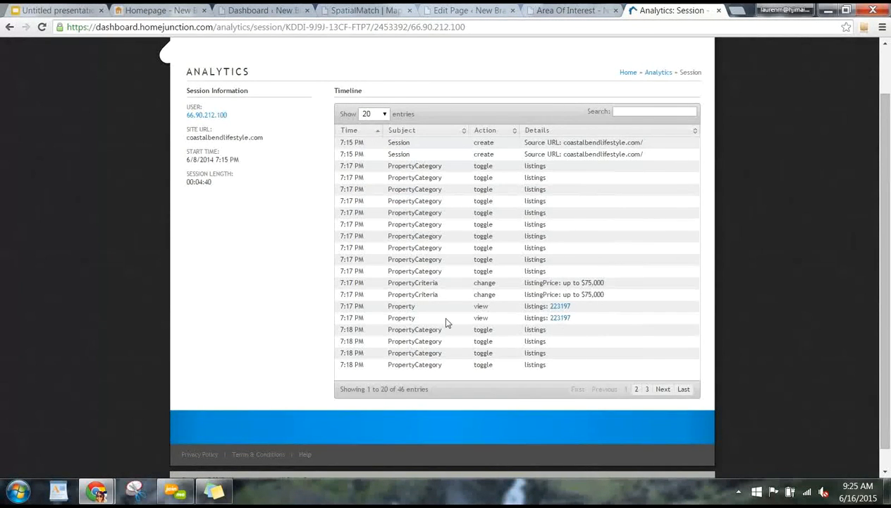
click(560, 305)
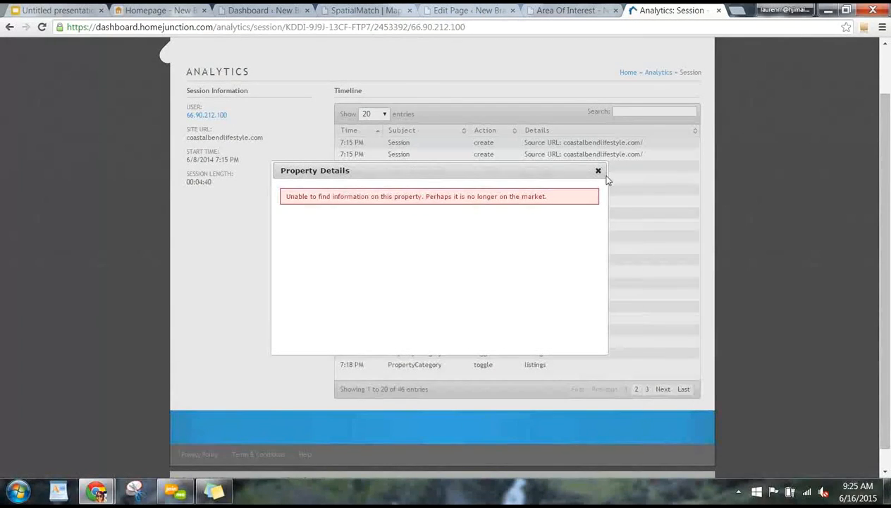
click(598, 170)
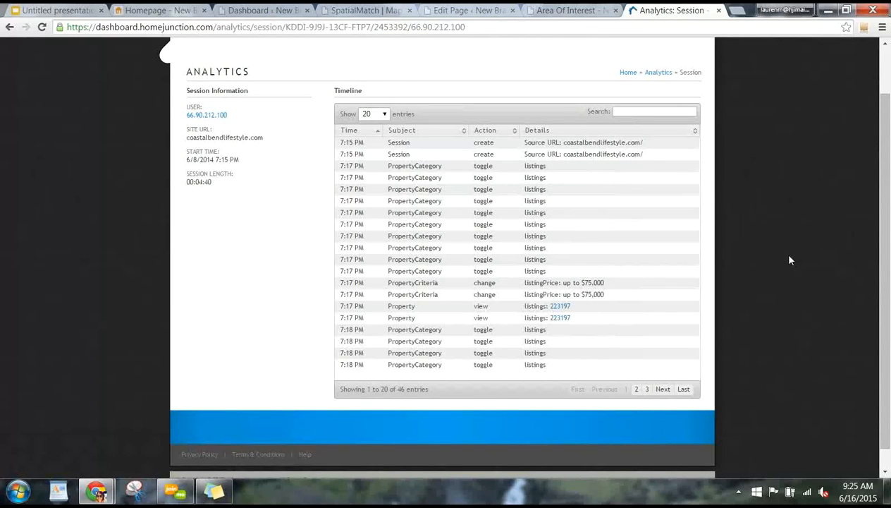
mouse_move(775, 245)
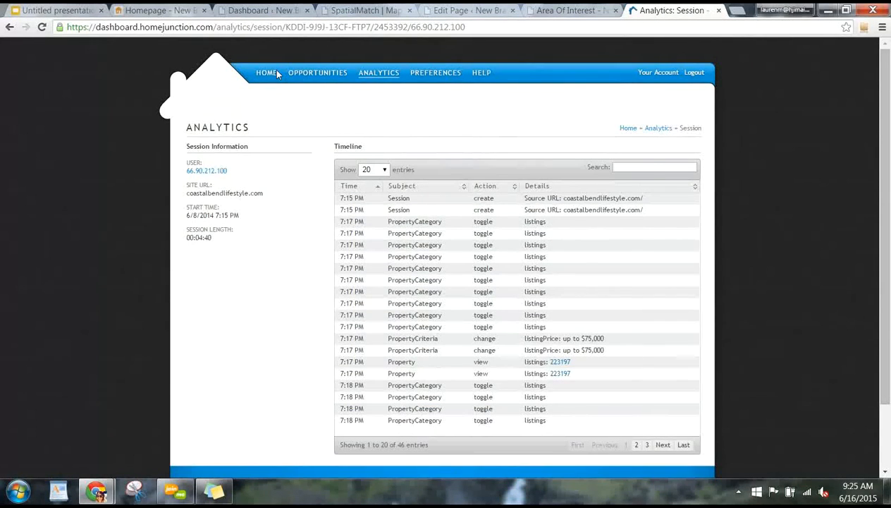
Bring up account preferences and review Settings, Registration and MLS sections.
click(434, 72)
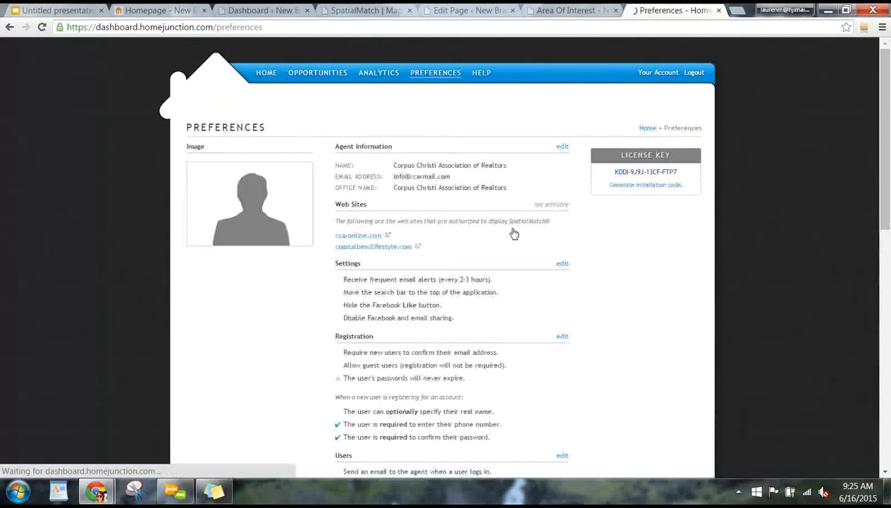
scroll(down, 3)
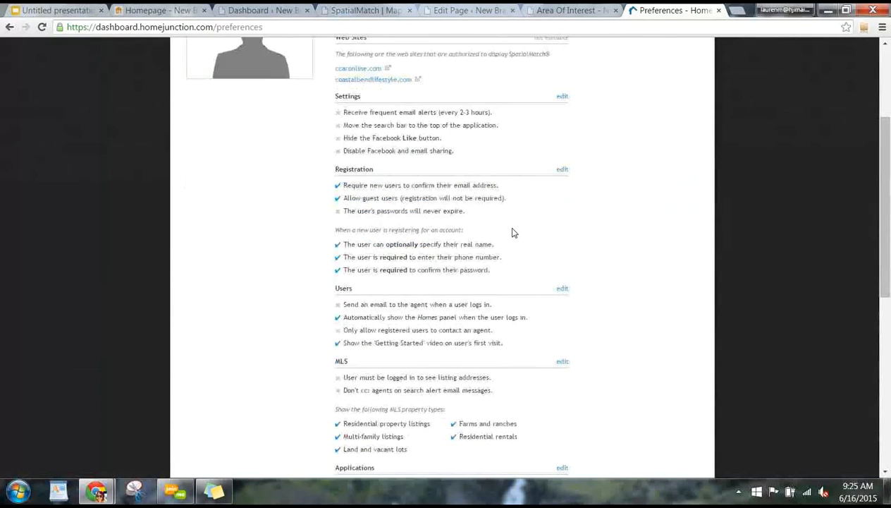
scroll(down, 3)
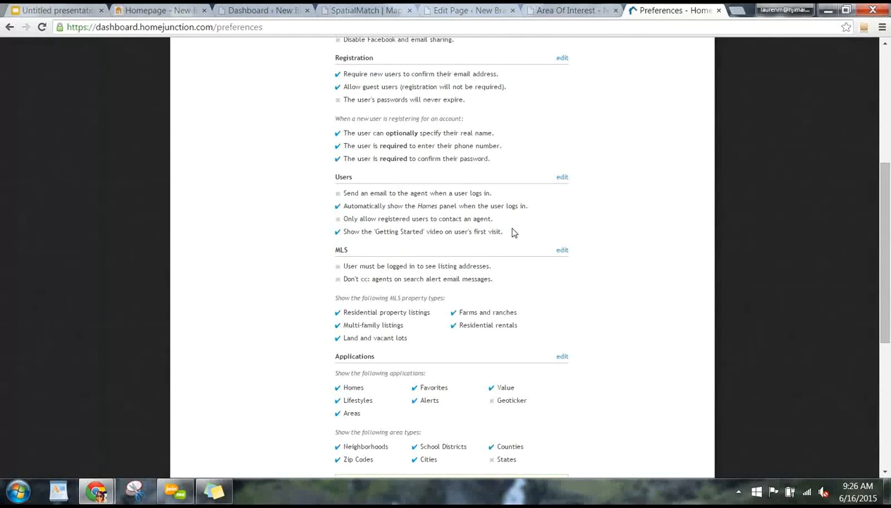
scroll(down, 3)
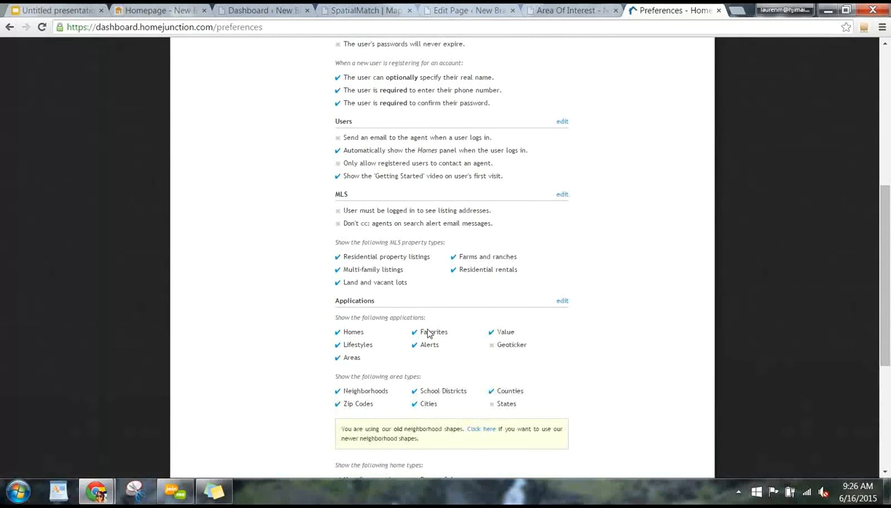
scroll(down, 3)
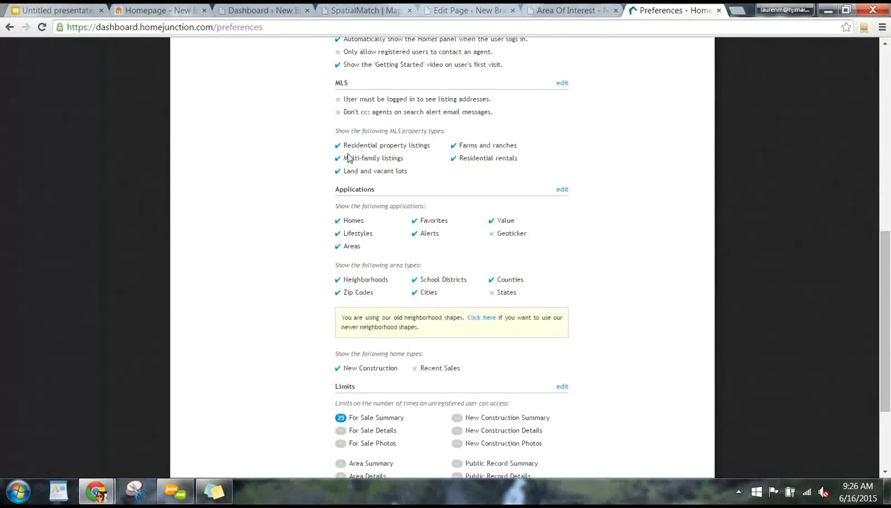
mouse_move(400, 191)
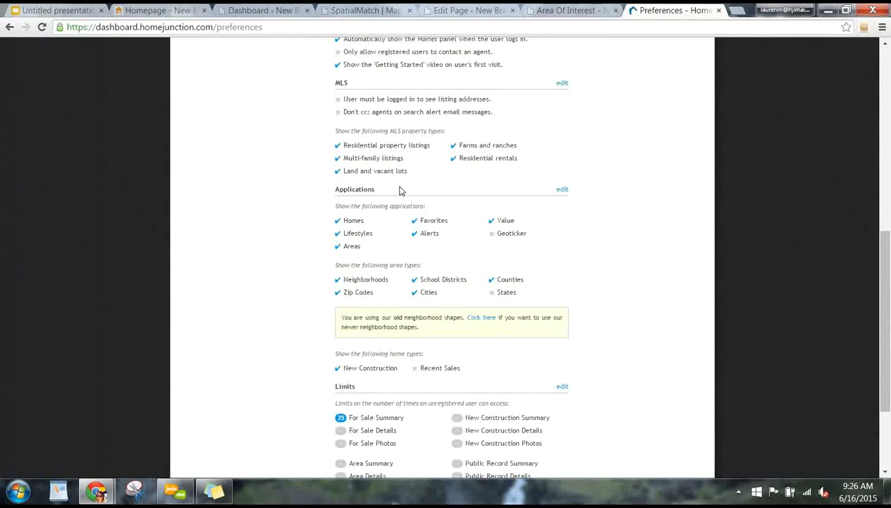
Check the Residential property type, then review Applications, area types and unregistered-user limits.
double_click(381, 171)
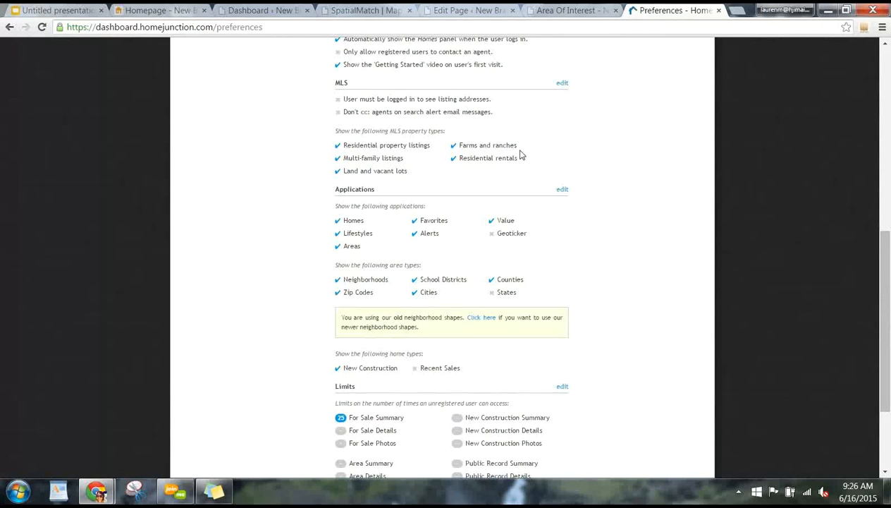
double_click(474, 158)
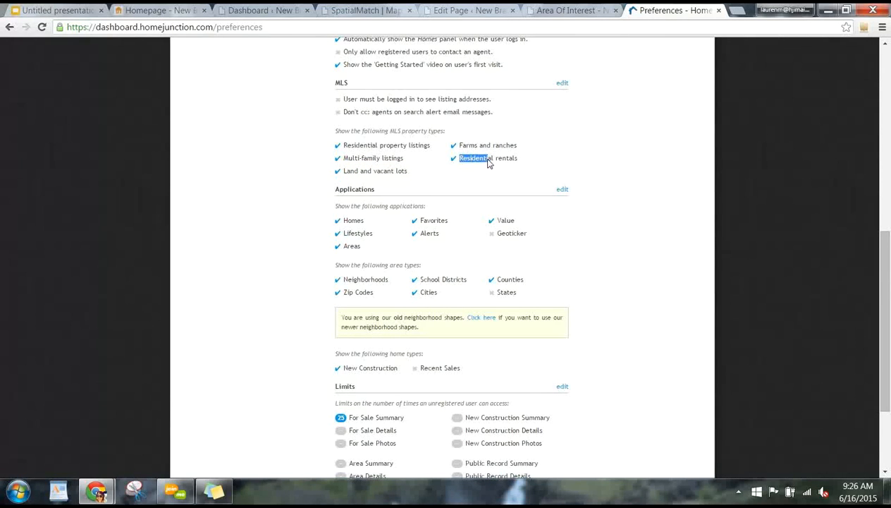
mouse_move(432, 153)
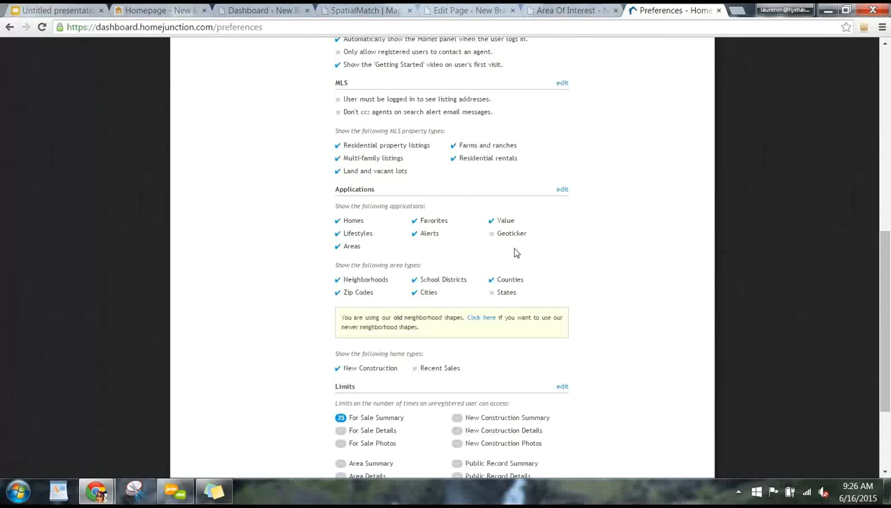
mouse_move(414, 245)
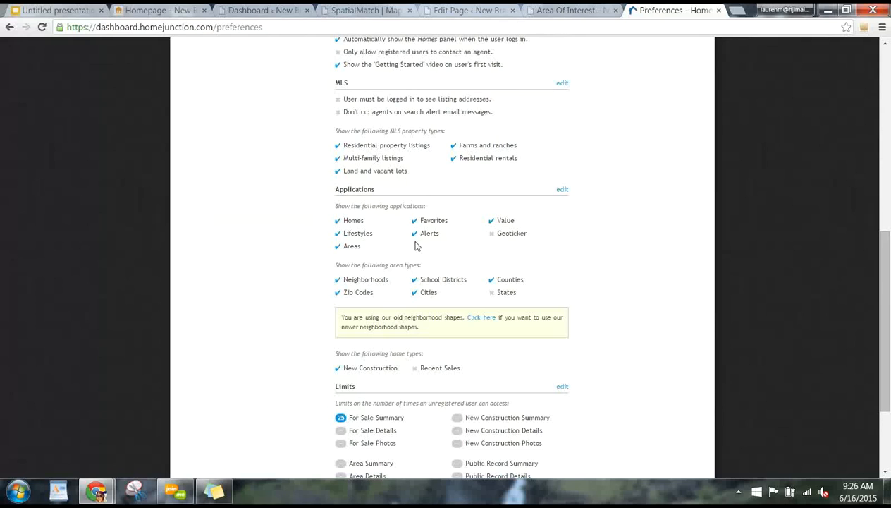
scroll(down, 3)
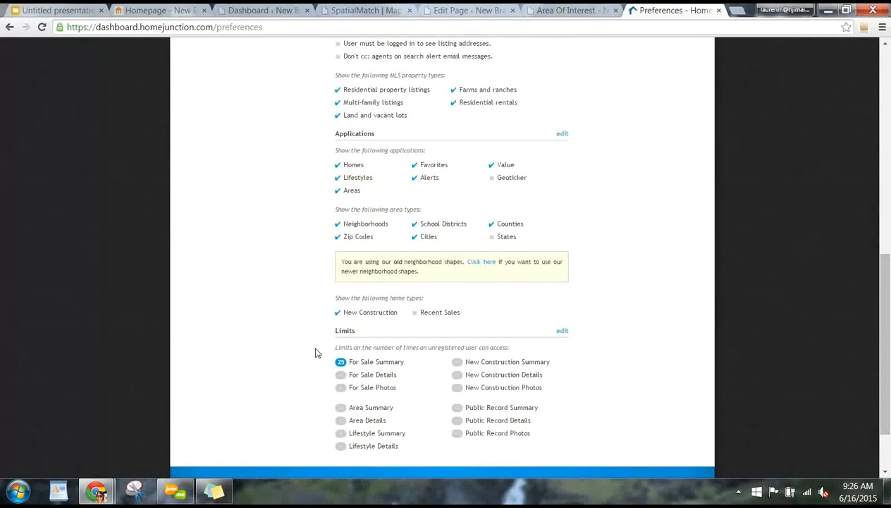
scroll(down, 3)
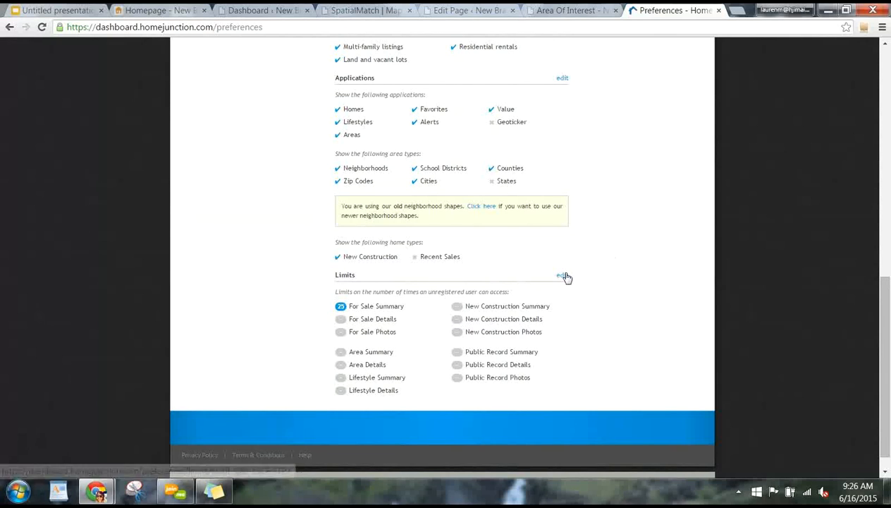
click(561, 275)
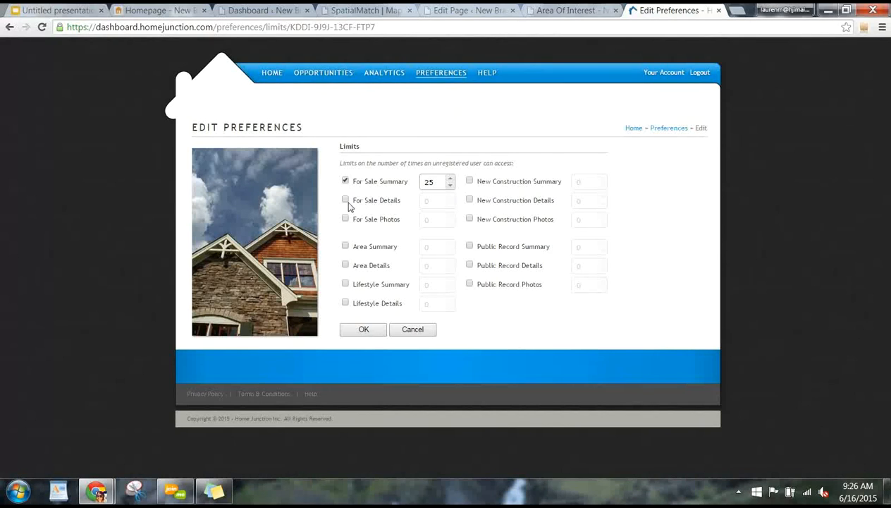
mouse_move(529, 183)
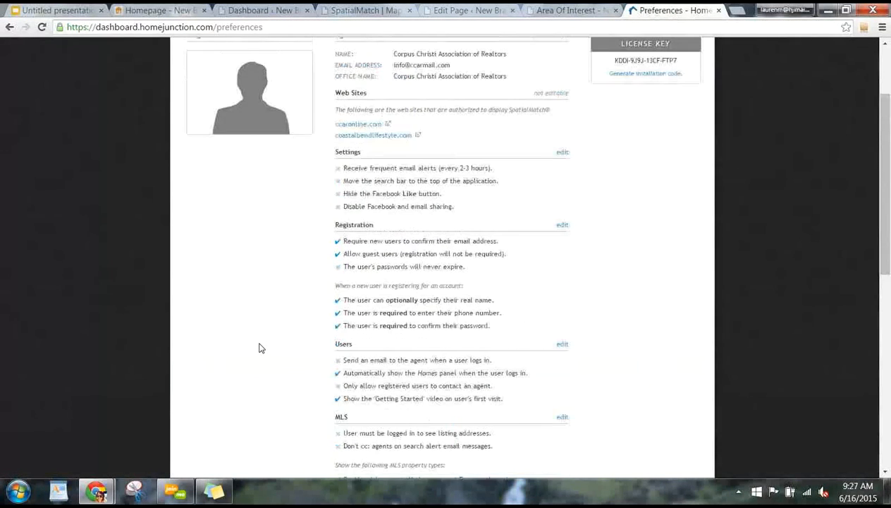
scroll(down, 3)
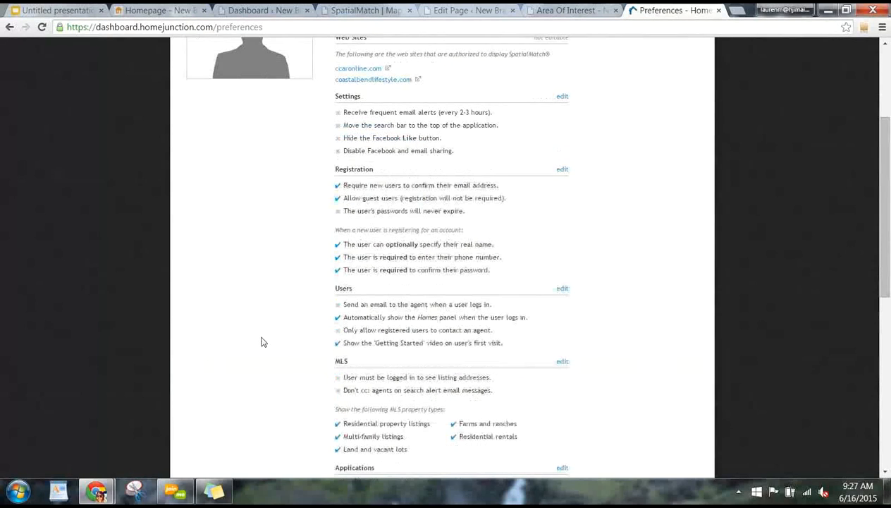
drag(344, 113, 454, 149)
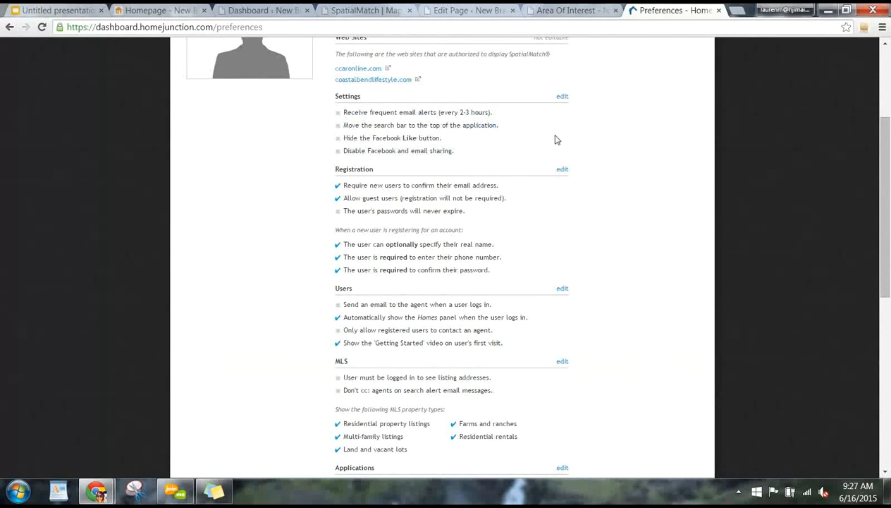
mouse_move(236, 268)
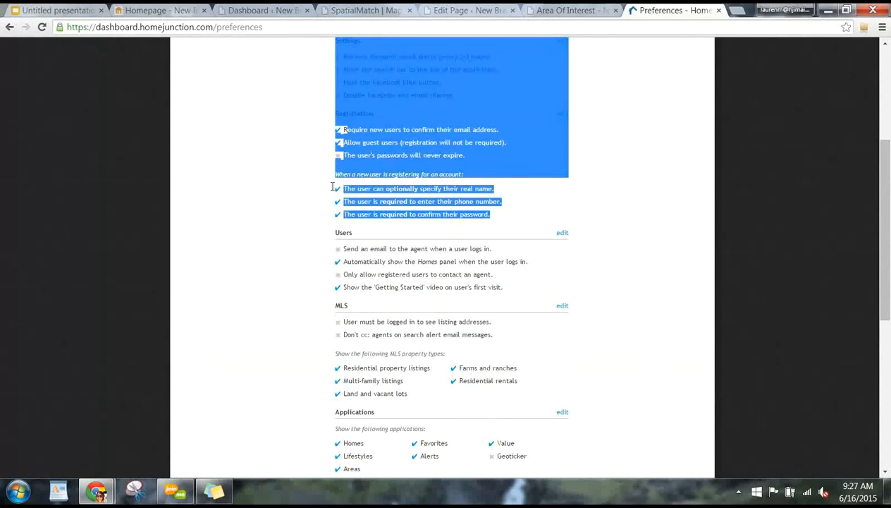
click(364, 164)
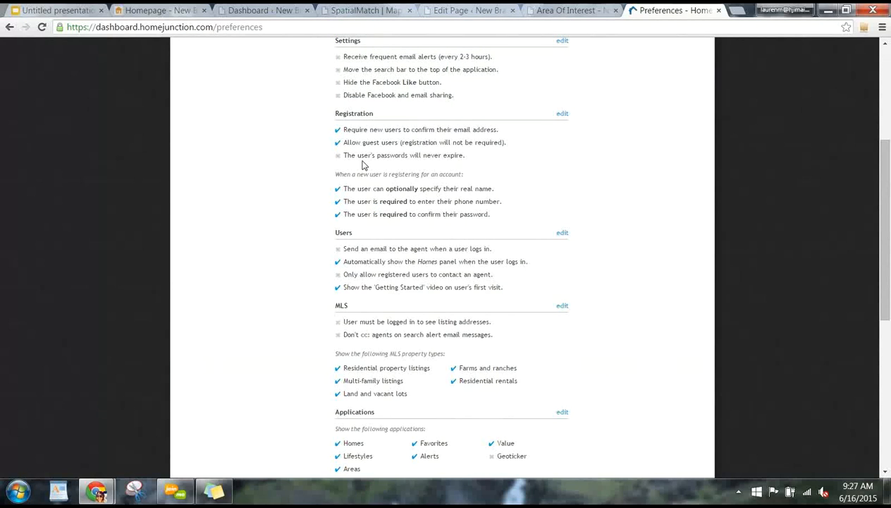
scroll(down, 3)
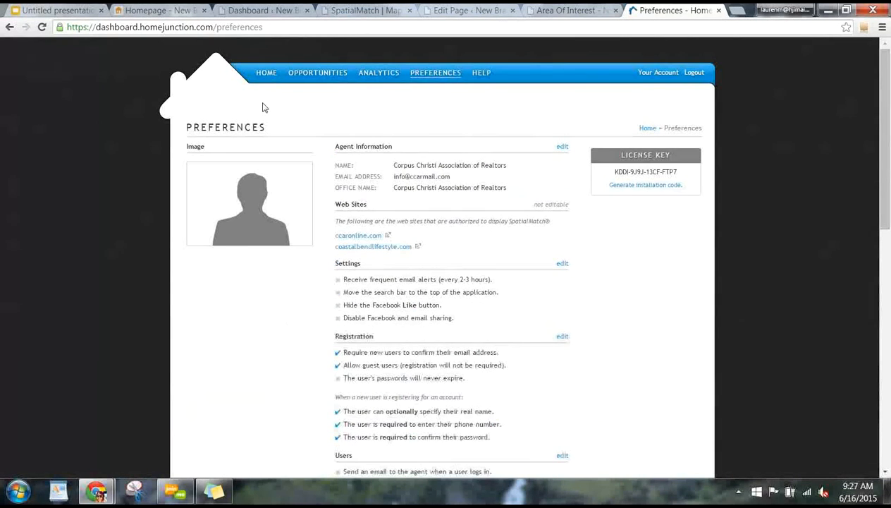
Return to the dashboard home, then switch to the Google Slides title slide with dial-in details.
click(267, 73)
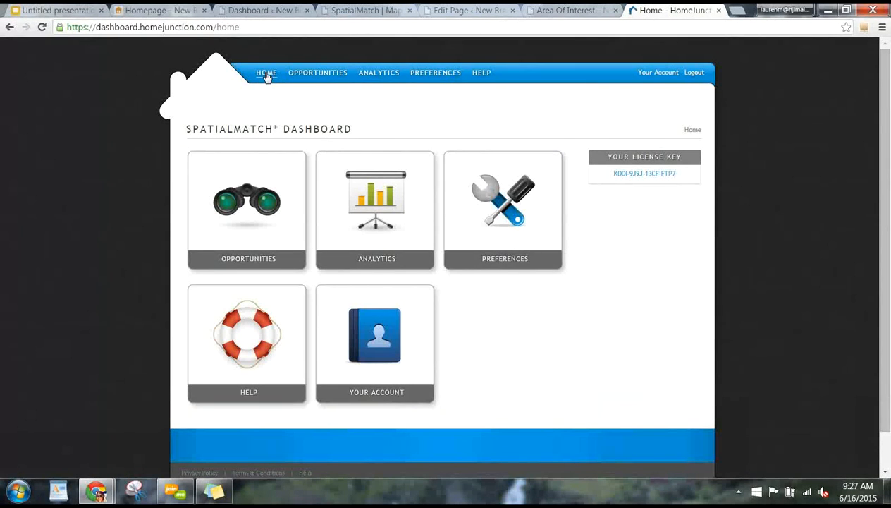
mouse_move(571, 10)
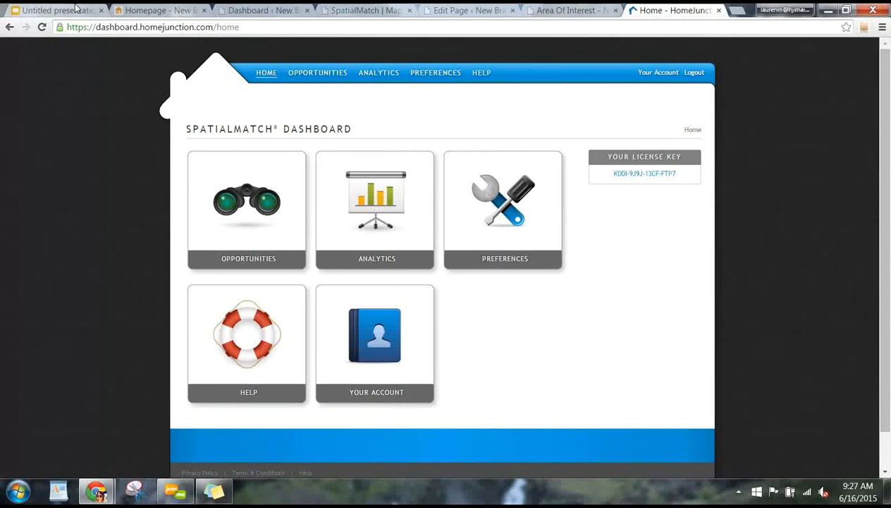
mouse_move(57, 10)
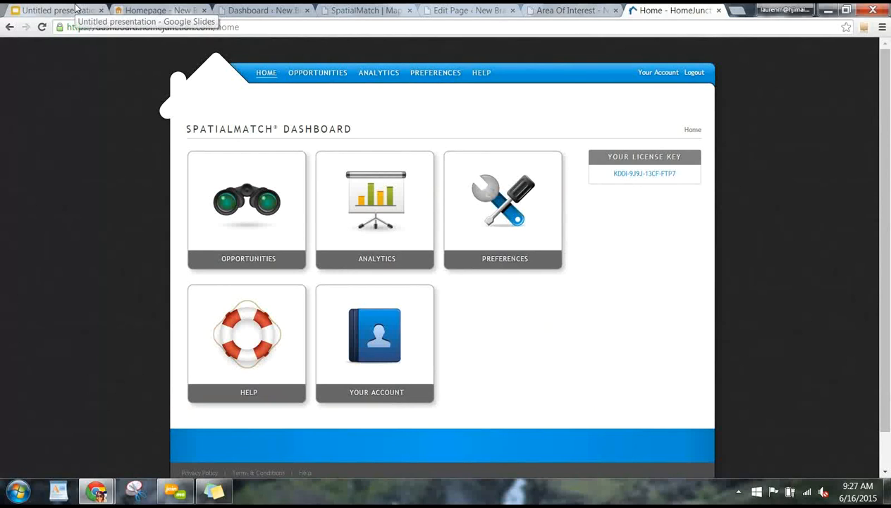
click(53, 10)
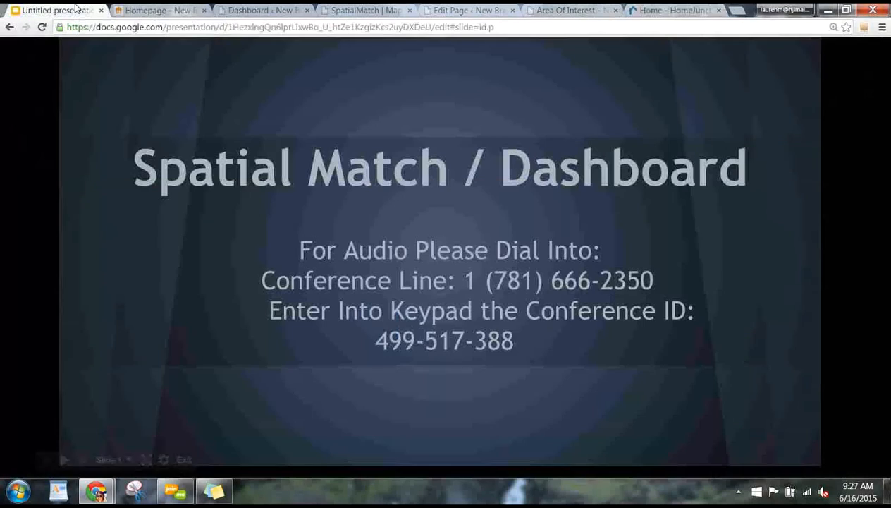